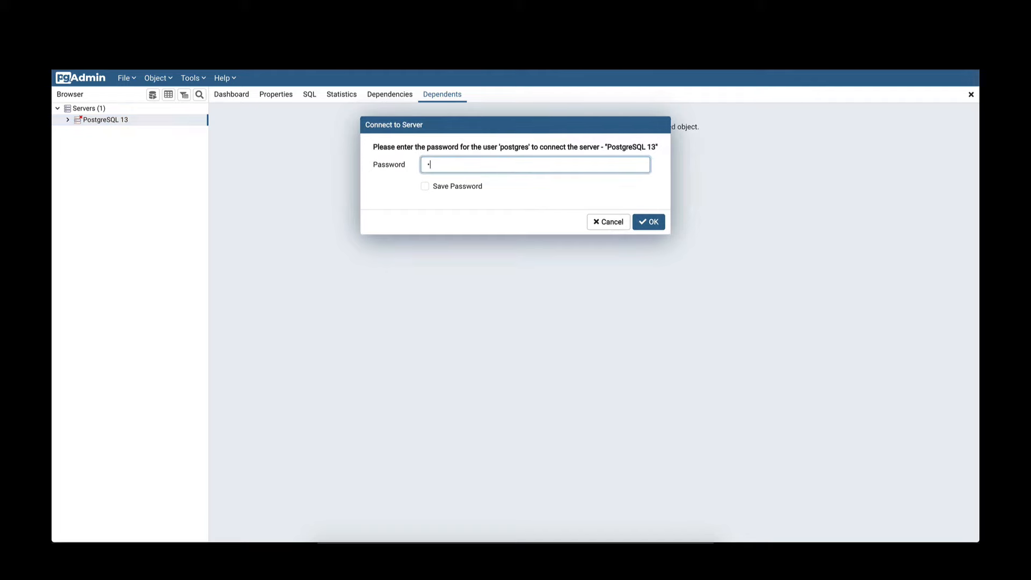
# - Connect to the PostgreSQL 13 server with the password and select the postgres database
pyautogui.click(647, 222)
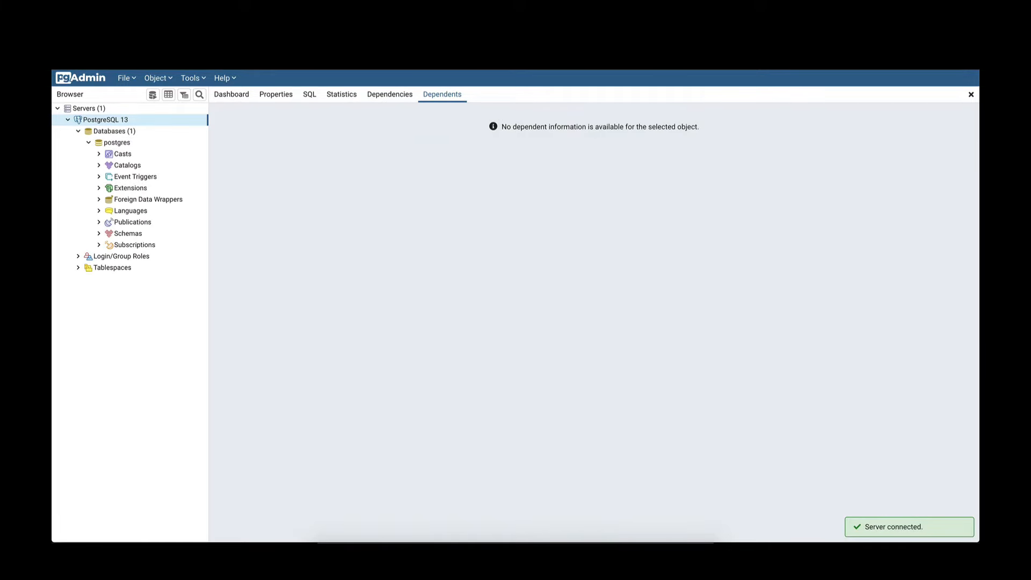
pyautogui.click(118, 143)
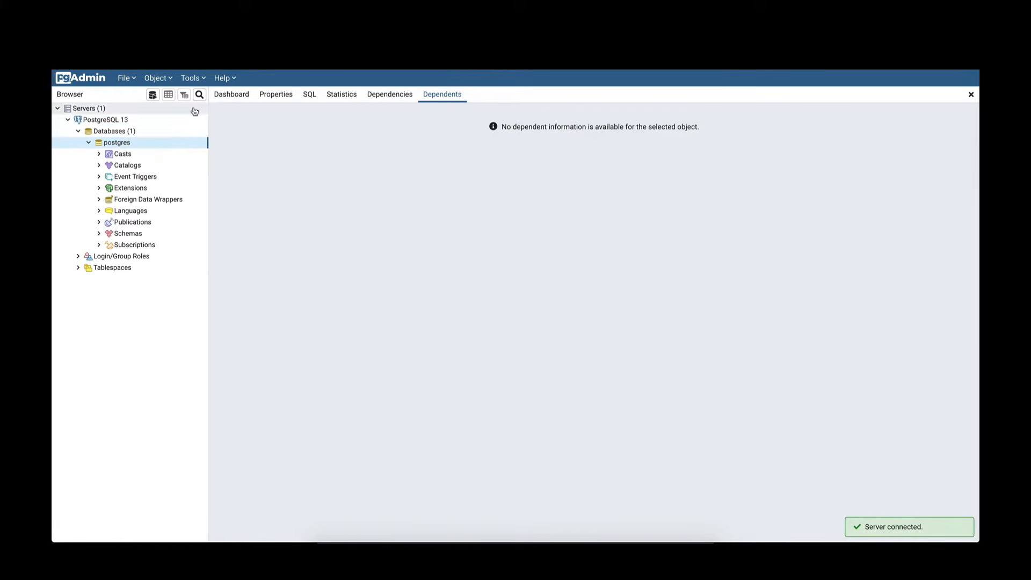
pyautogui.click(190, 77)
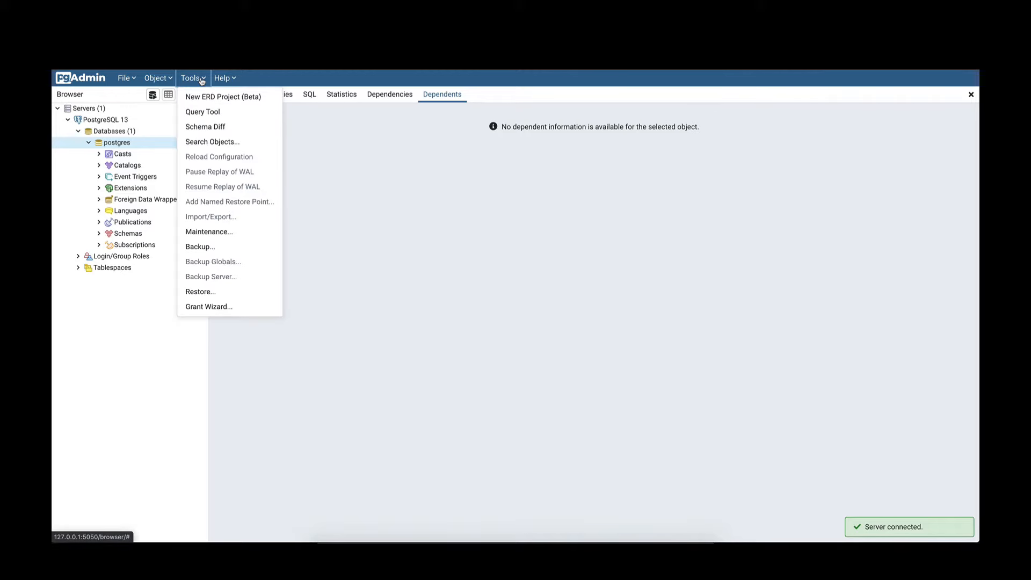
pyautogui.moveTo(222, 96)
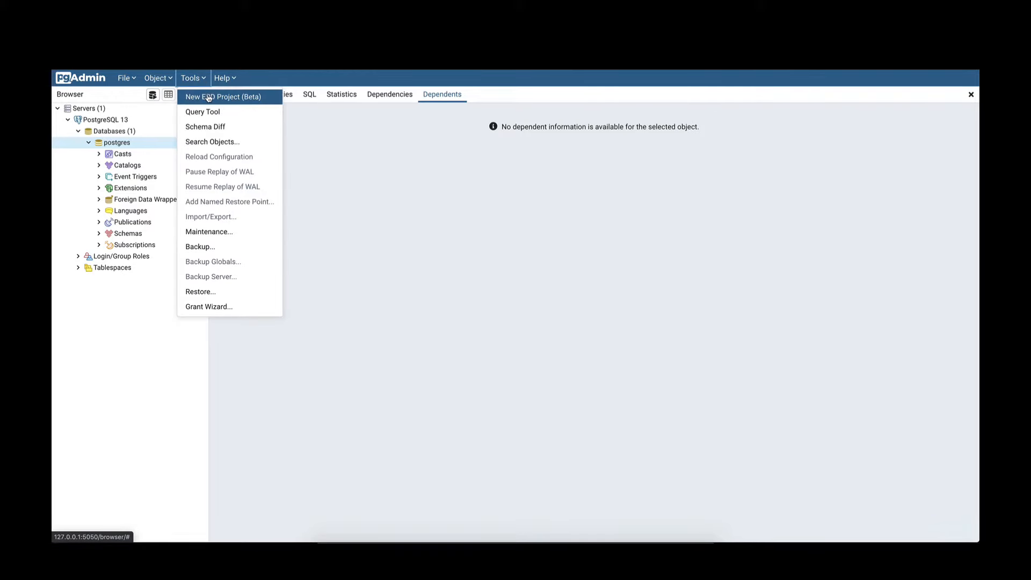
pyautogui.moveTo(211, 102)
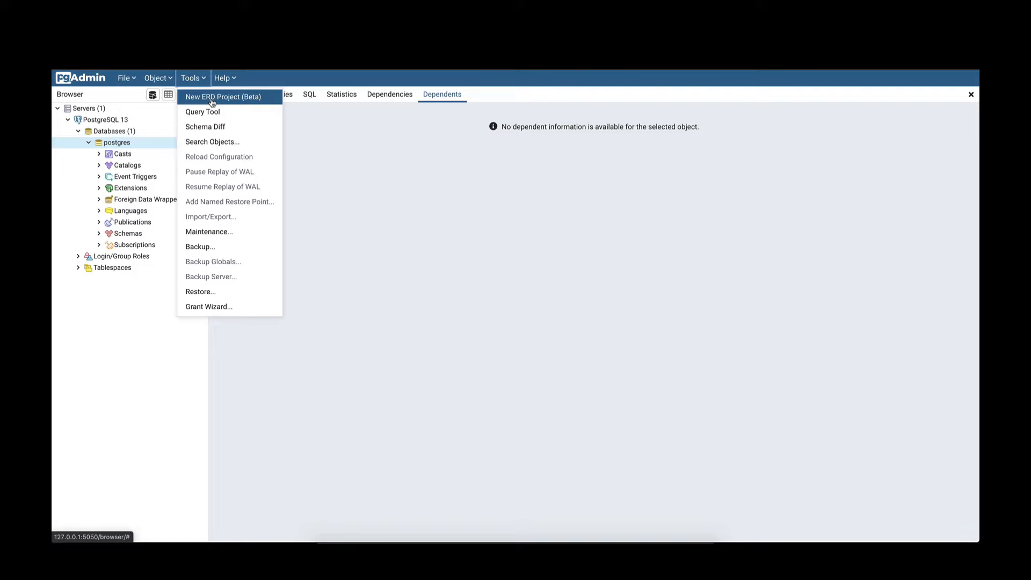
# - Start a New ERD Project (Beta) for postgres and add a new table
pyautogui.click(223, 97)
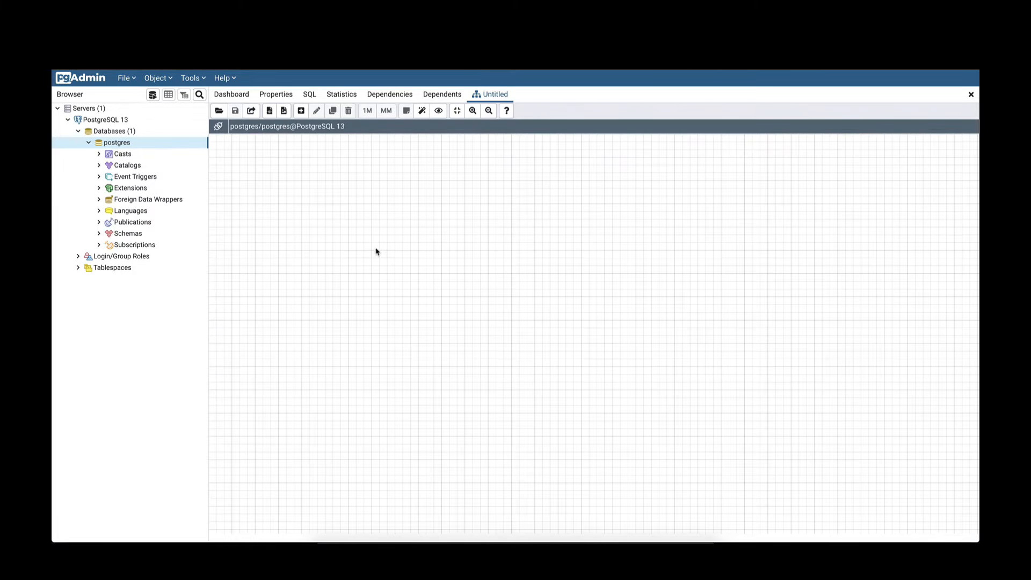
pyautogui.moveTo(403, 210)
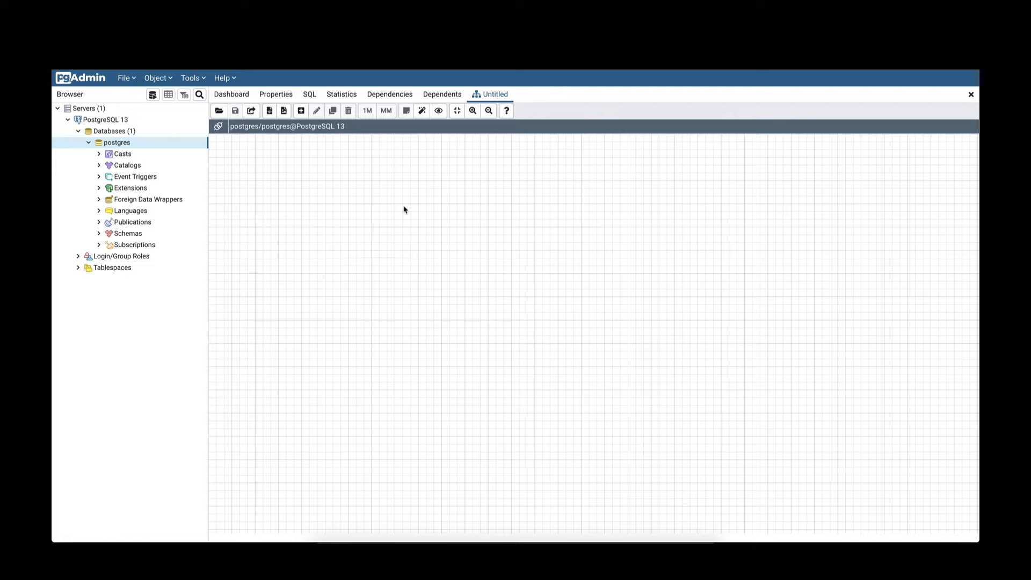
pyautogui.click(301, 110)
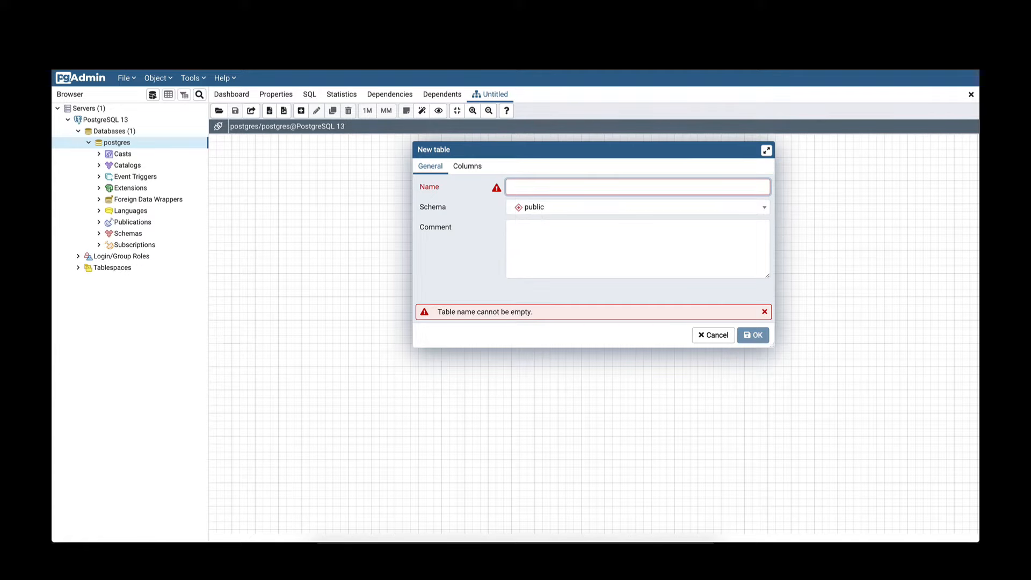
# - Define the users table: id integer primary key and email character varying length 50
pyautogui.write('users_temp')
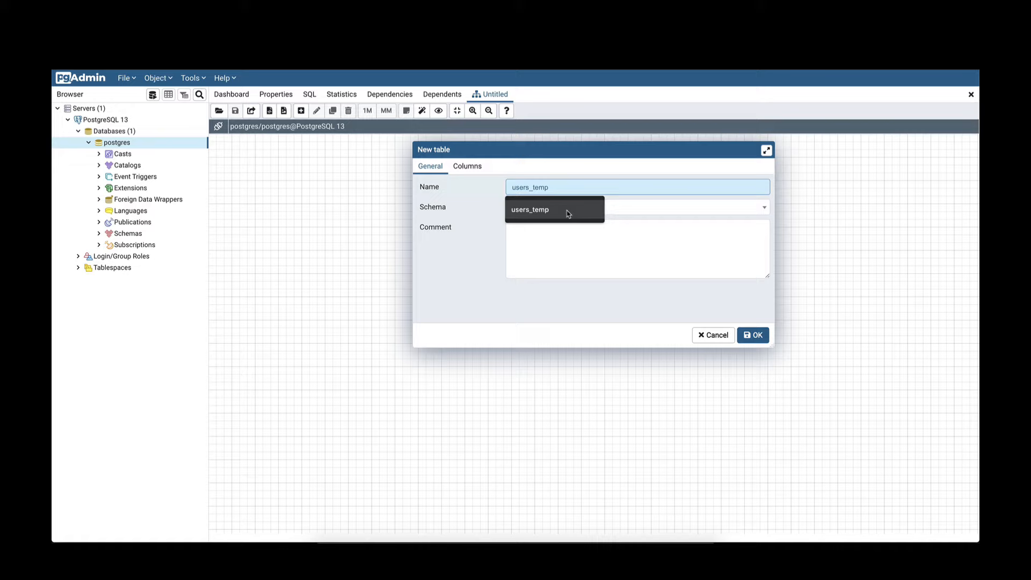
pyautogui.click(466, 165)
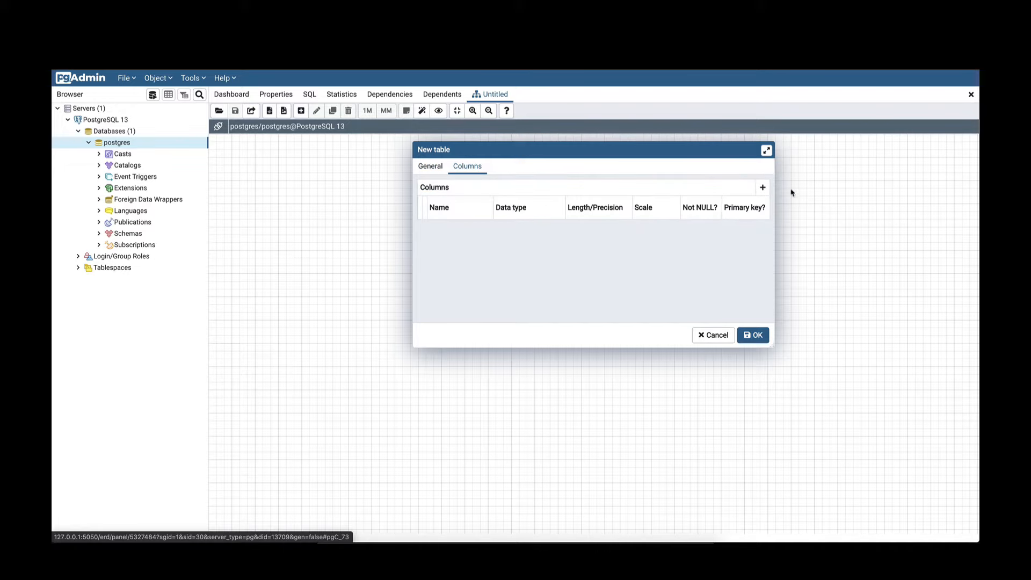
pyautogui.click(762, 187)
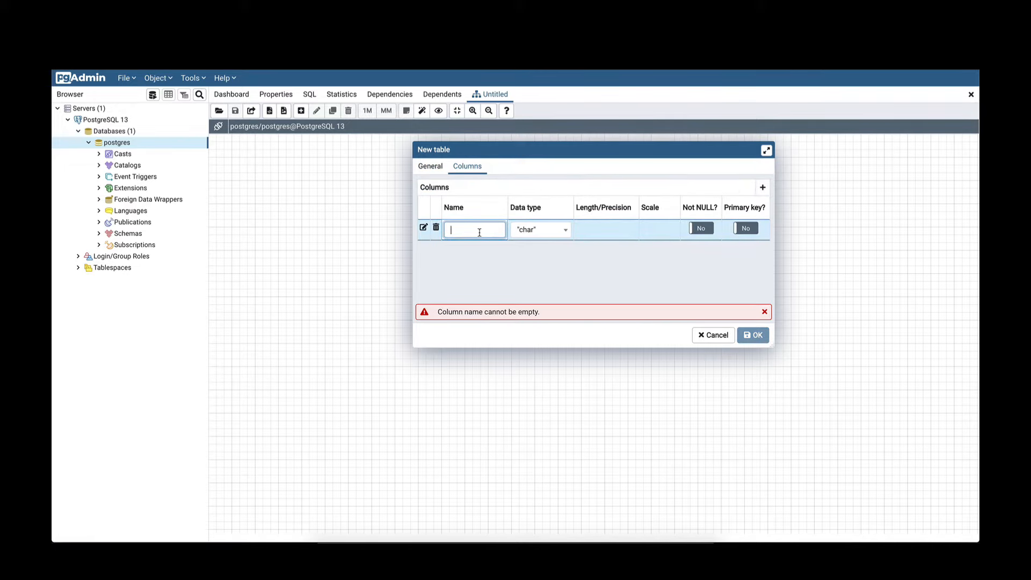
pyautogui.click(562, 229)
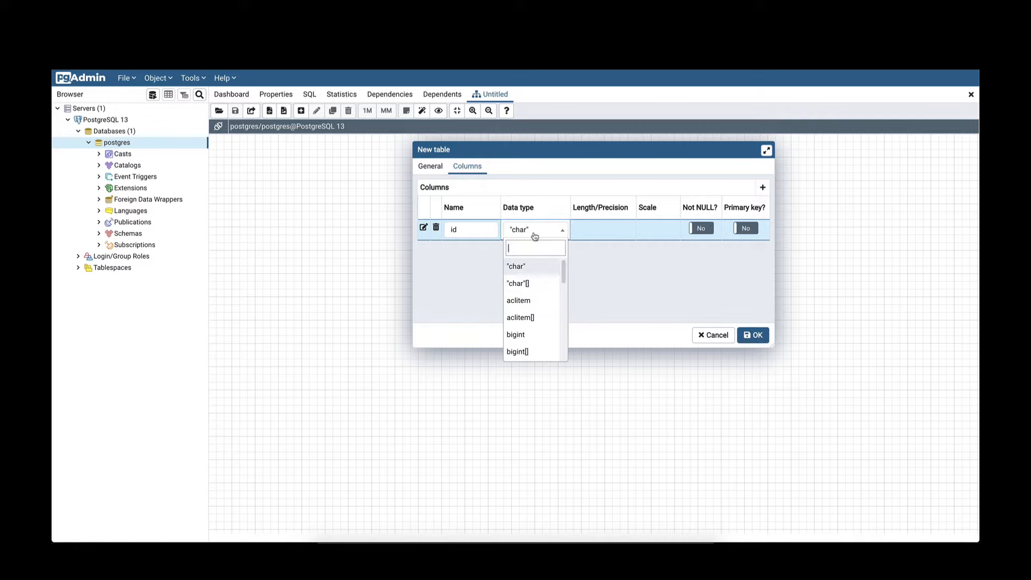
pyautogui.click(518, 247)
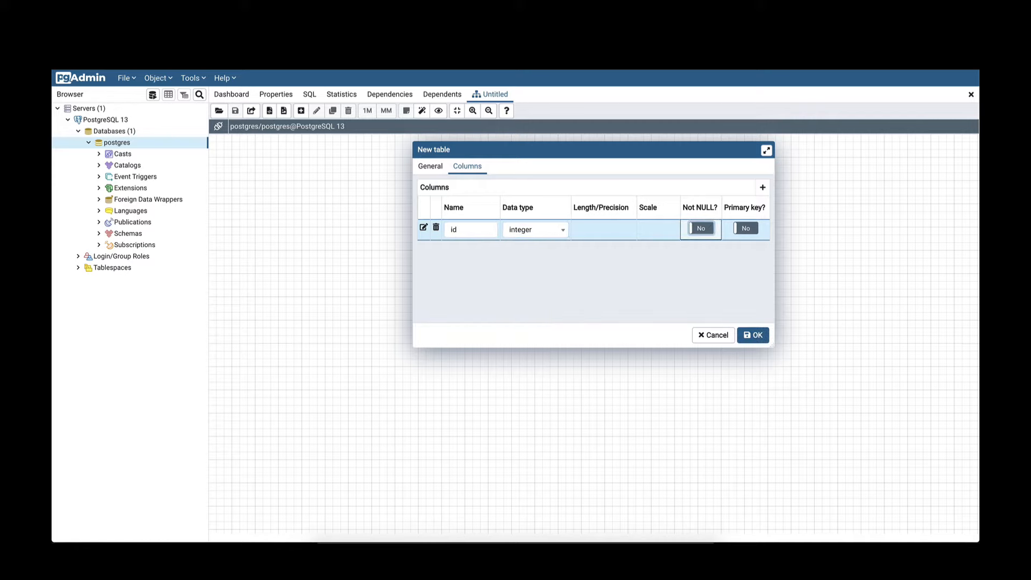
pyautogui.click(745, 228)
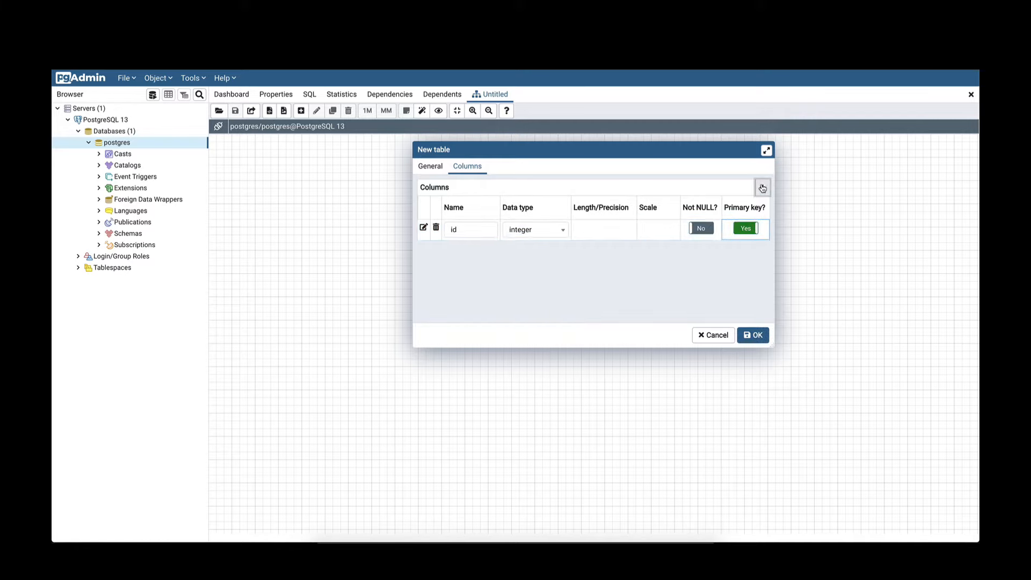
pyautogui.click(762, 186)
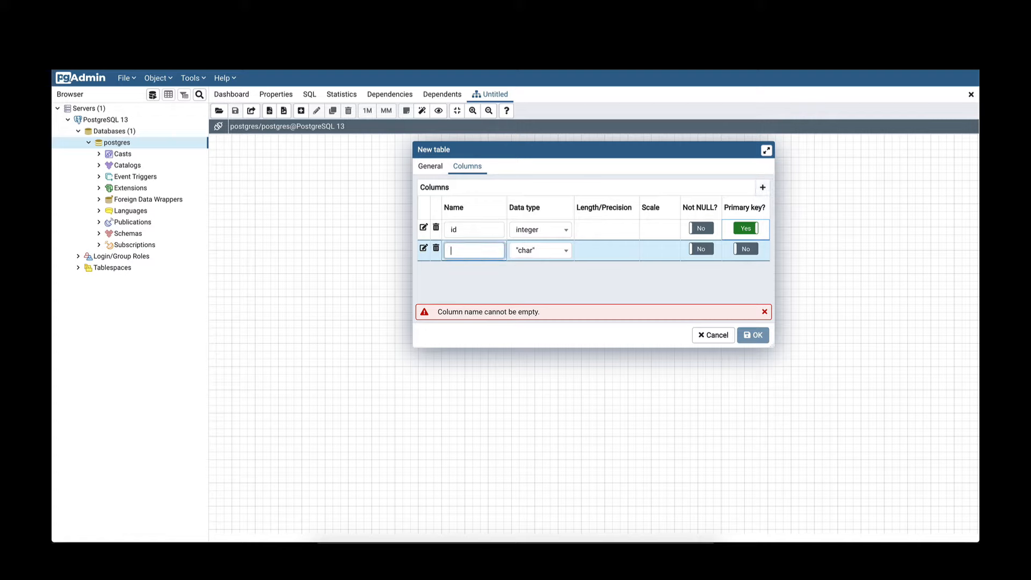
pyautogui.write('email')
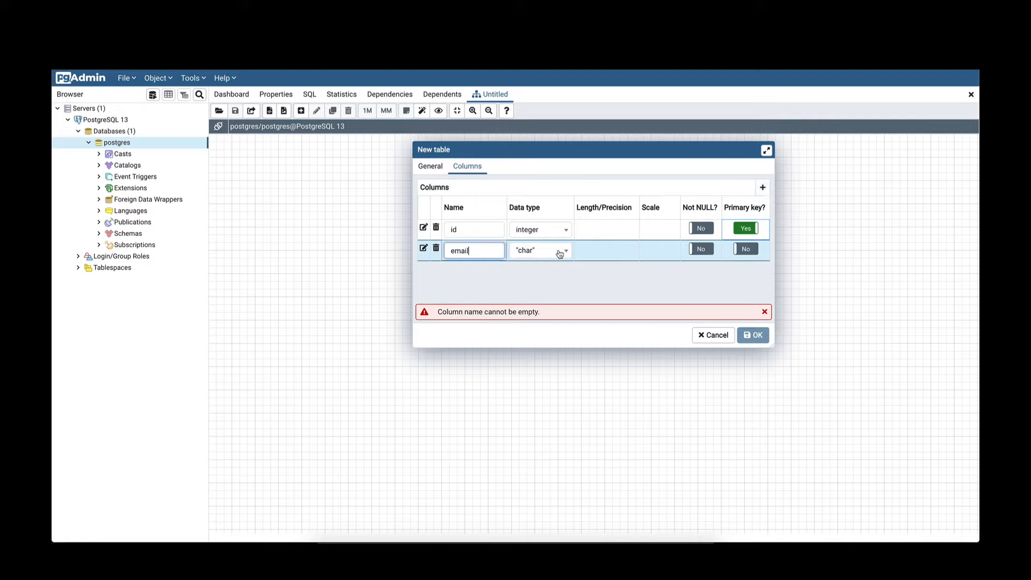
pyautogui.click(538, 250)
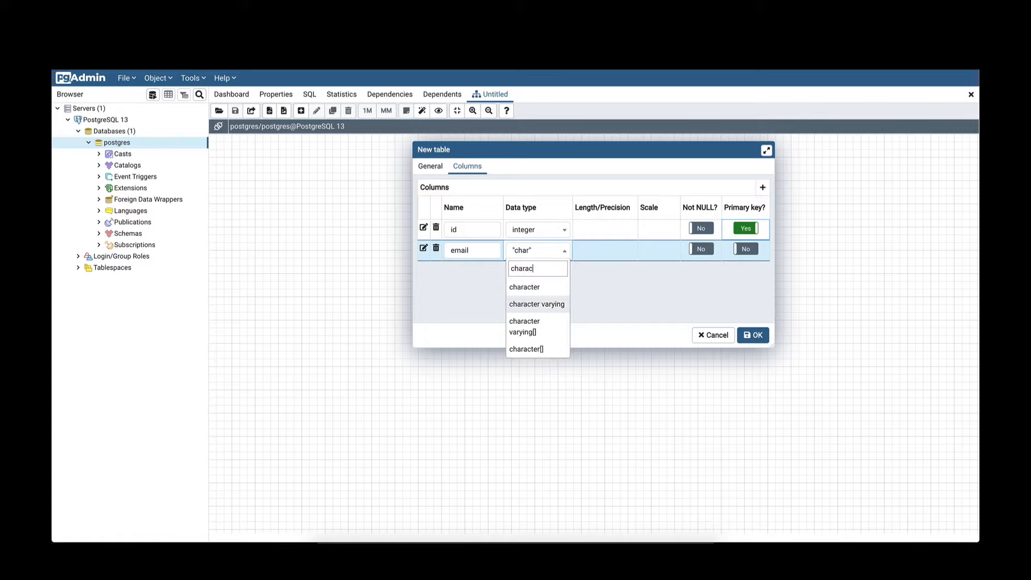
pyautogui.click(537, 304)
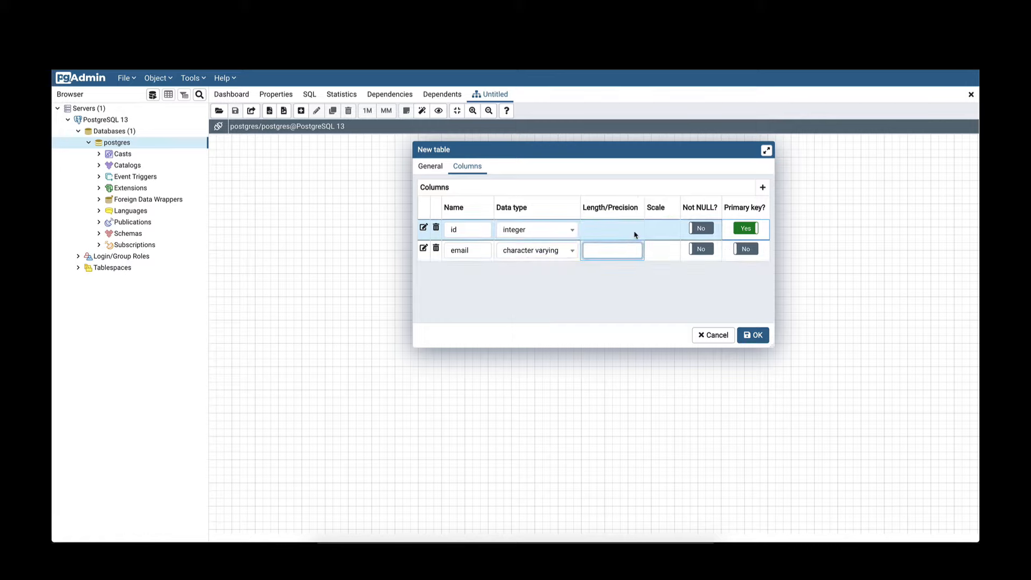
pyautogui.write('50')
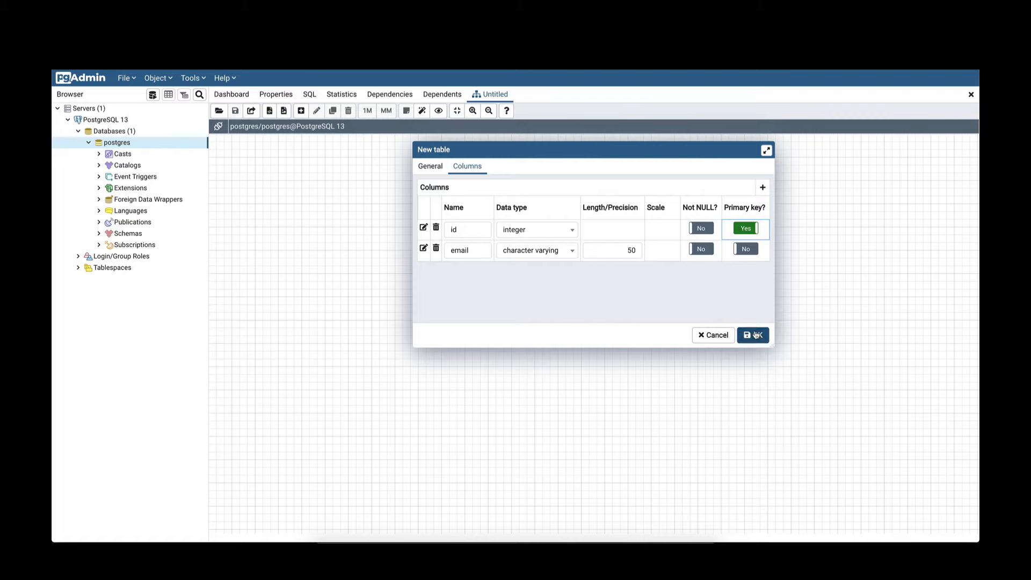
pyautogui.click(753, 335)
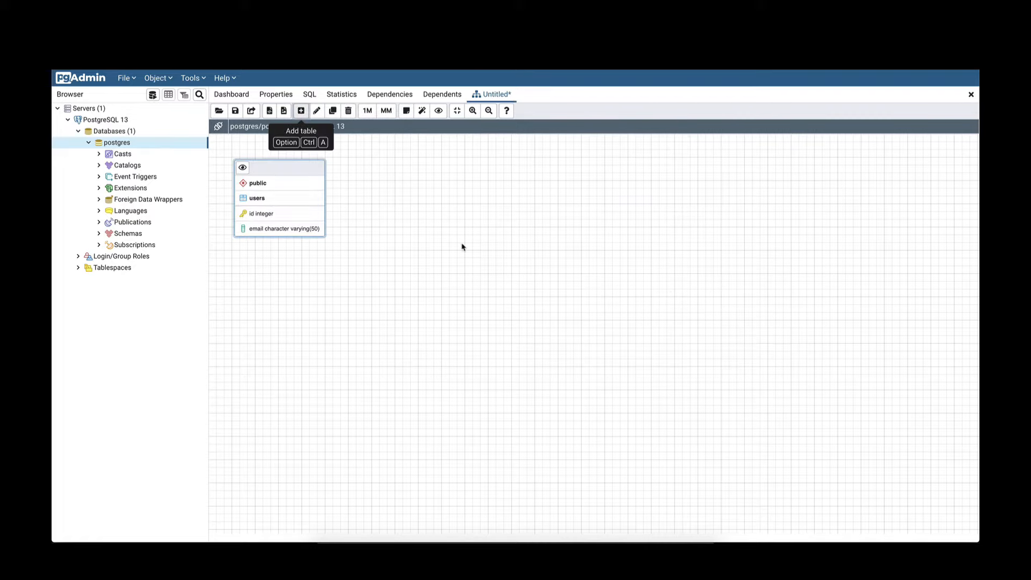
# - Drag the users table to a new spot on the diagram
pyautogui.moveTo(280, 167); pyautogui.dragTo(401, 164)
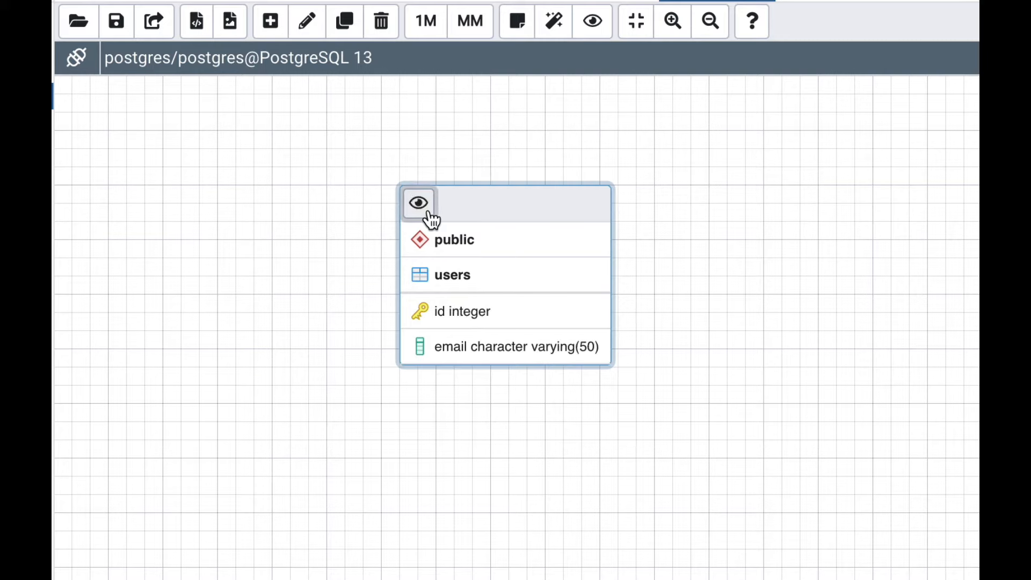
pyautogui.moveTo(591, 20)
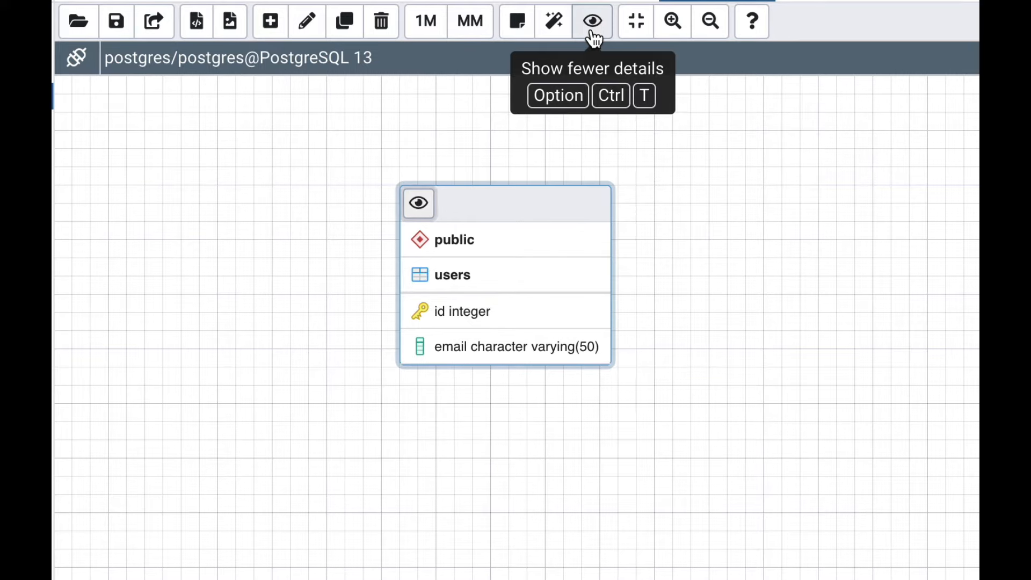
pyautogui.moveTo(592, 22)
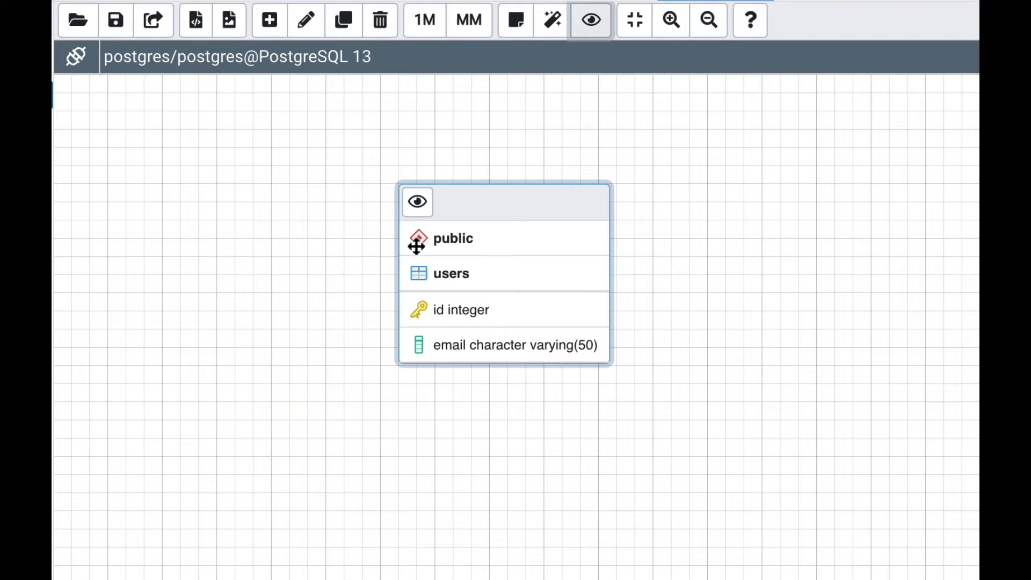
pyautogui.moveTo(457, 238)
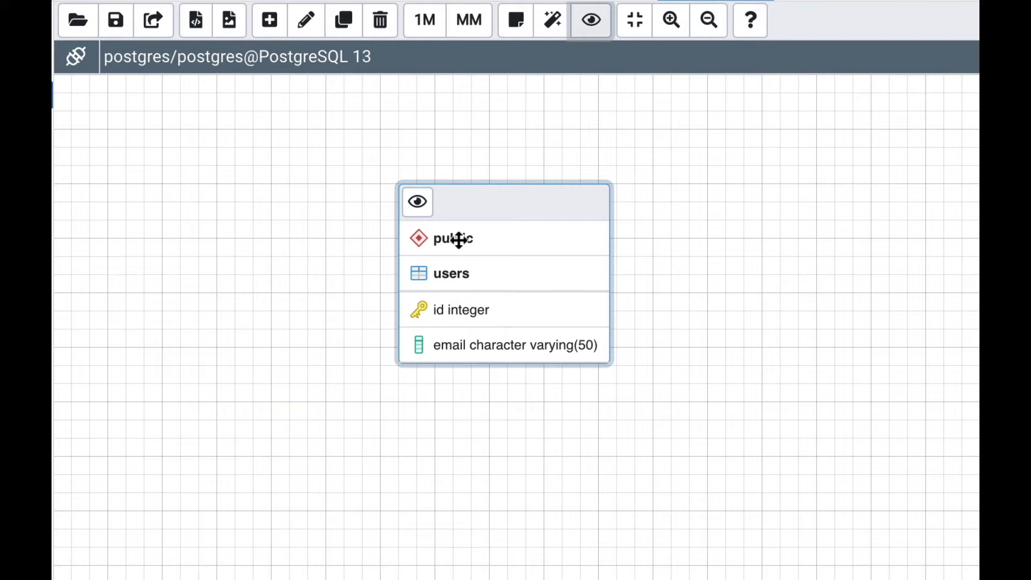
pyautogui.moveTo(454, 281)
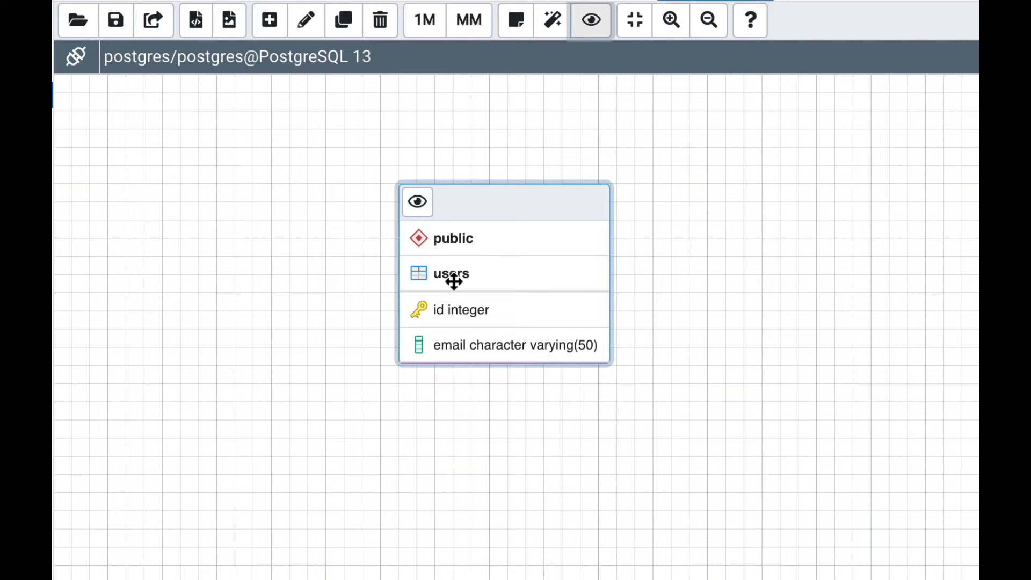
pyautogui.moveTo(447, 310)
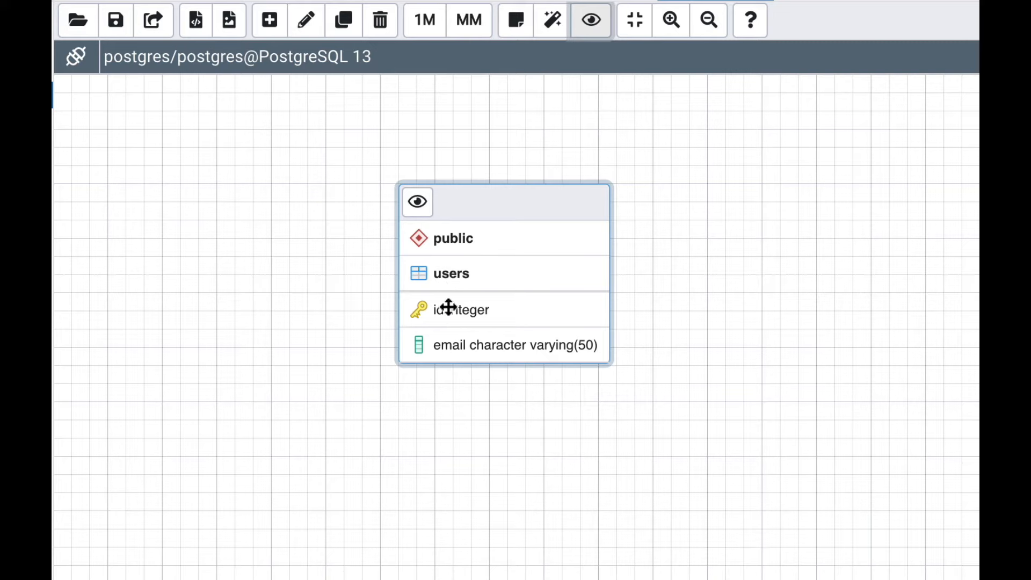
pyautogui.moveTo(469, 328)
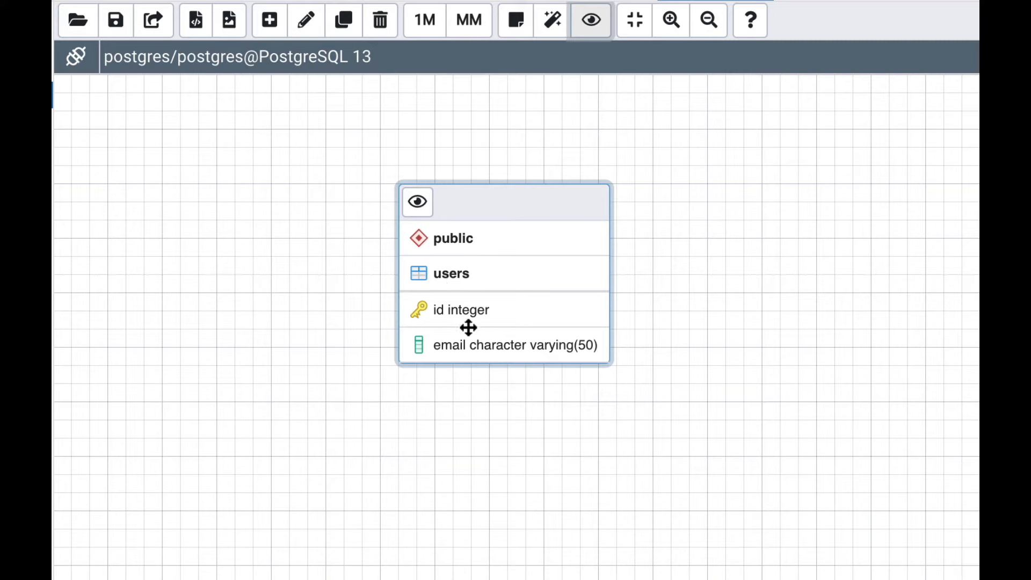
pyautogui.moveTo(391, 329)
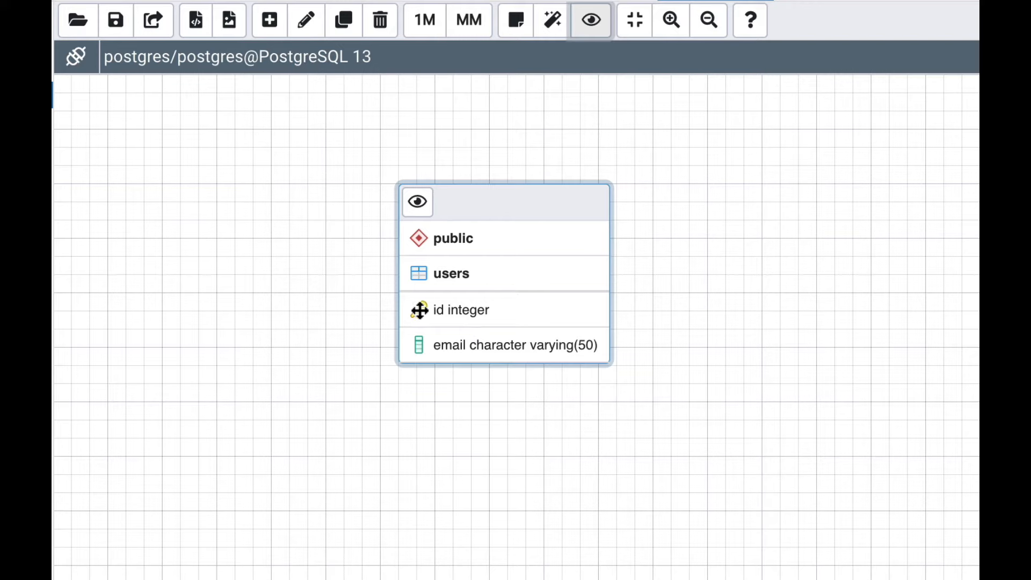
pyautogui.moveTo(536, 237)
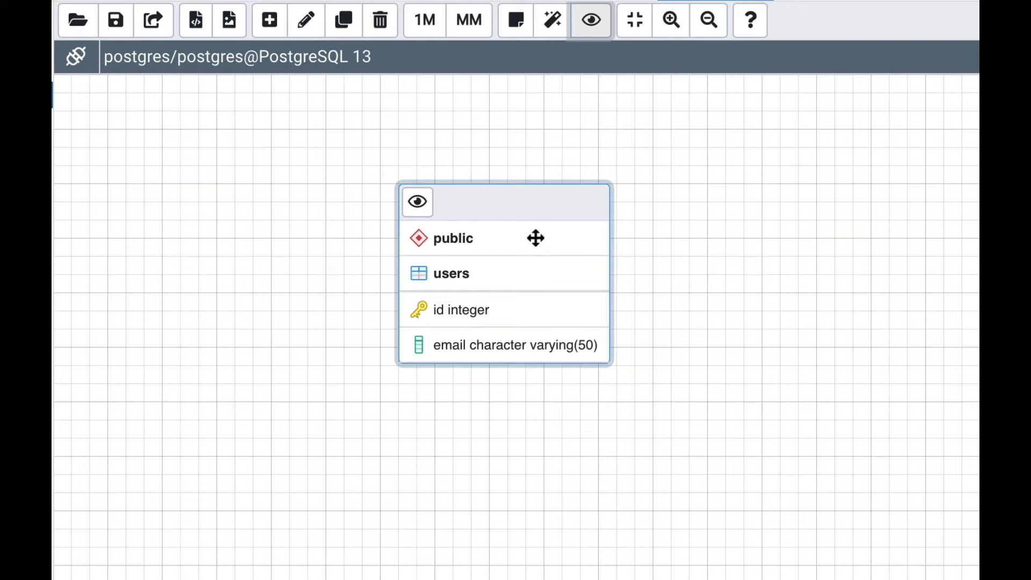
pyautogui.moveTo(526, 43)
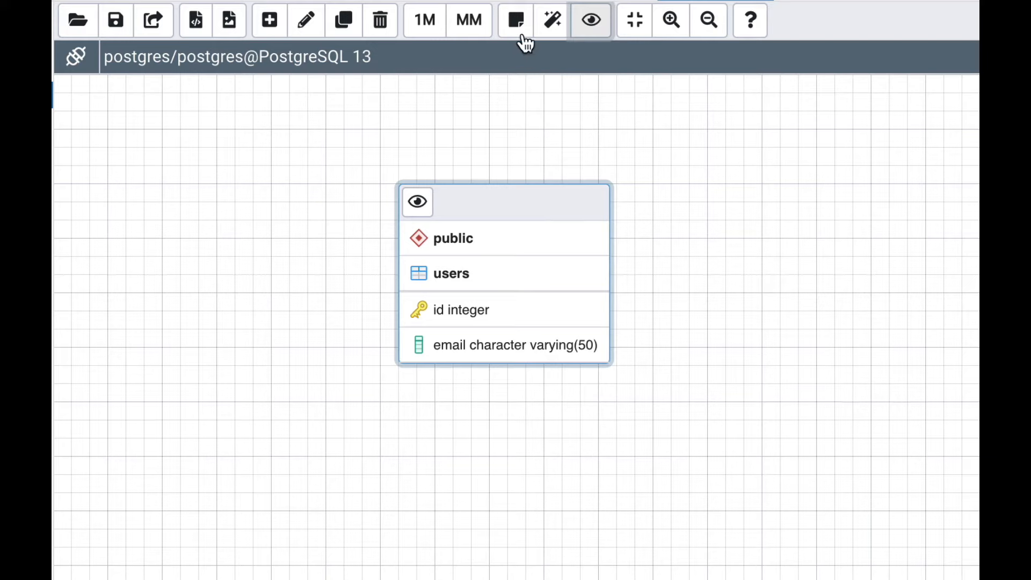
pyautogui.moveTo(516, 20)
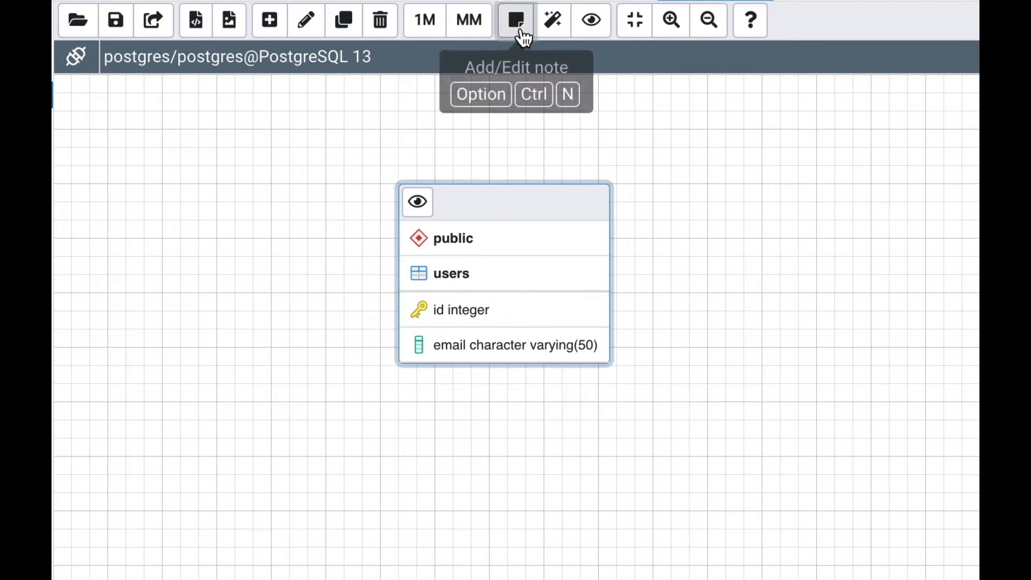
# - Add the note 'some notes' to users, then reopen the note badge to review it
pyautogui.click(516, 19)
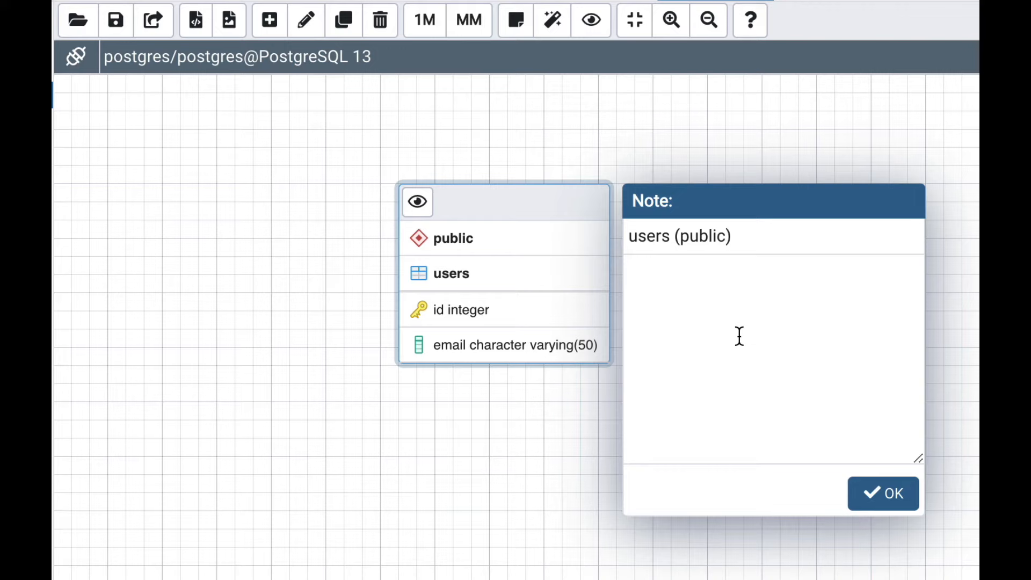
pyautogui.write('some notes')
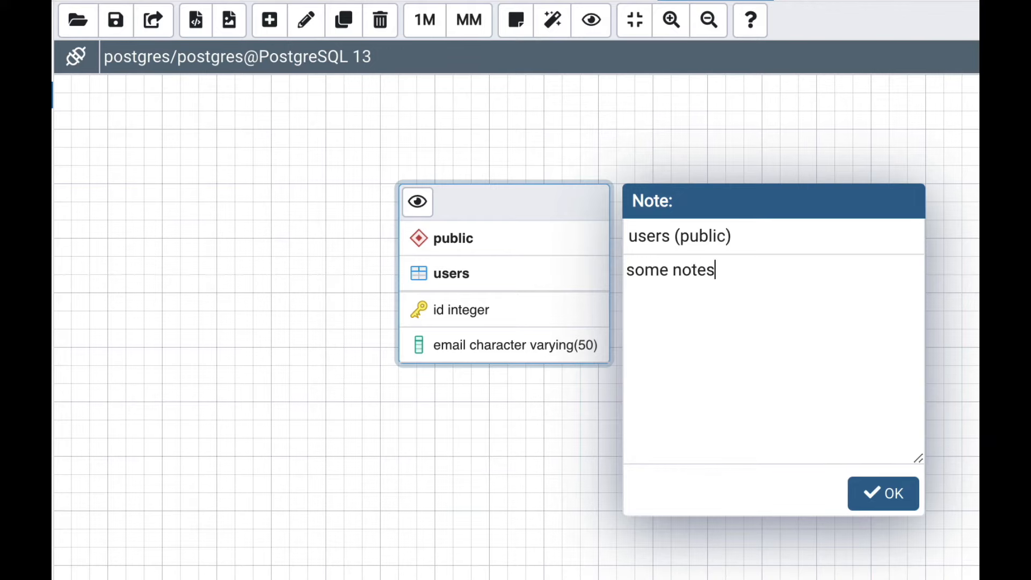
pyautogui.click(883, 493)
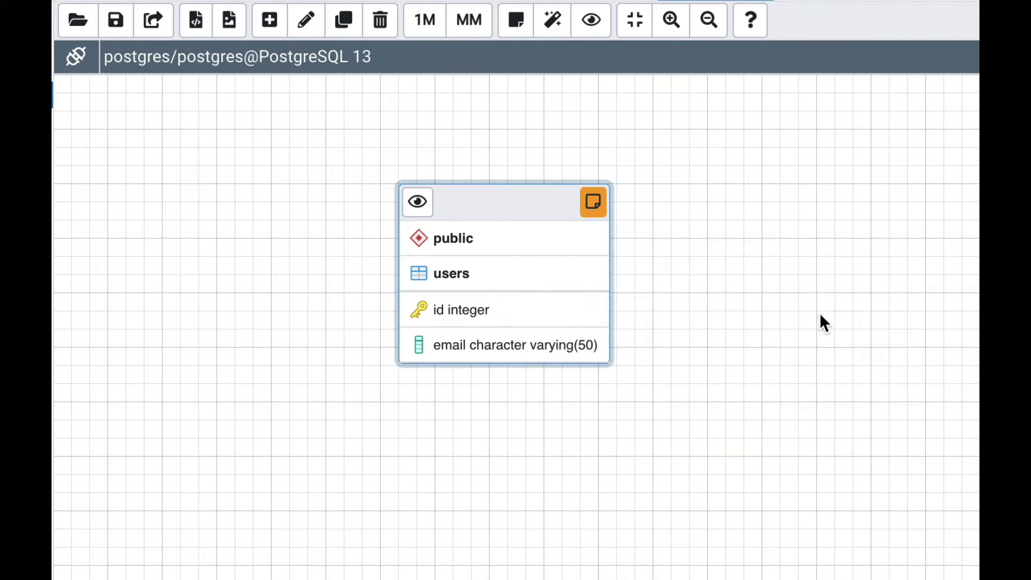
pyautogui.moveTo(592, 203)
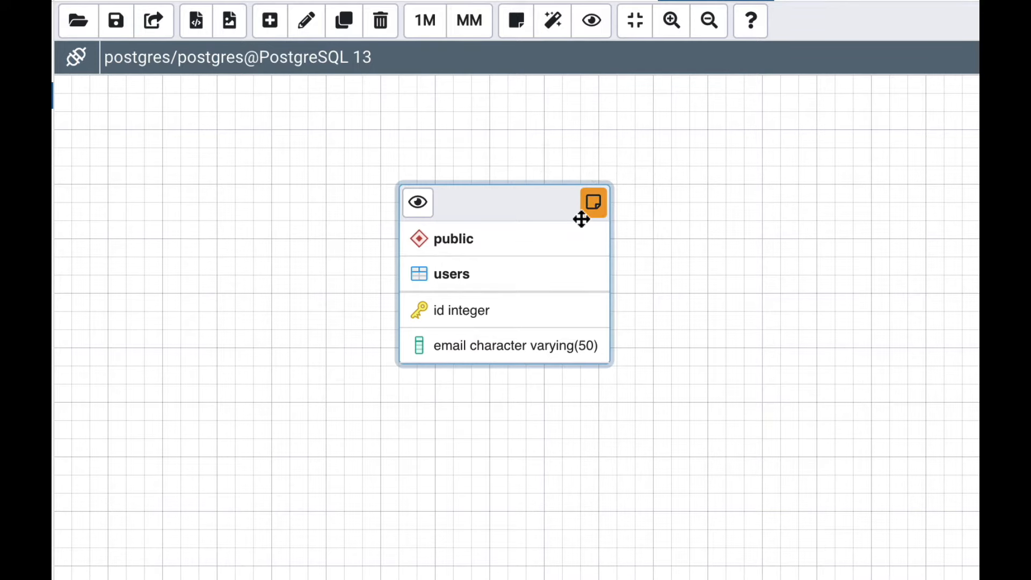
pyautogui.moveTo(592, 203)
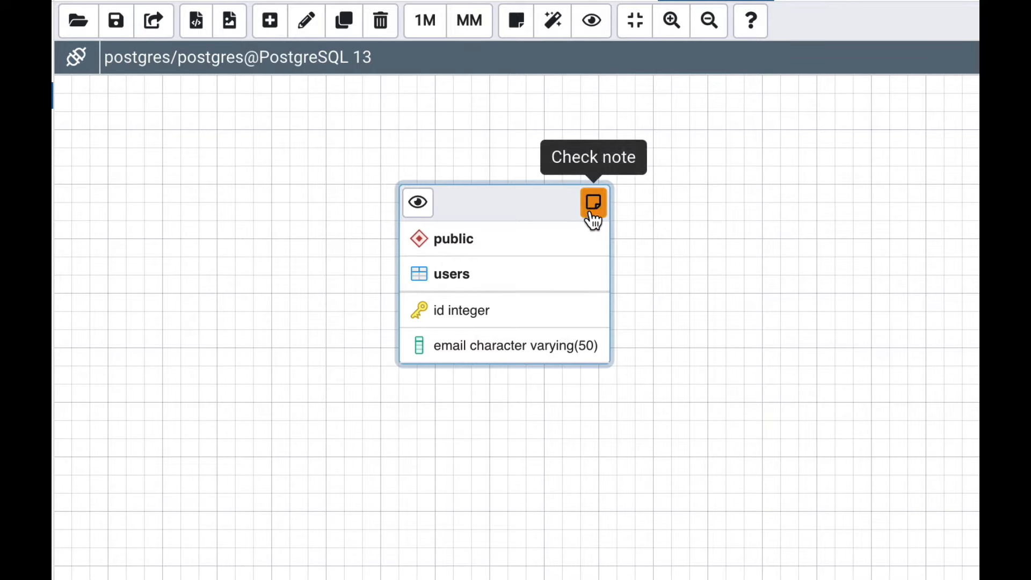
pyautogui.click(592, 202)
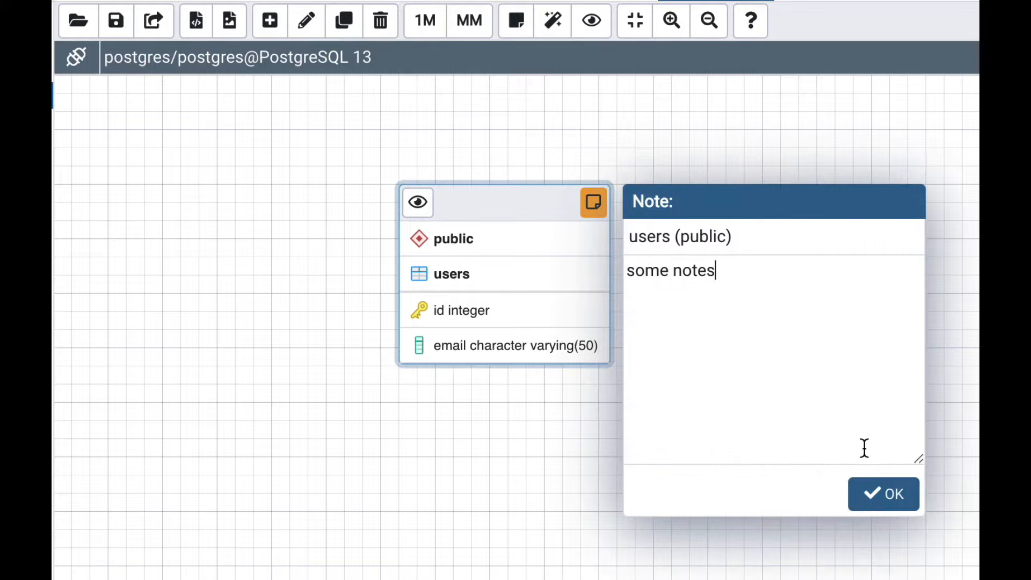
pyautogui.click(882, 494)
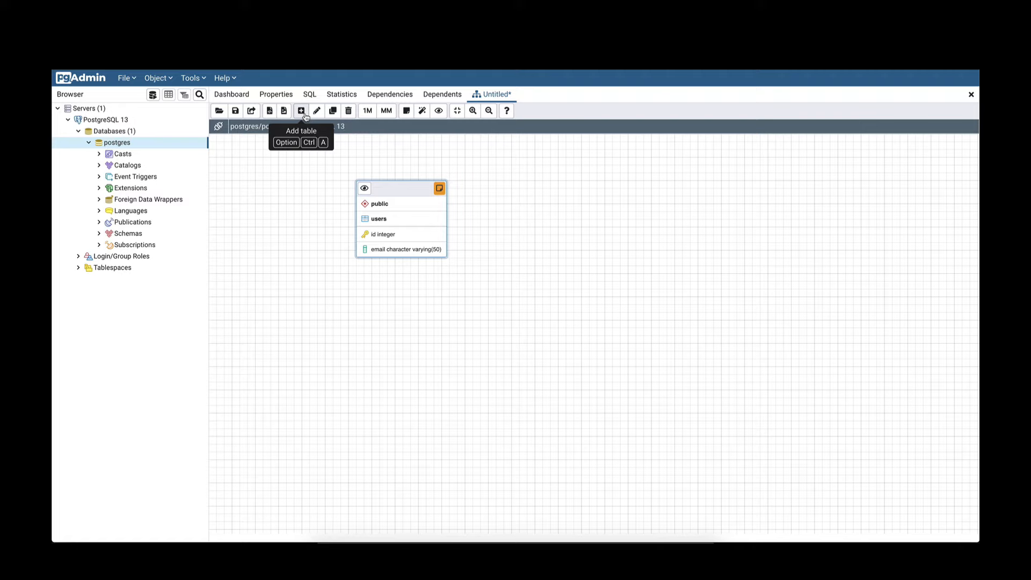
pyautogui.moveTo(316, 111)
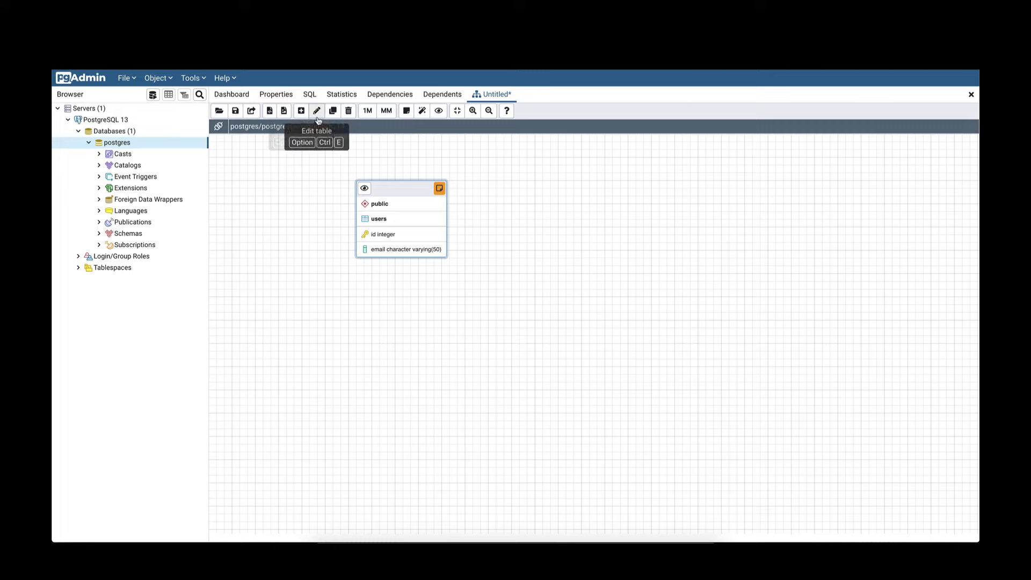
# - Open the Edit table dialog for the selected users table
pyautogui.click(316, 110)
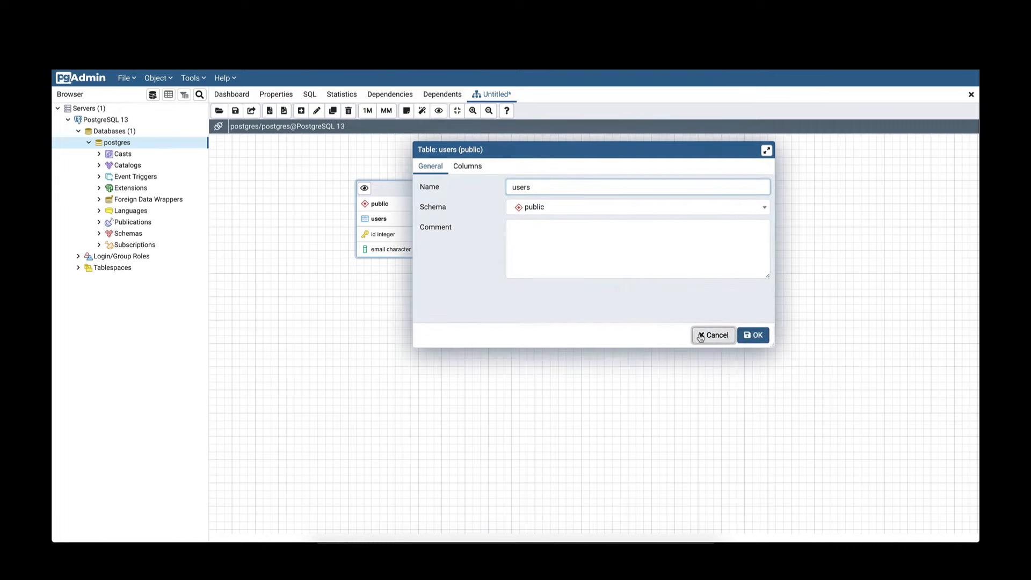
# - Cancel the edit, clone users into newtable3, then drop that copy
pyautogui.click(714, 335)
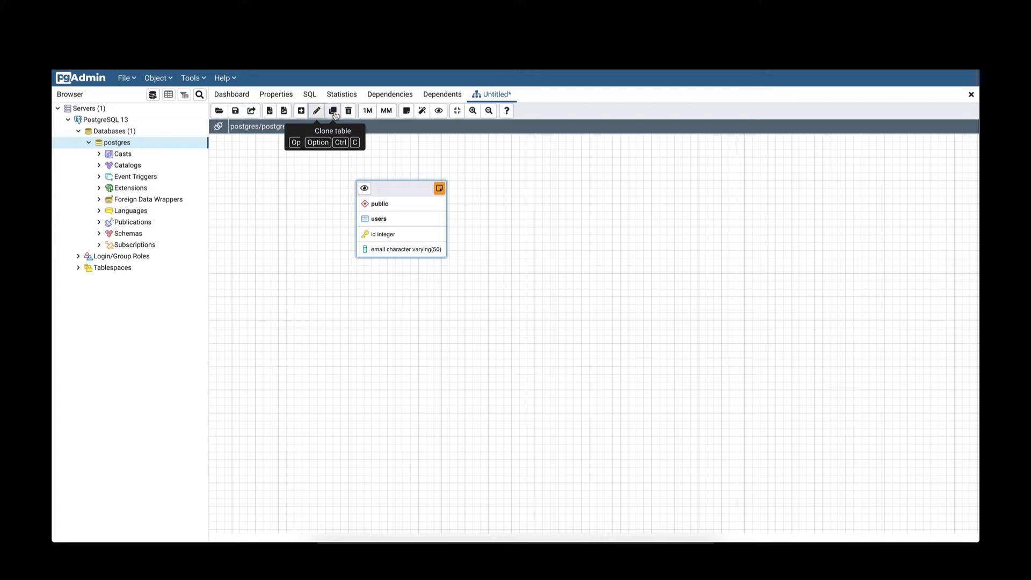
pyautogui.click(333, 111)
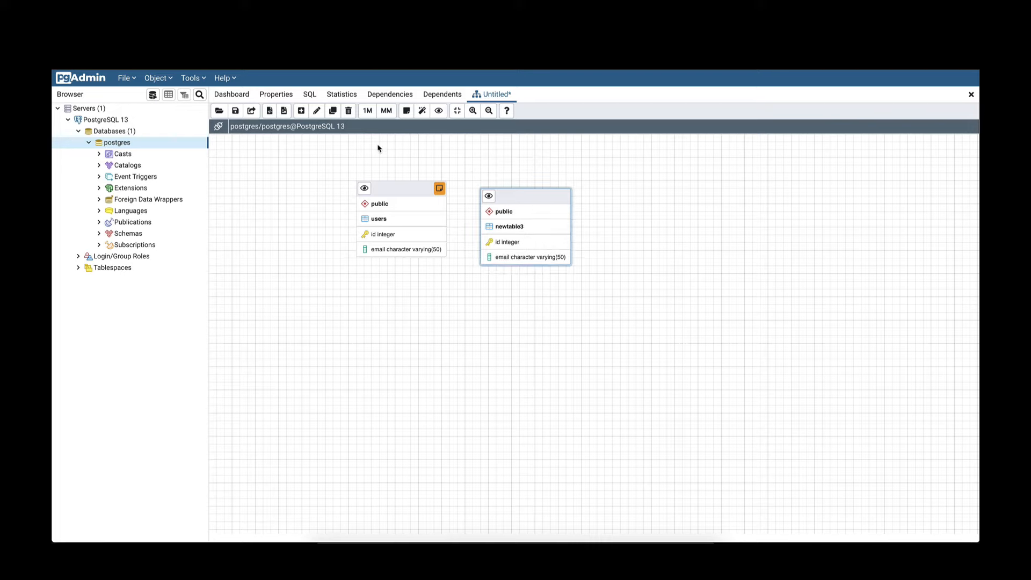
pyautogui.moveTo(348, 110)
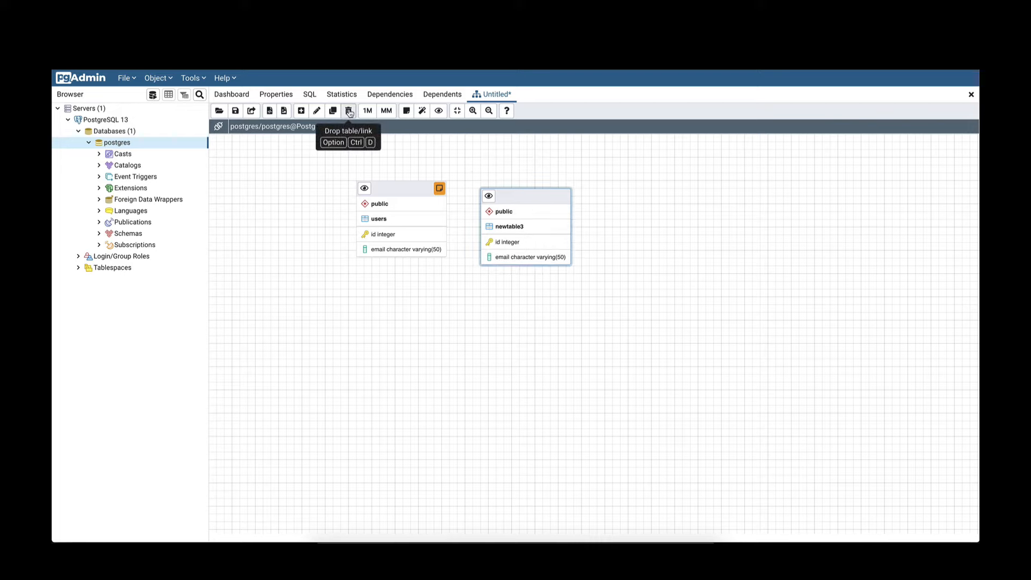
pyautogui.click(349, 110)
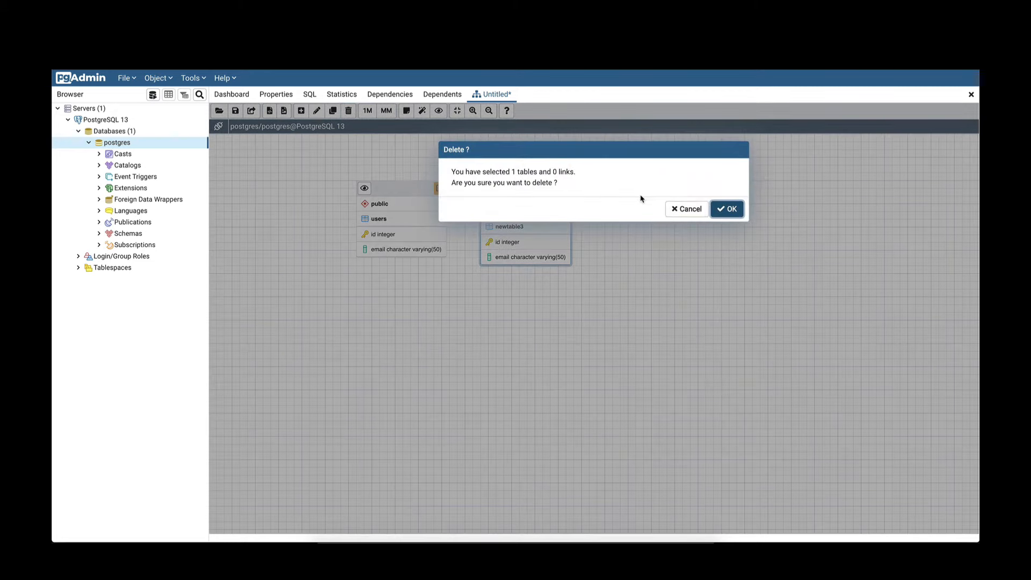
pyautogui.click(726, 209)
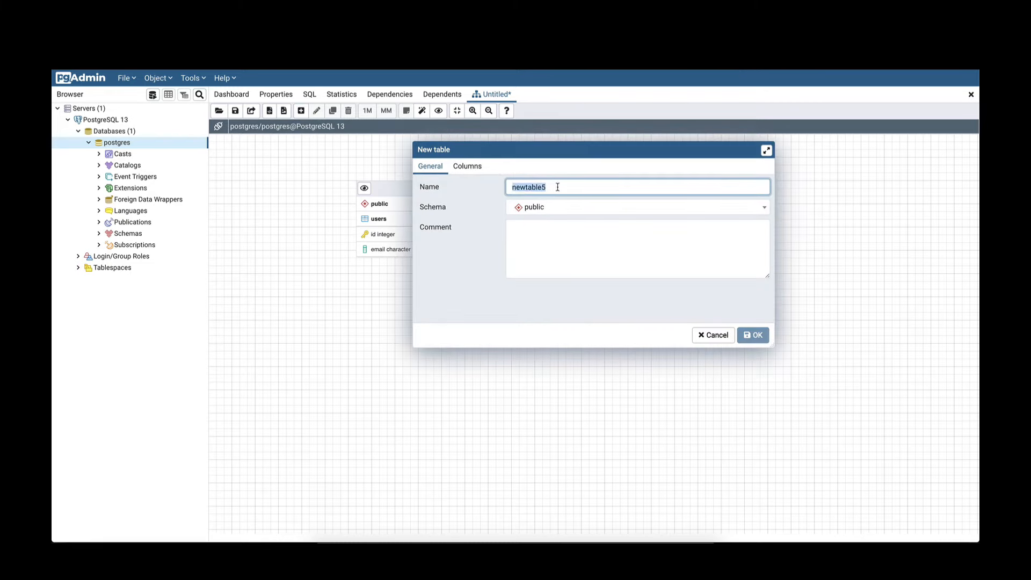
# - Name the new table user_details and add a user_id integer column
pyautogui.write('user_details')
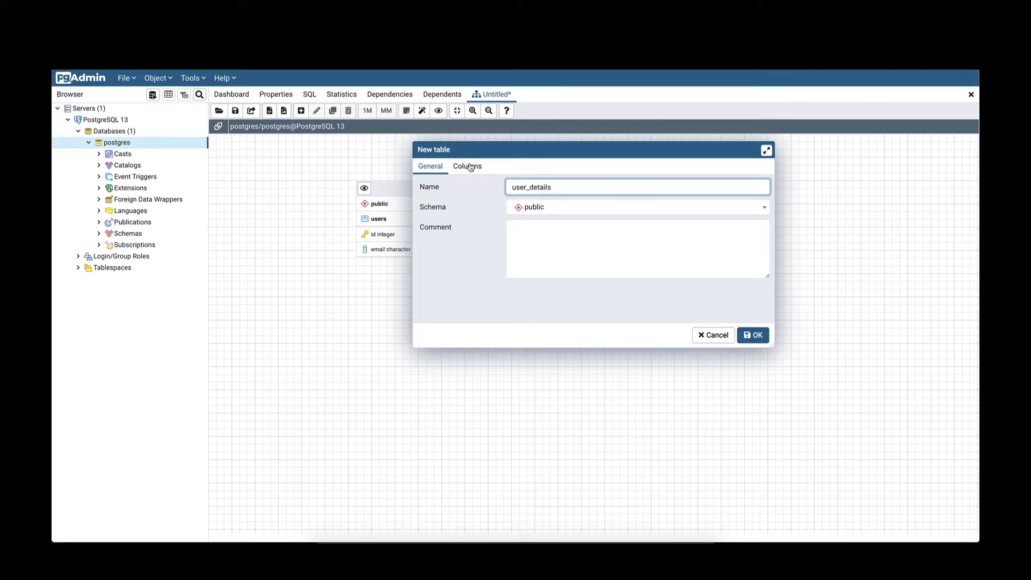
pyautogui.click(466, 166)
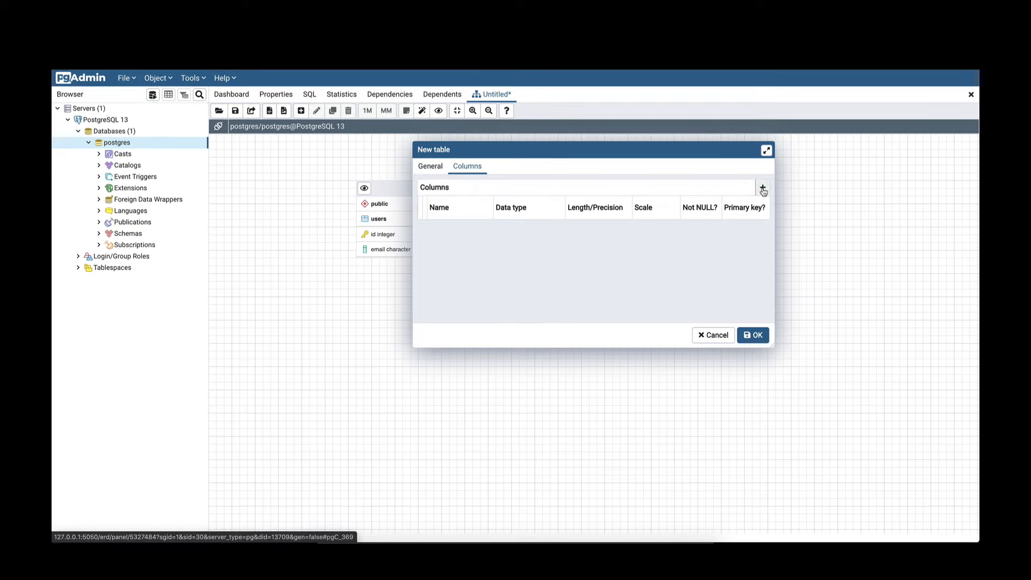
pyautogui.click(762, 186)
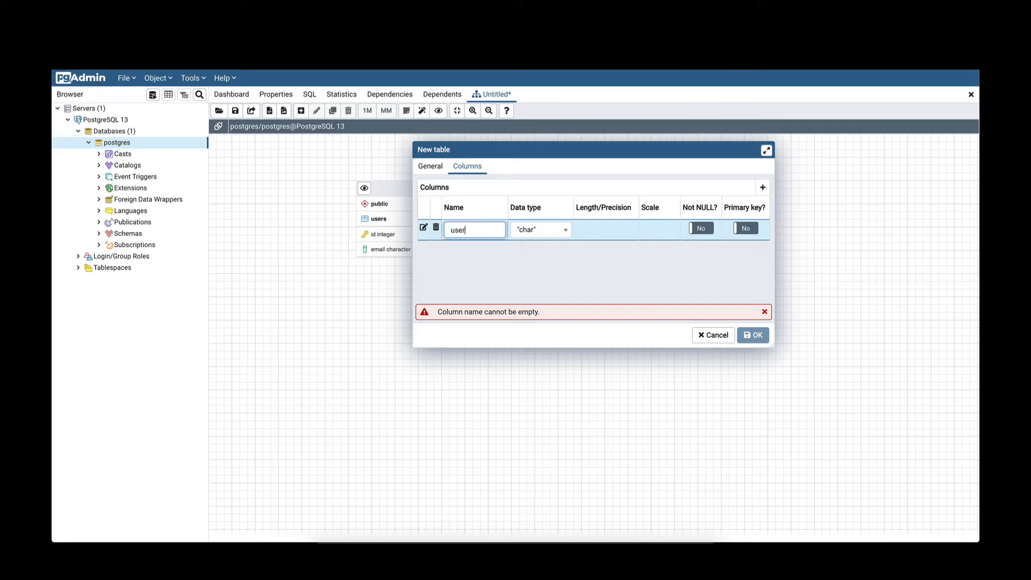
pyautogui.click(538, 229)
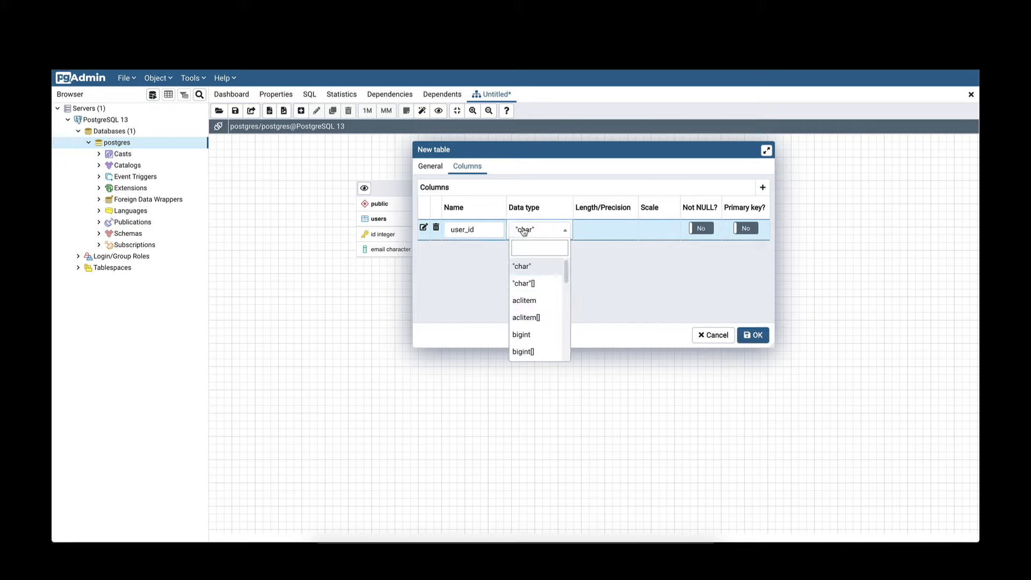
pyautogui.write('inte')
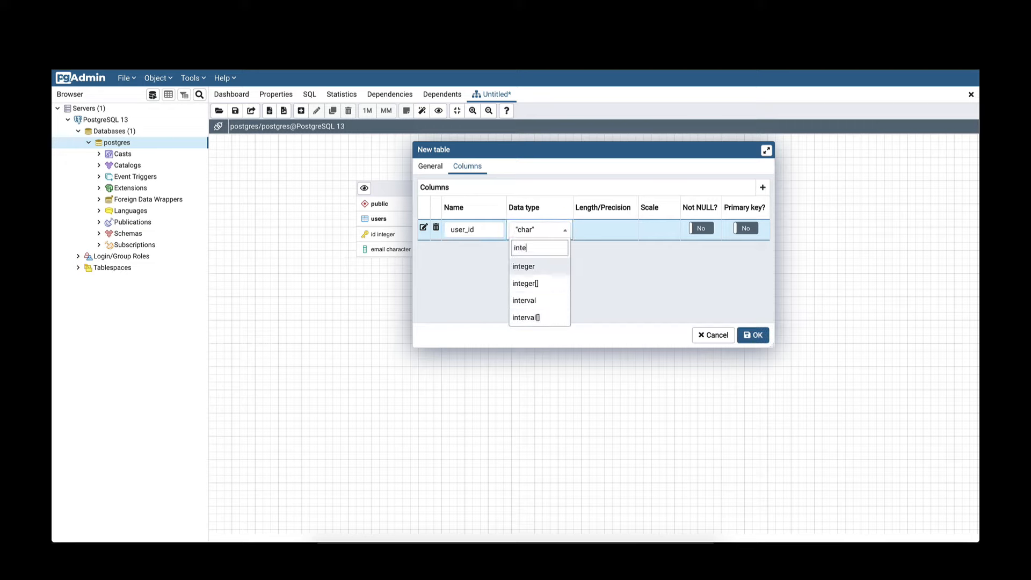
pyautogui.click(524, 267)
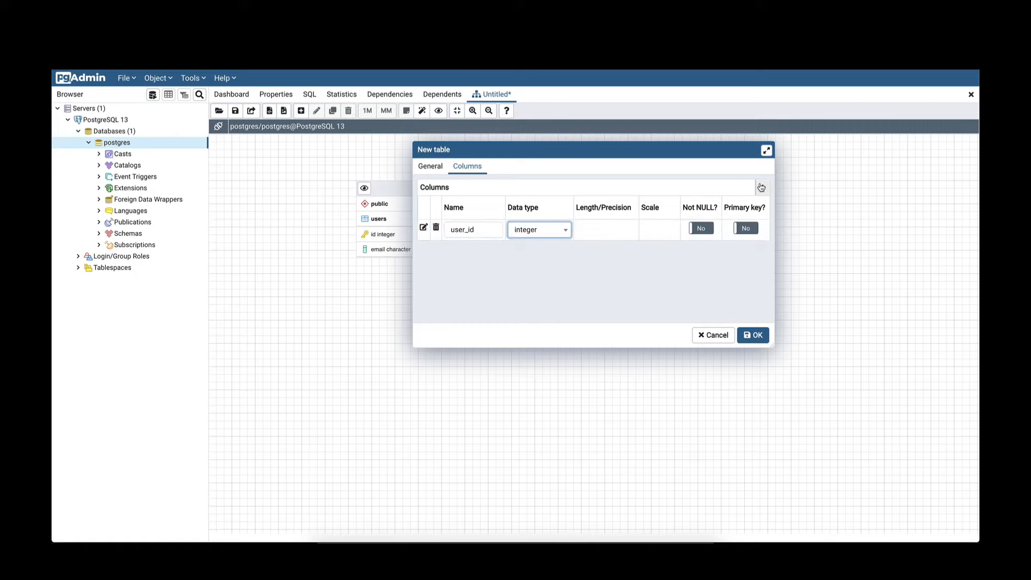
# - Add firstname and lastname as character varying(50) columns and create the table
pyautogui.write('fir')
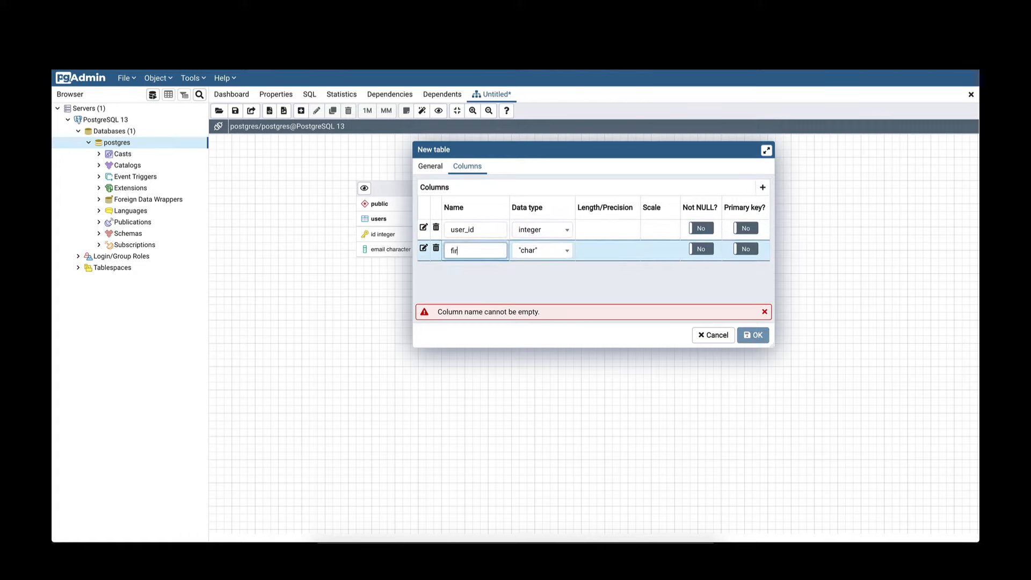
pyautogui.write('stname')
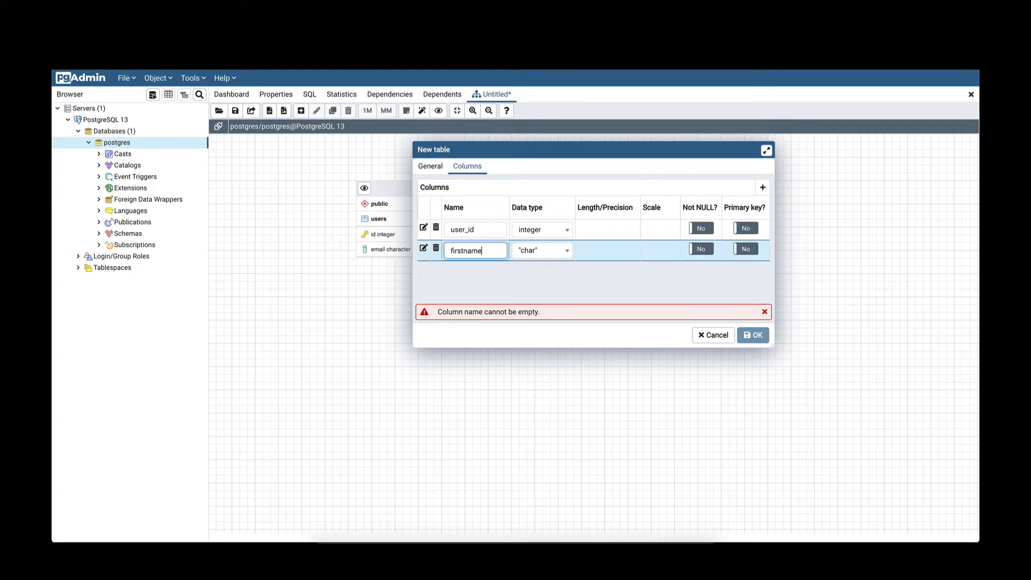
pyautogui.click(541, 249)
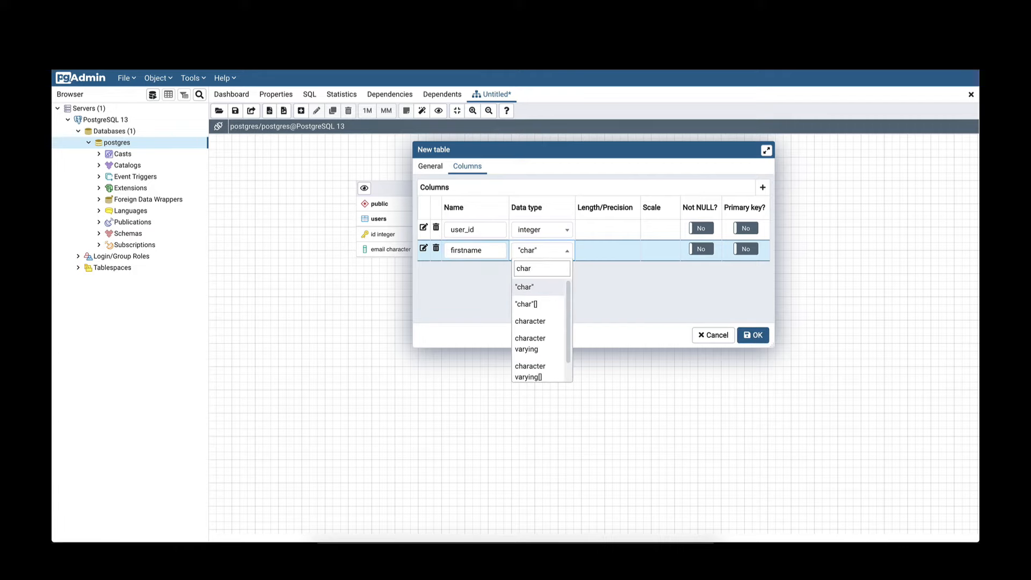
pyautogui.click(530, 344)
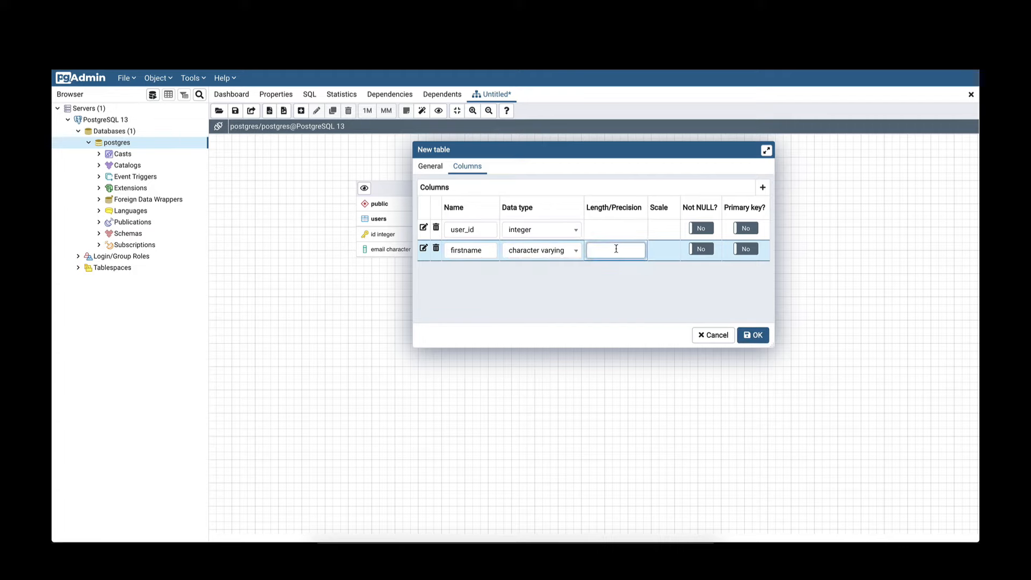
pyautogui.write('50')
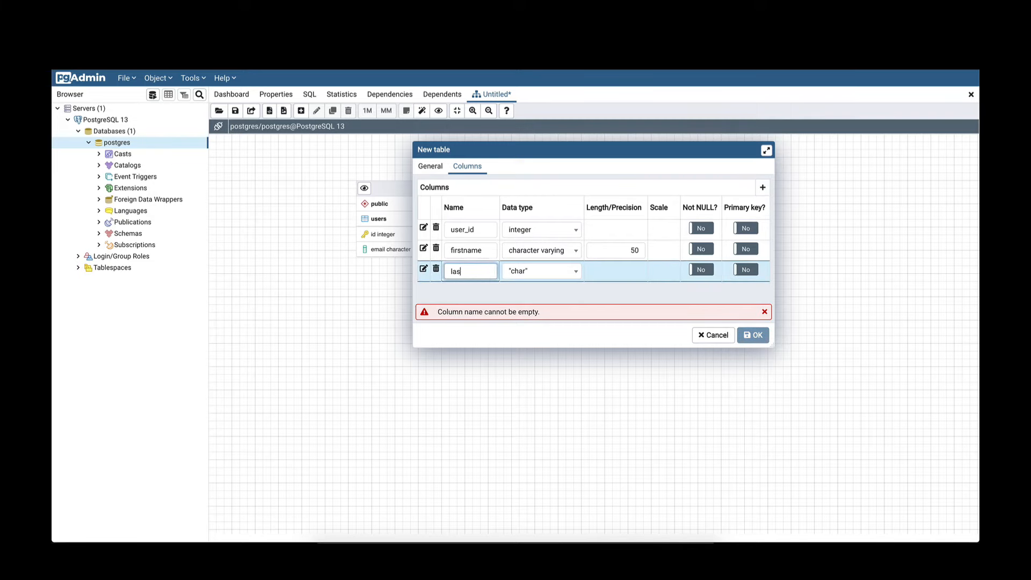
pyautogui.write('tname')
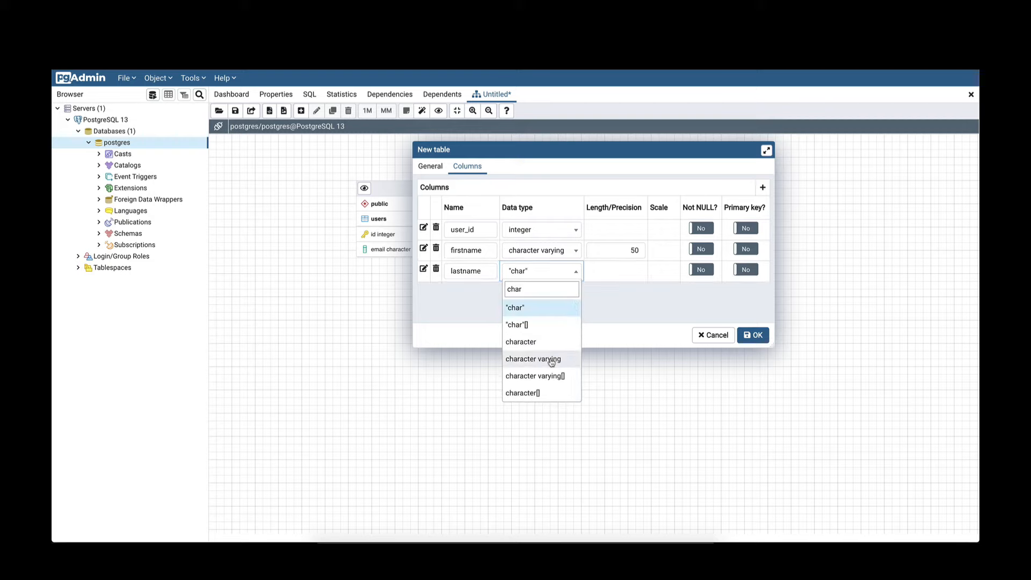
pyautogui.click(532, 359)
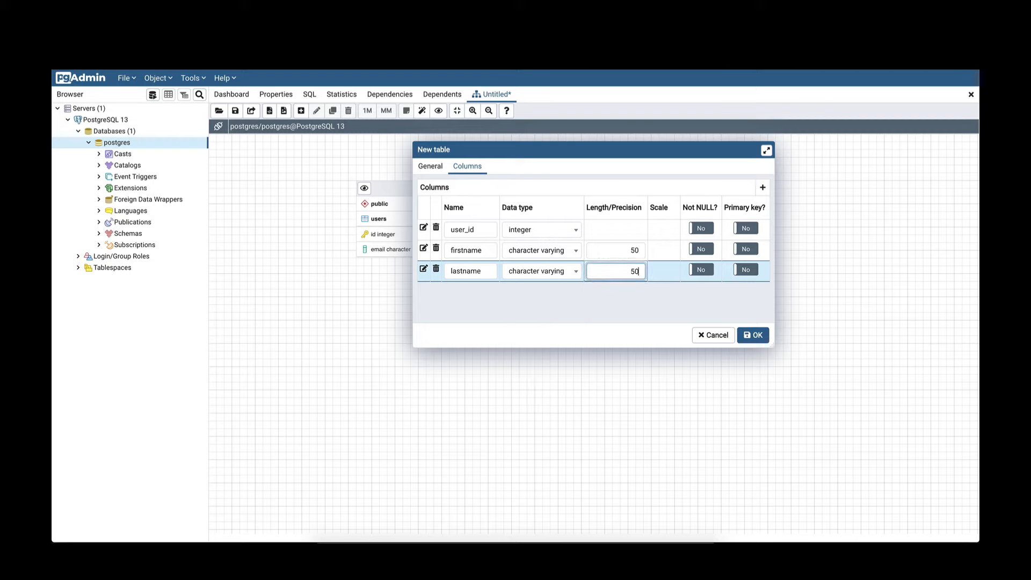
pyautogui.click(753, 334)
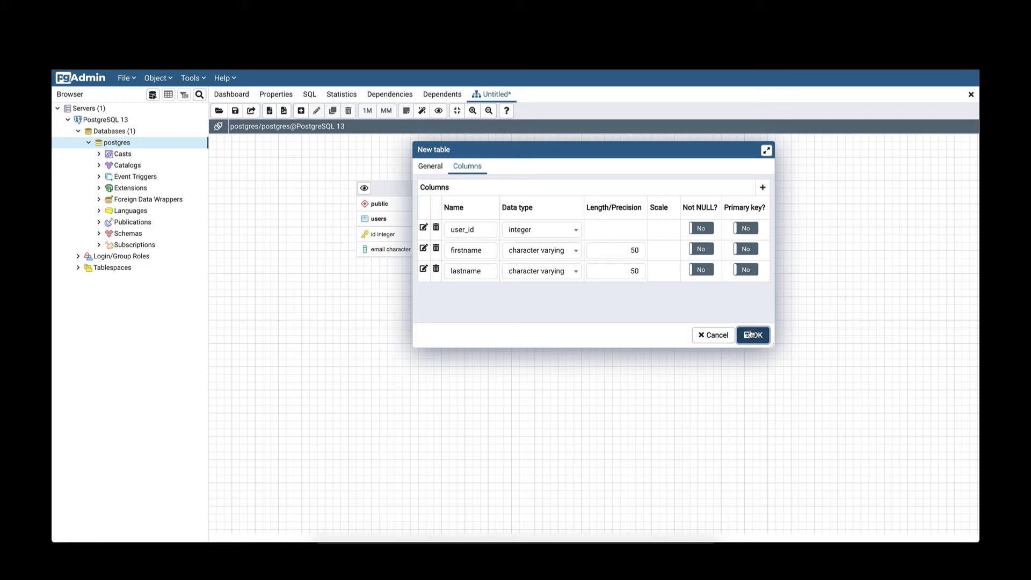
pyautogui.click(753, 334)
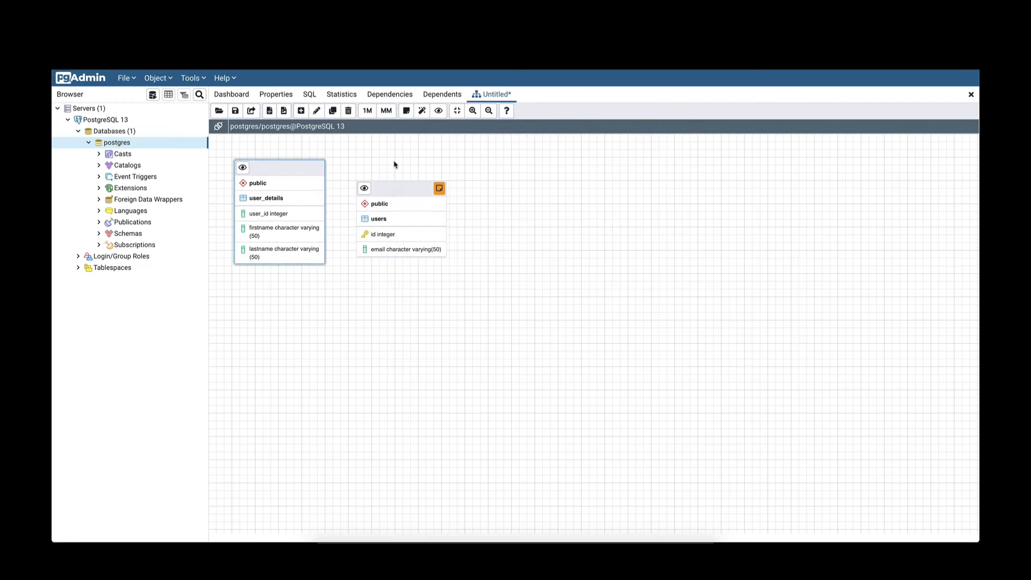
pyautogui.moveTo(342, 225)
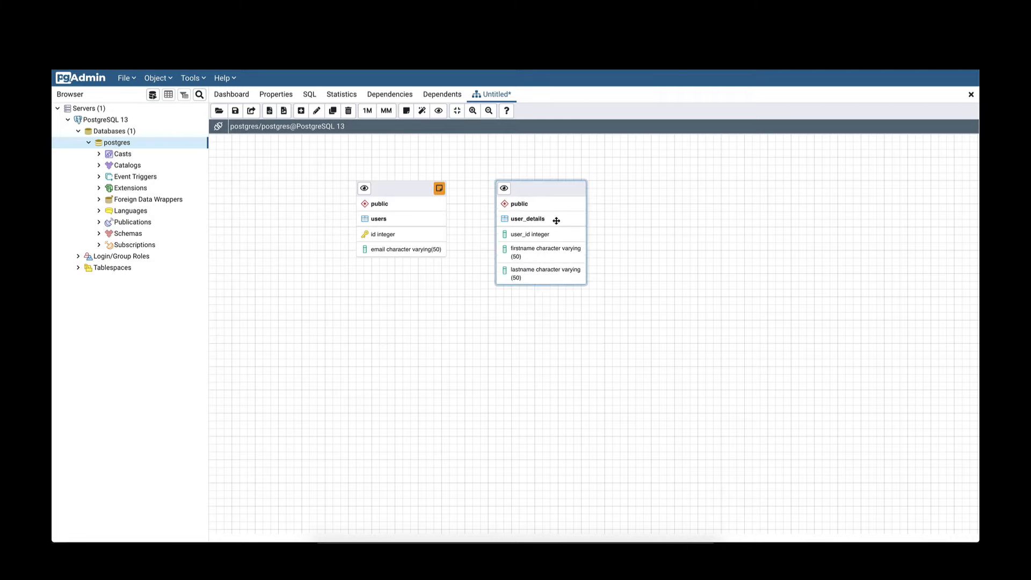
pyautogui.moveTo(408, 219)
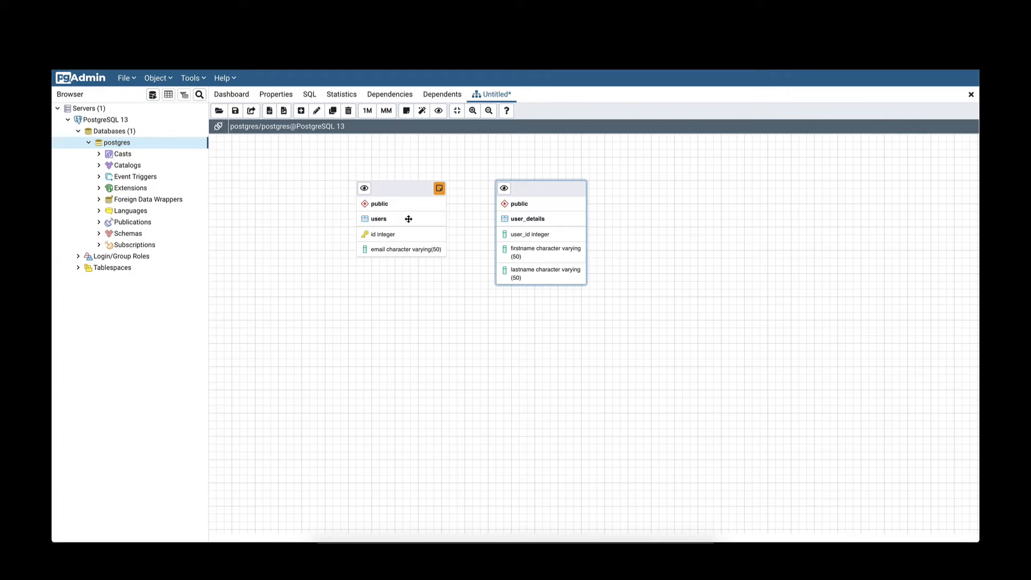
pyautogui.moveTo(536, 219)
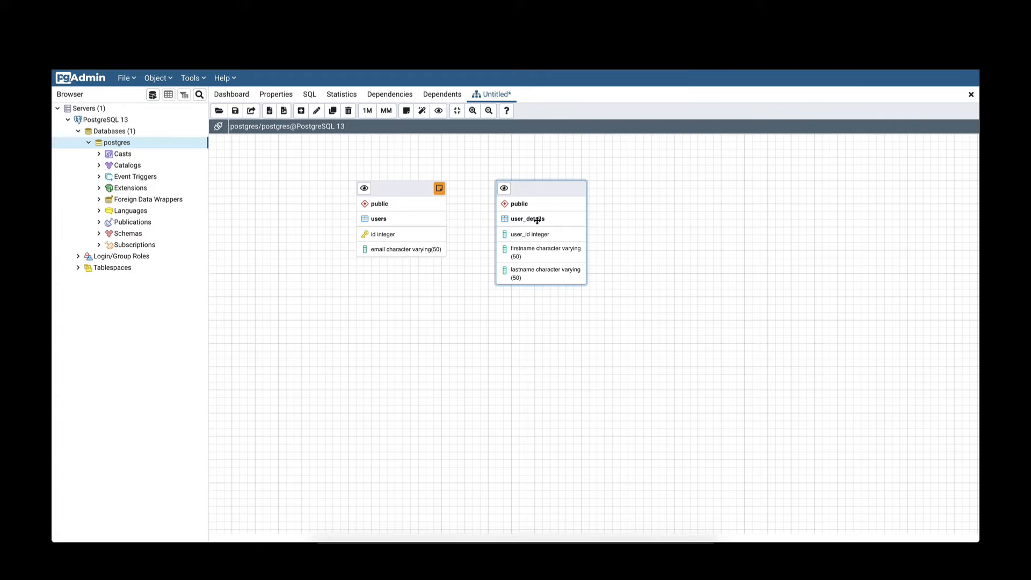
pyautogui.moveTo(547, 202)
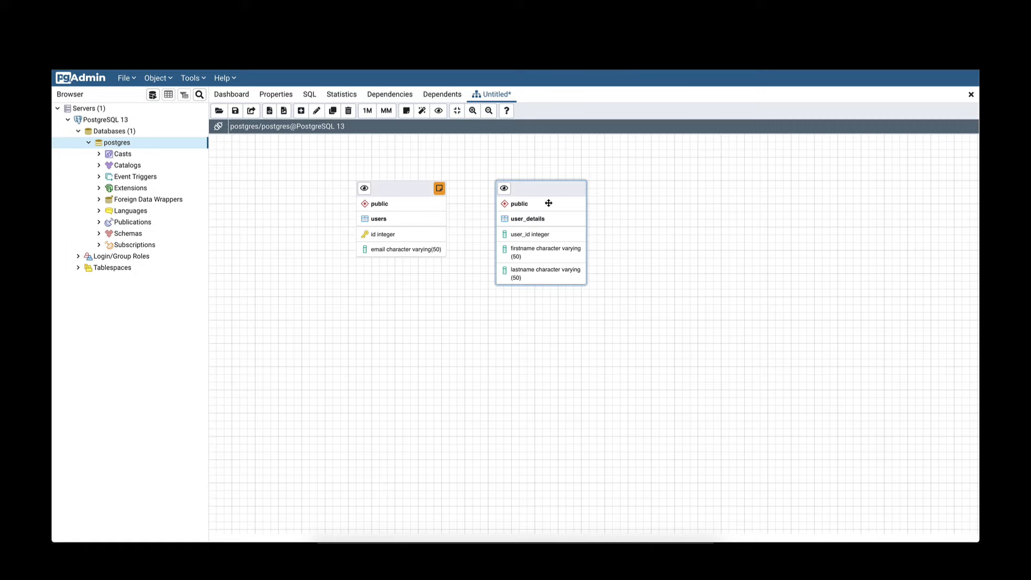
pyautogui.moveTo(367, 111)
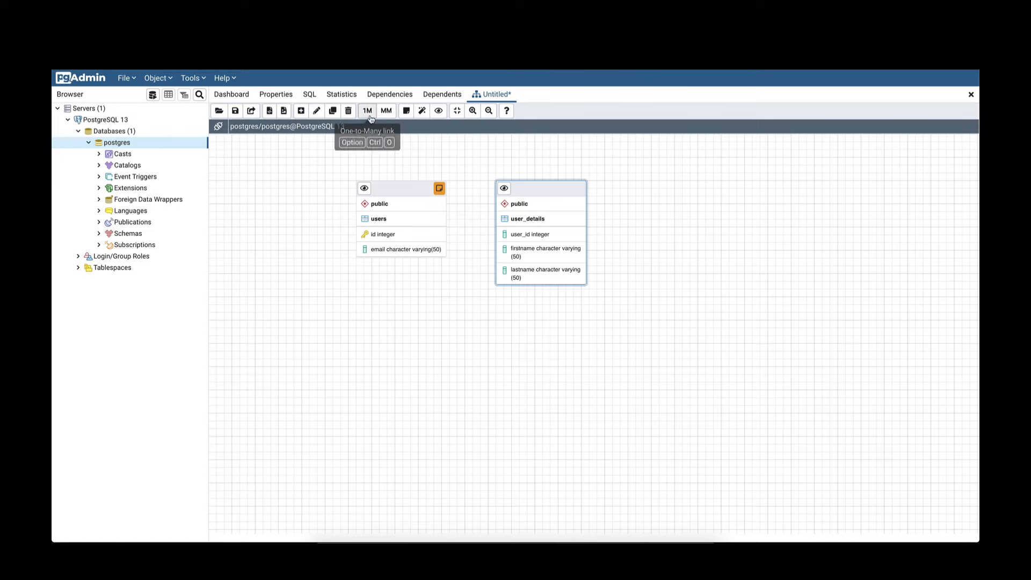
# - Add a 1M relationship with local column user_id referencing users.id
pyautogui.click(367, 111)
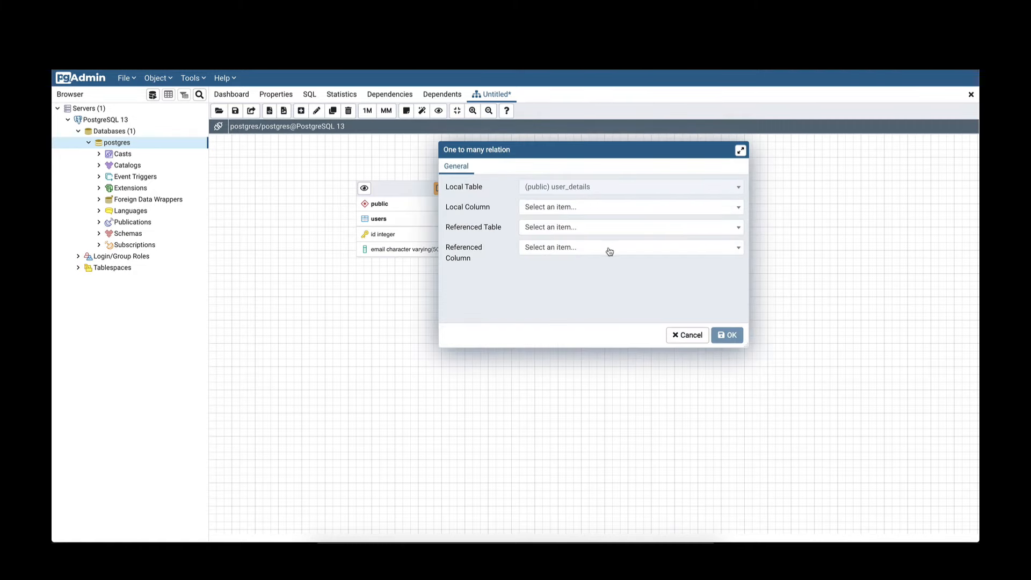
pyautogui.moveTo(574, 207)
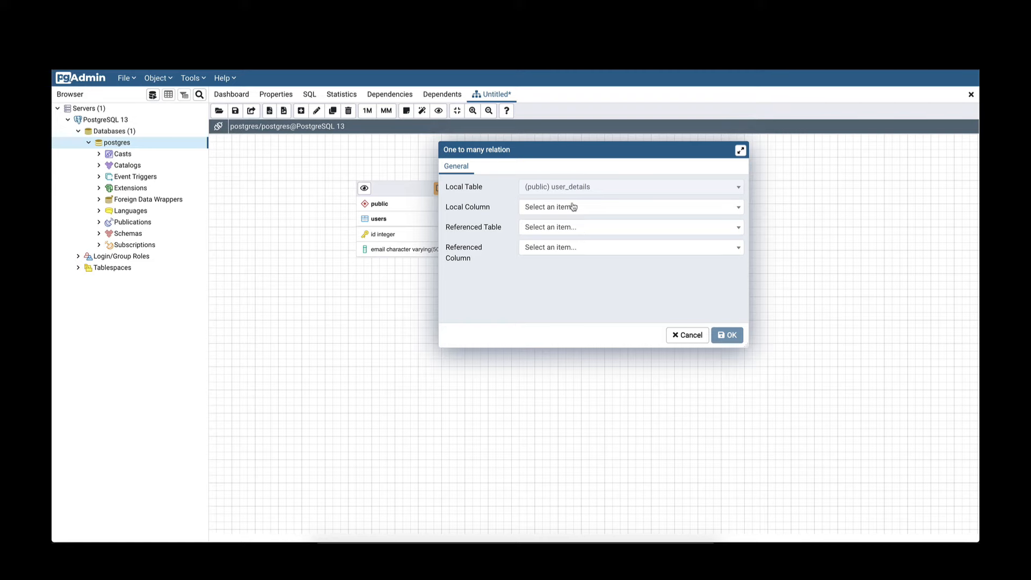
pyautogui.click(630, 206)
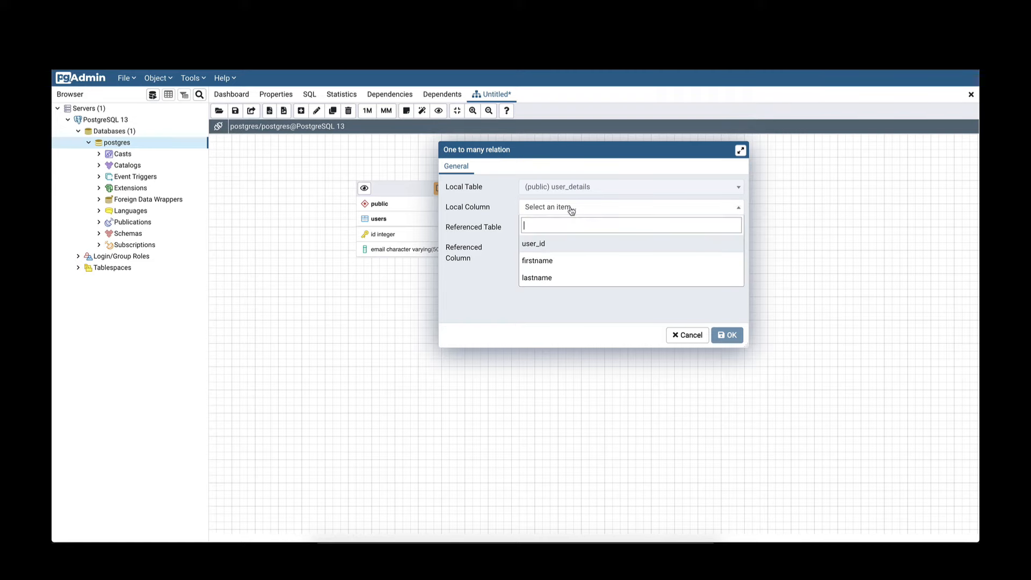
pyautogui.click(533, 243)
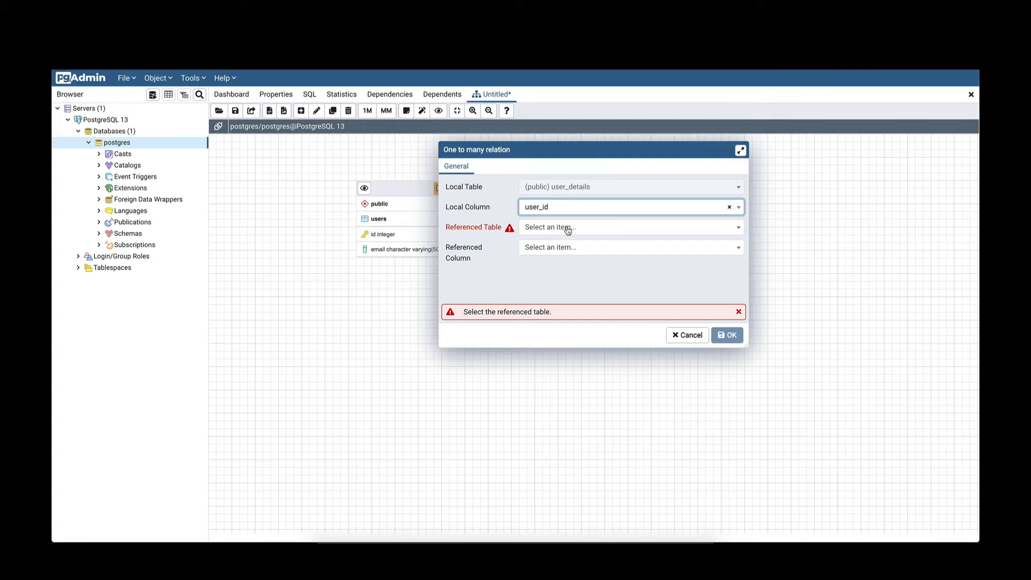
pyautogui.moveTo(567, 226)
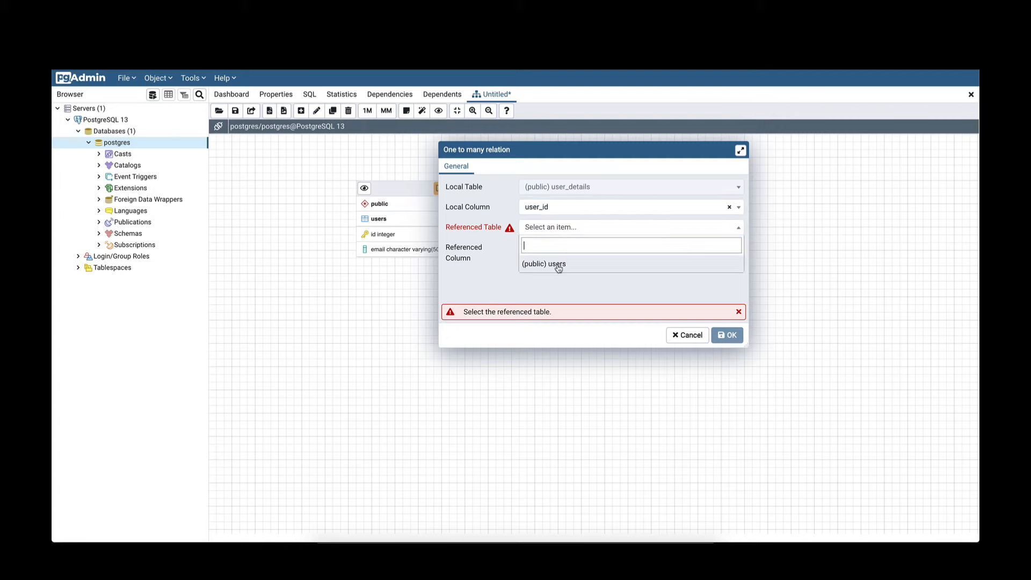
pyautogui.click(544, 263)
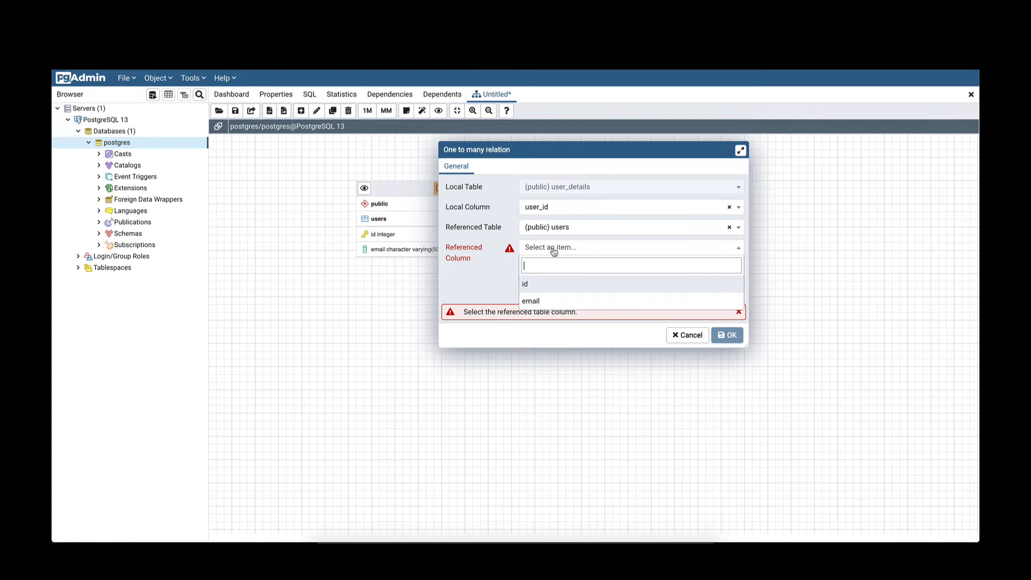
pyautogui.click(524, 284)
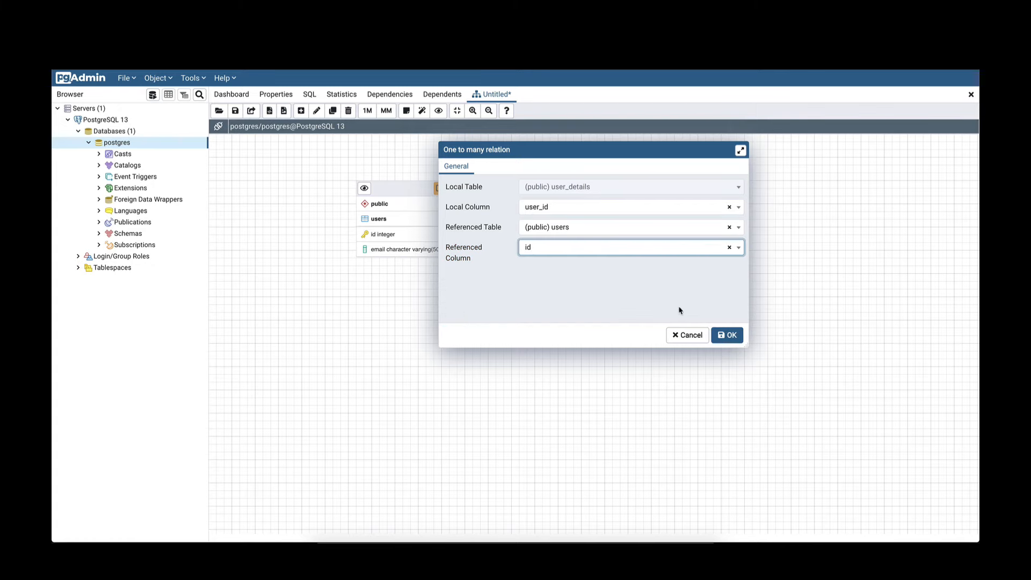
pyautogui.moveTo(727, 336)
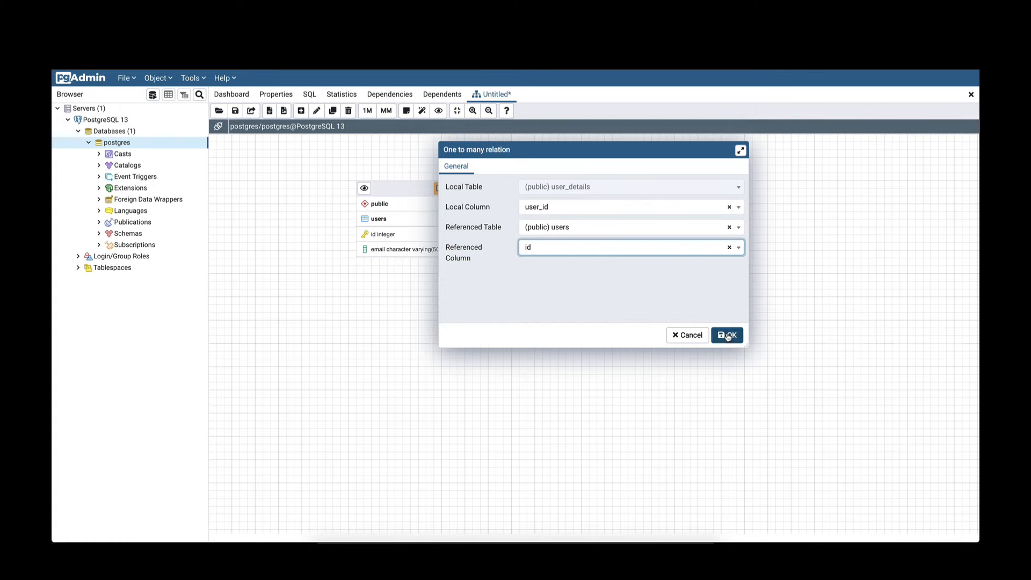
pyautogui.click(728, 335)
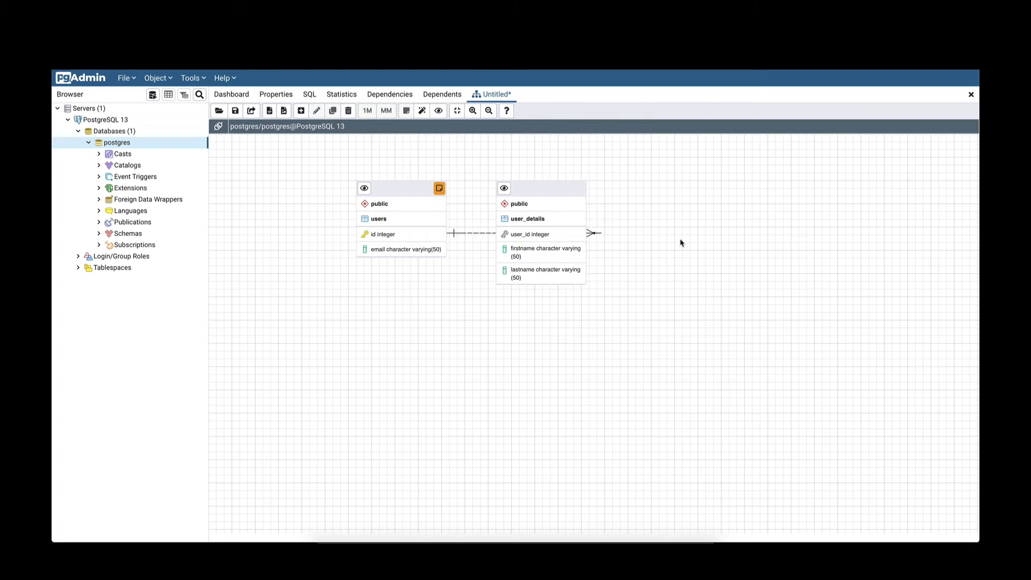
pyautogui.moveTo(494, 234)
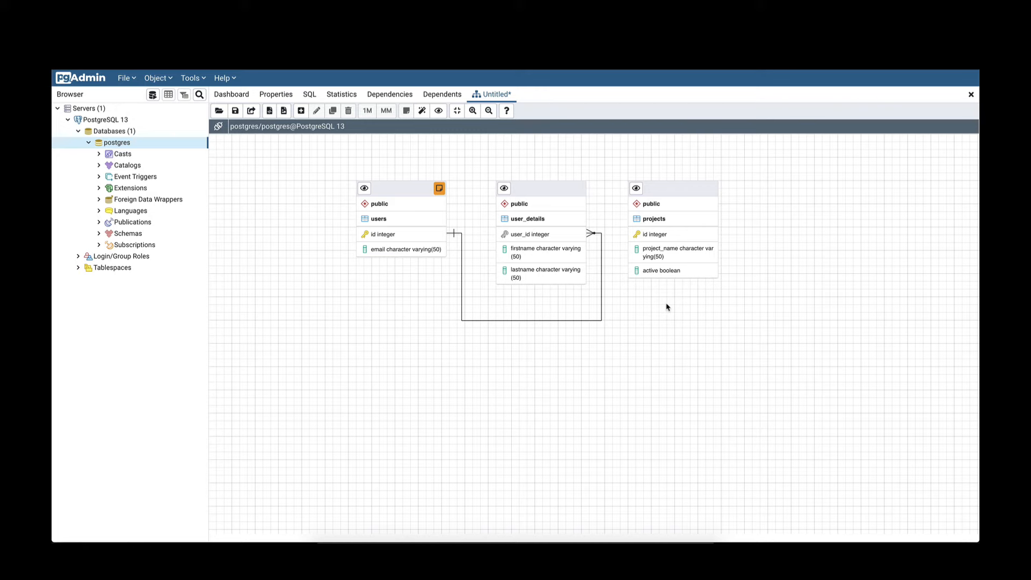
pyautogui.moveTo(527, 199)
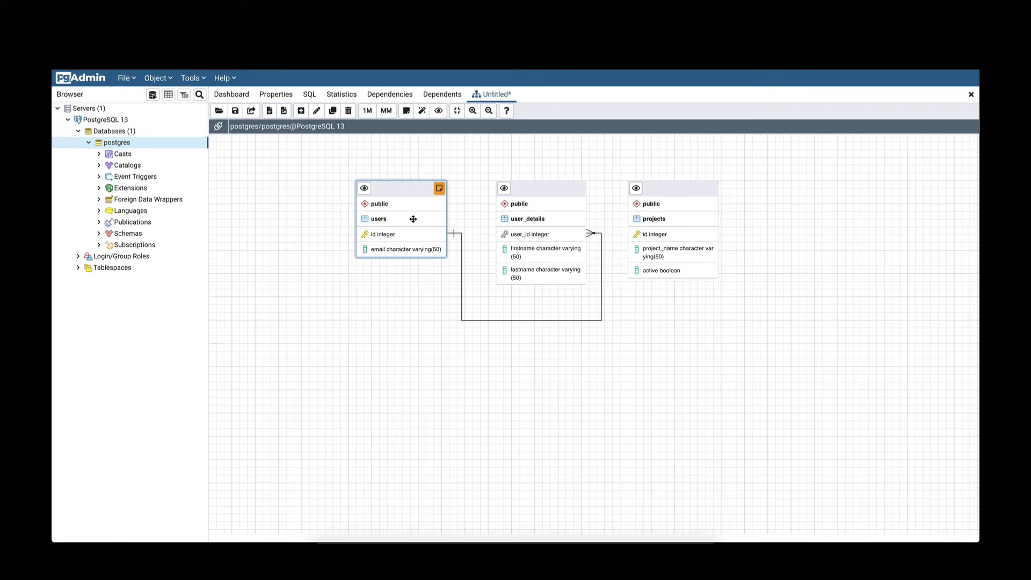
# - Add an MM relationship joining users column id to projects column id
pyautogui.click(387, 109)
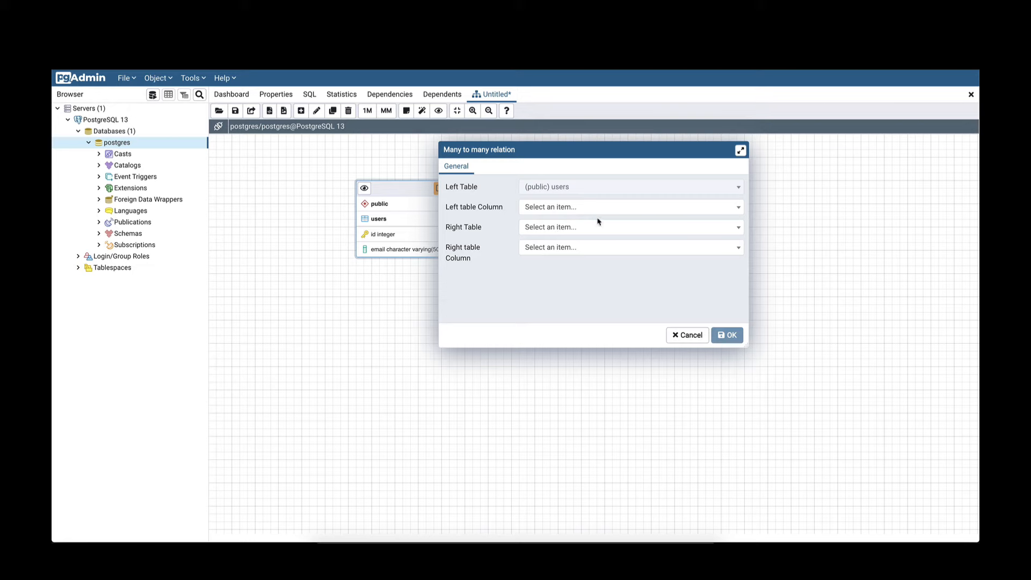
pyautogui.moveTo(617, 286)
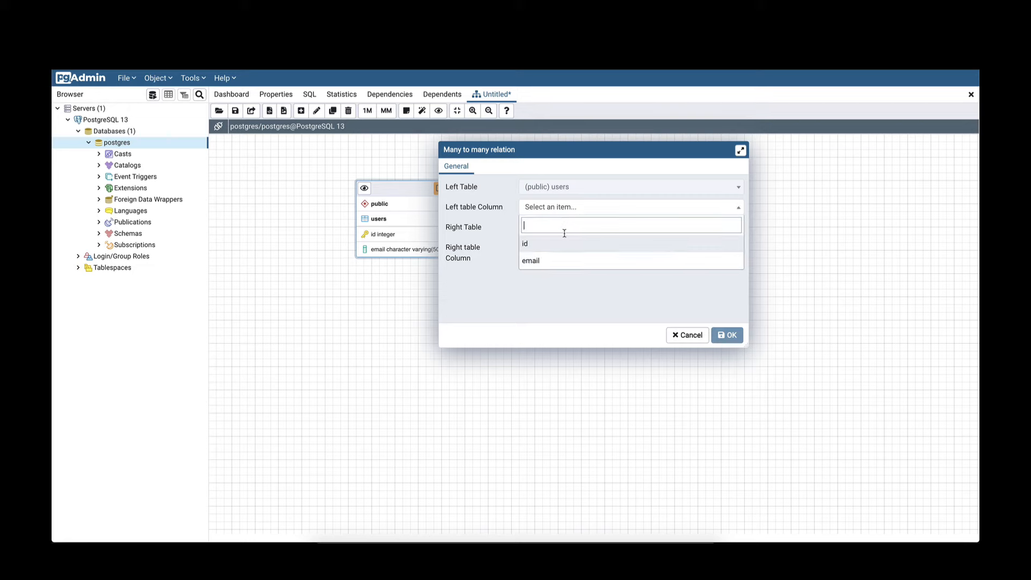
pyautogui.click(525, 244)
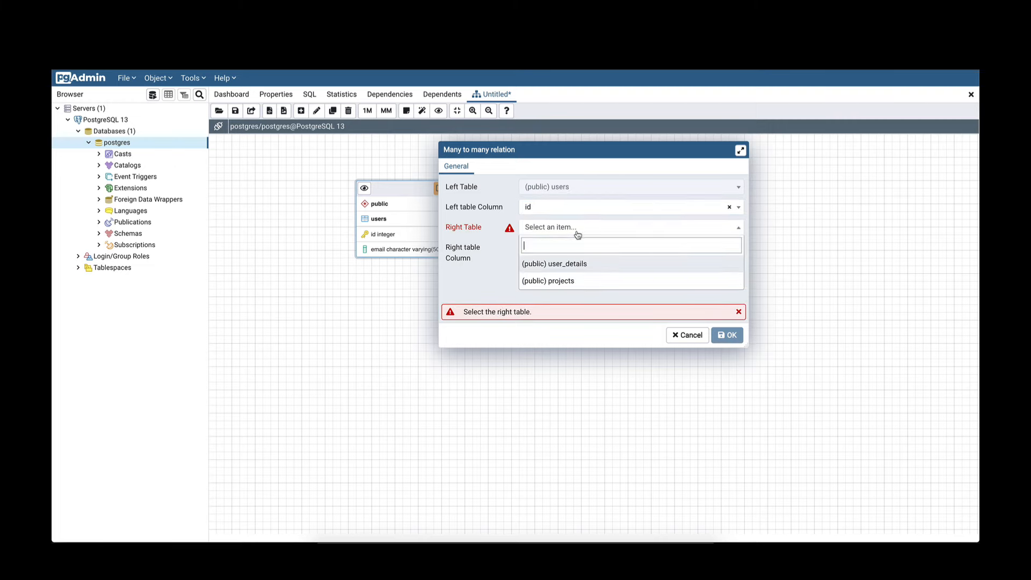
pyautogui.click(547, 281)
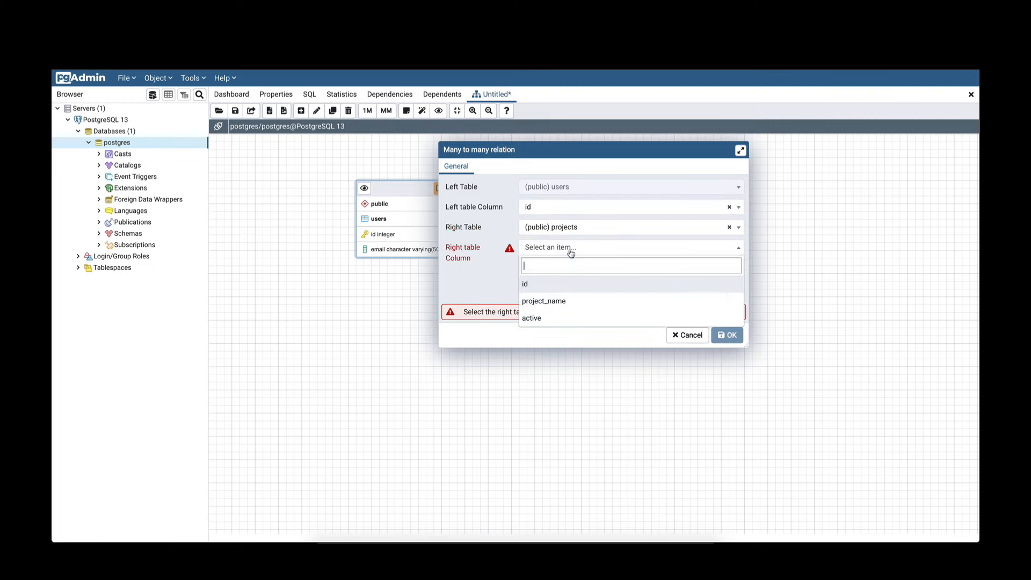
pyautogui.click(524, 284)
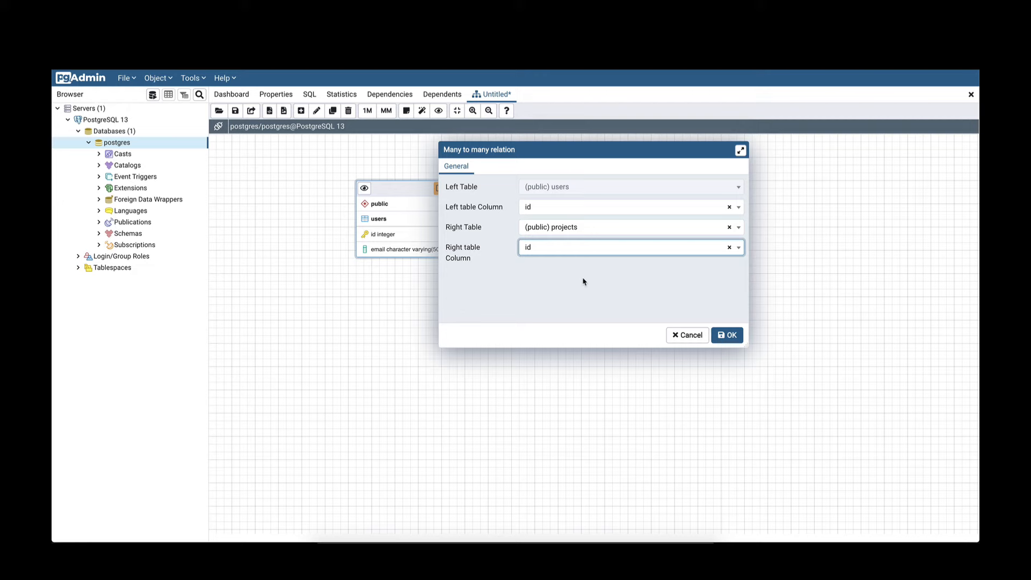
pyautogui.moveTo(726, 326)
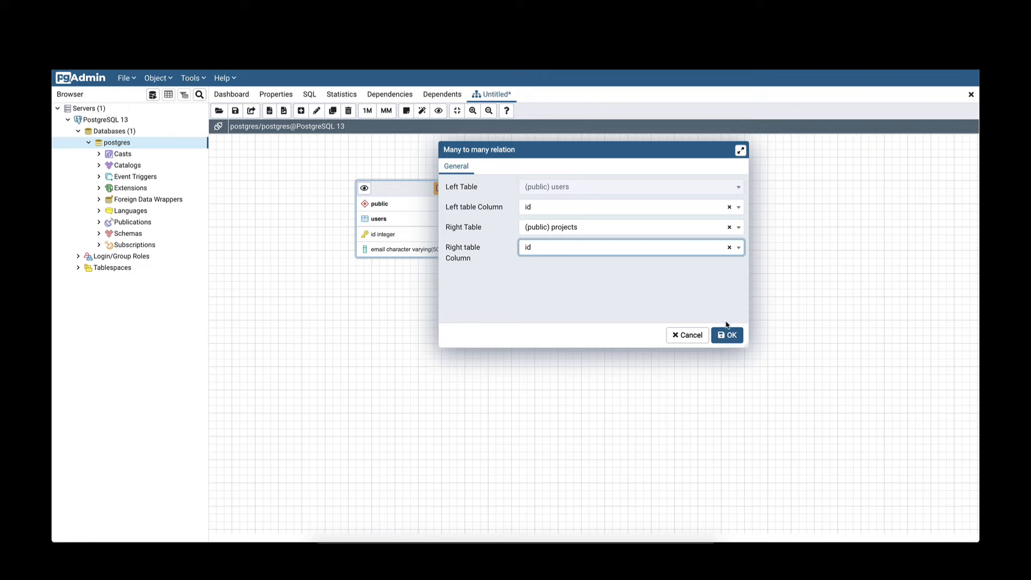
pyautogui.click(727, 334)
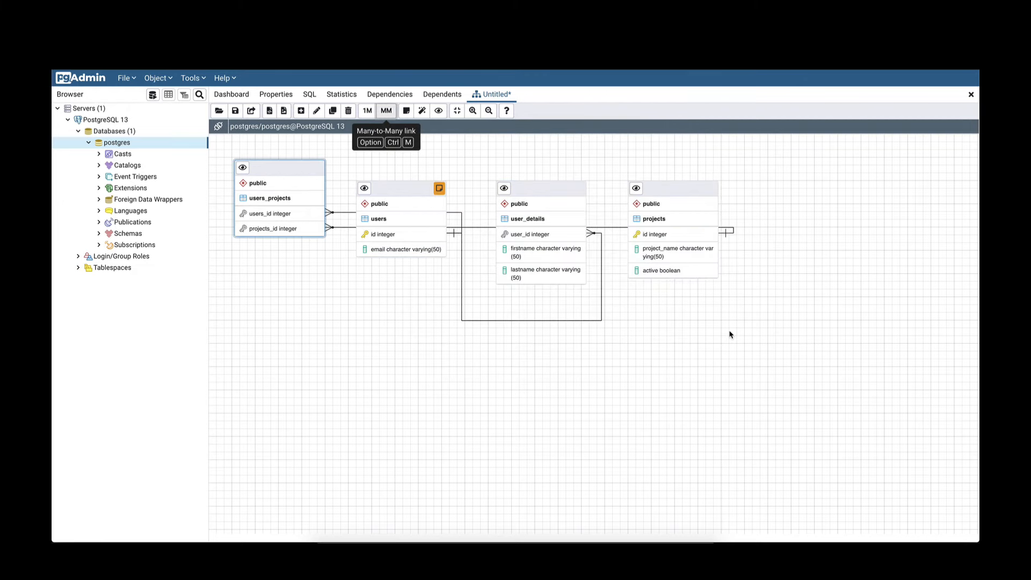
pyautogui.moveTo(296, 209)
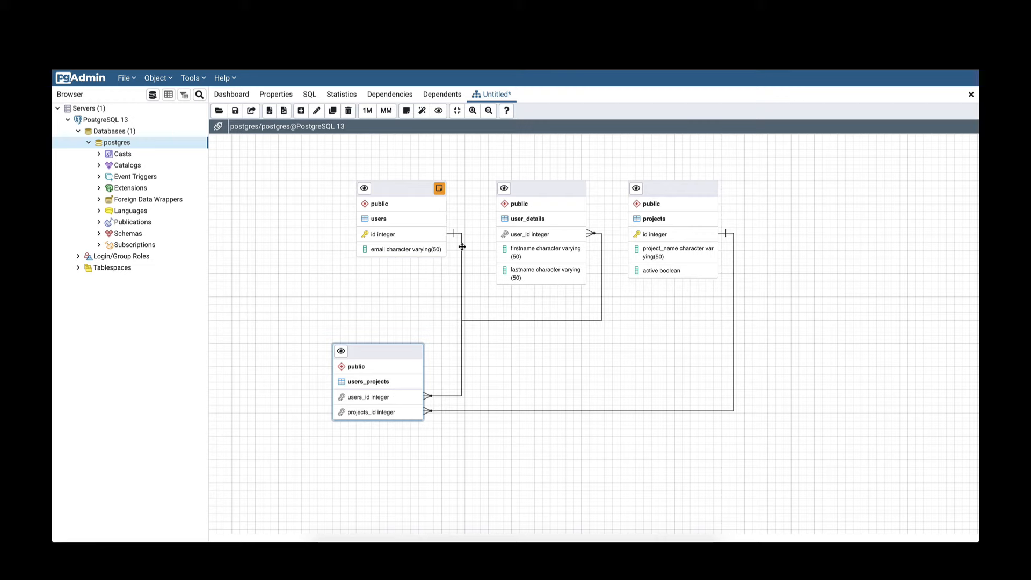
pyautogui.moveTo(765, 305)
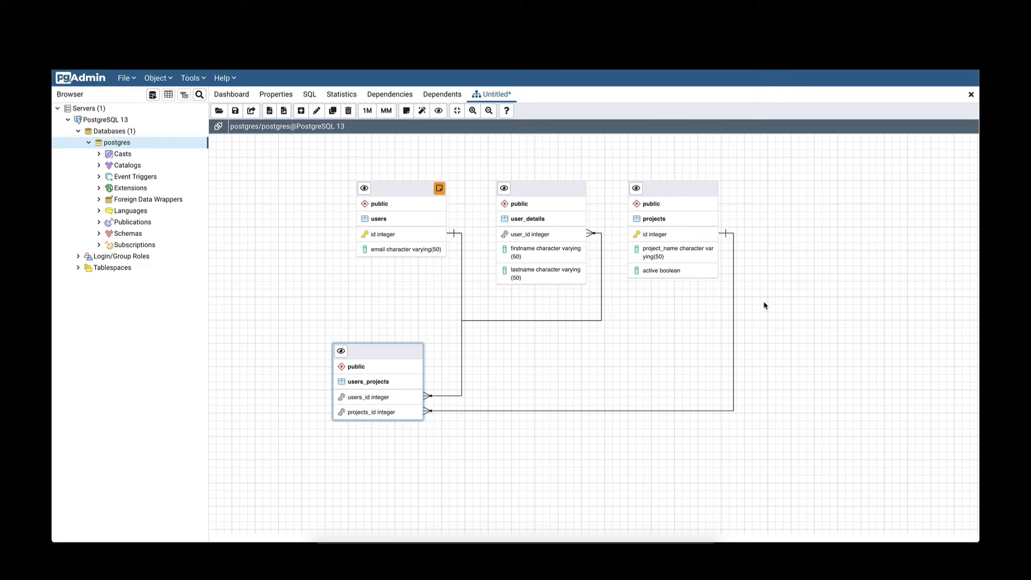
pyautogui.moveTo(648, 346)
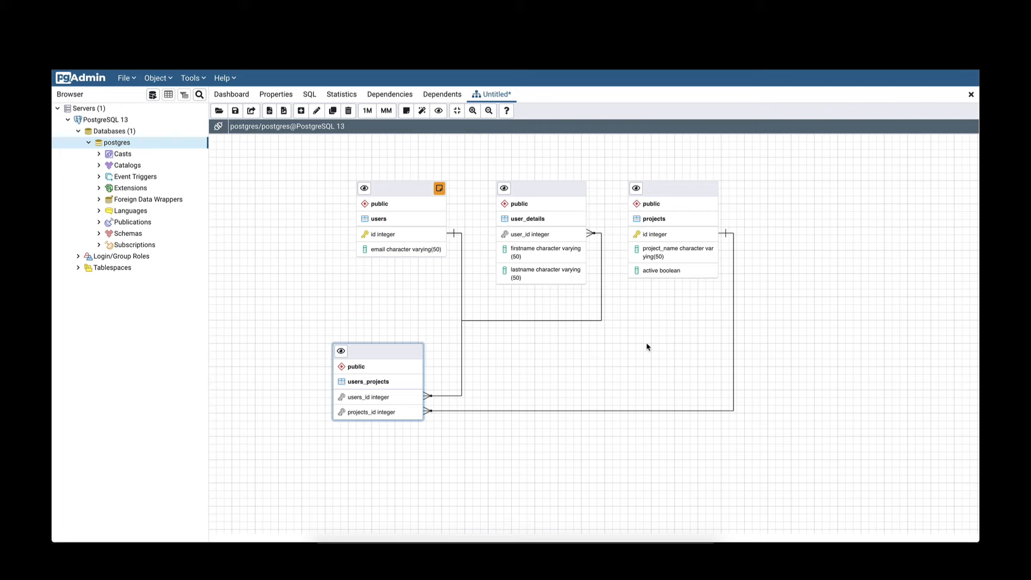
pyautogui.moveTo(622, 316)
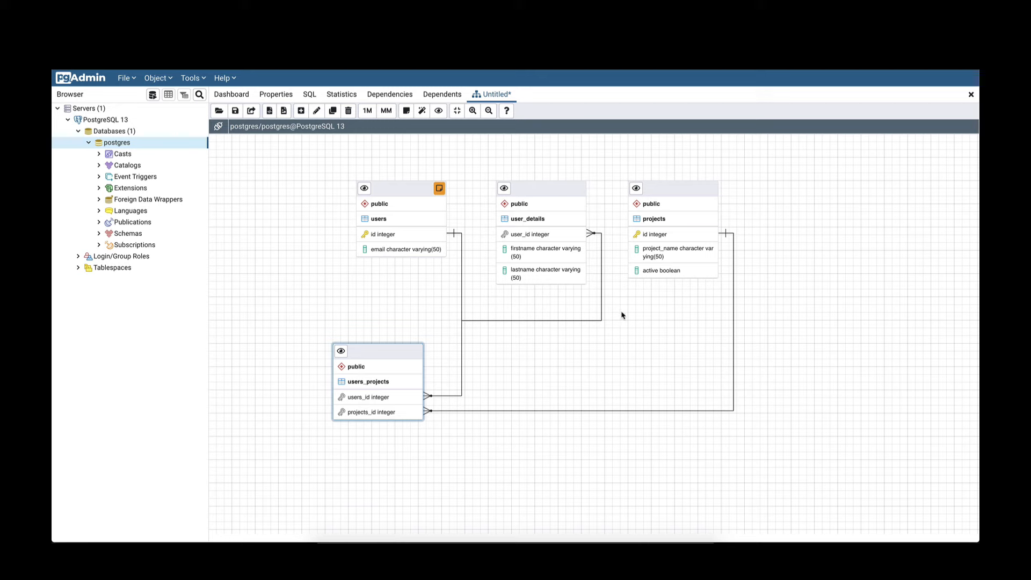
pyautogui.moveTo(422, 110)
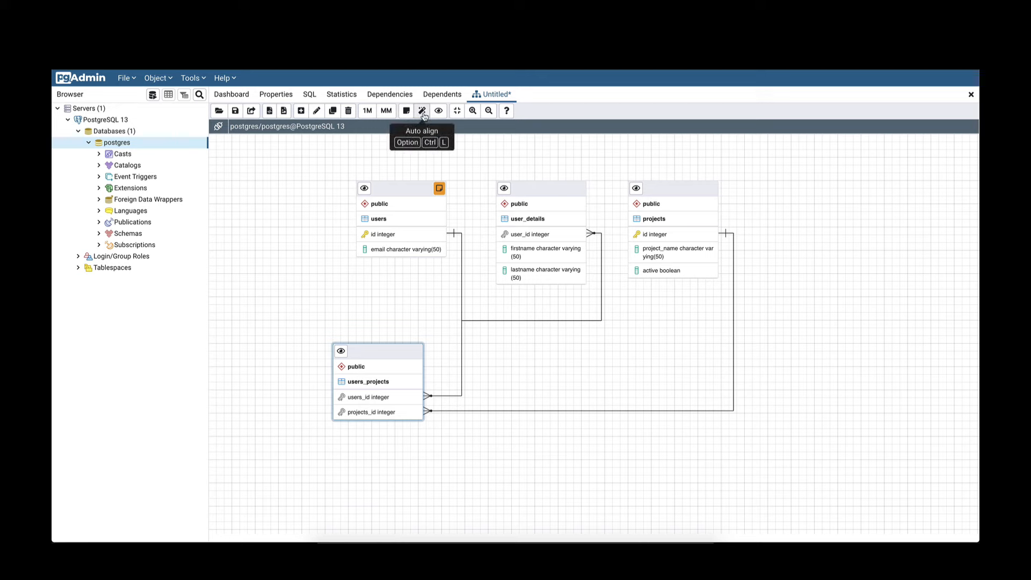
# - Auto-arrange the four tables and zoom the diagram to fit the canvas
pyautogui.click(423, 110)
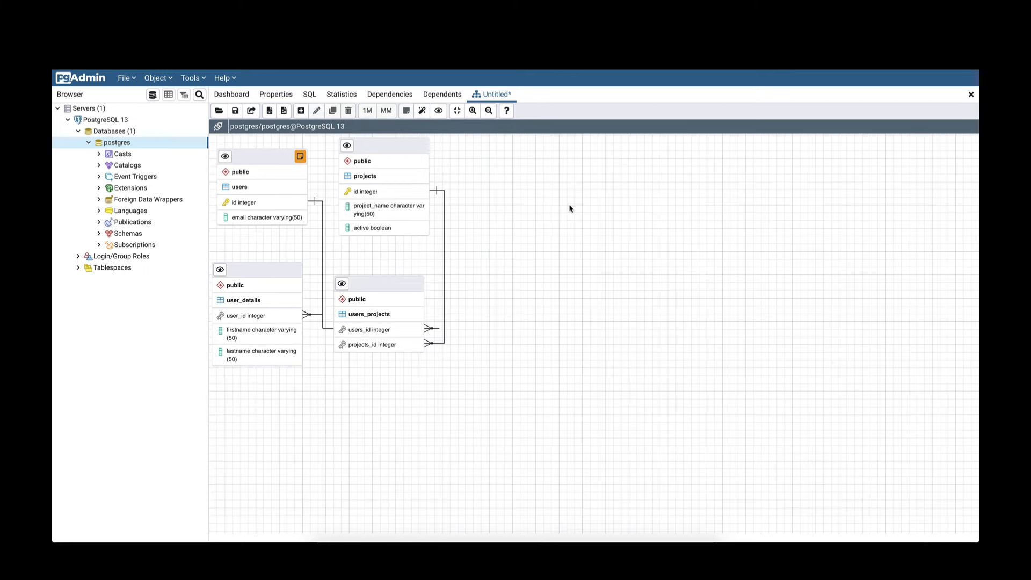
pyautogui.moveTo(489, 111)
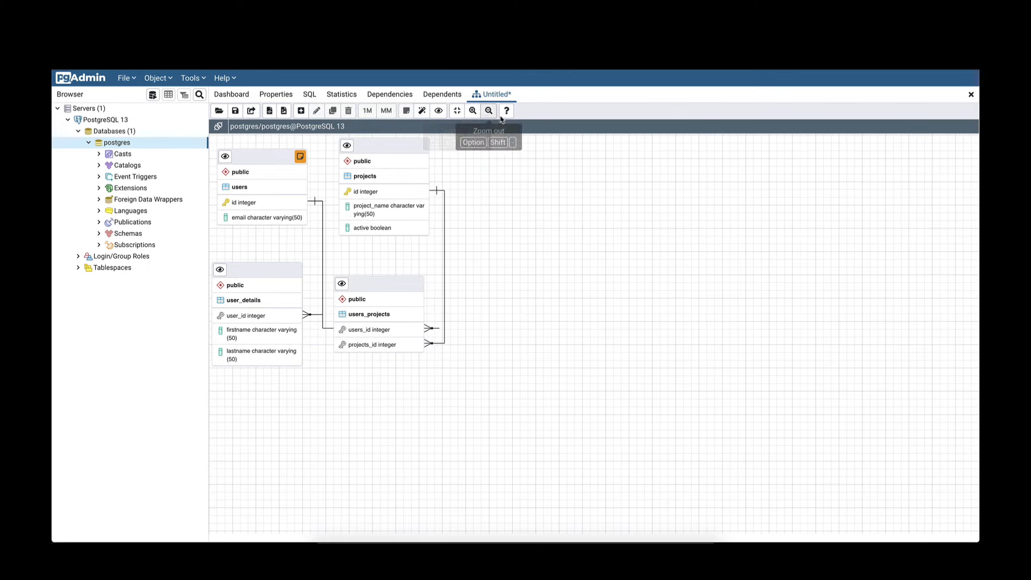
pyautogui.moveTo(456, 111)
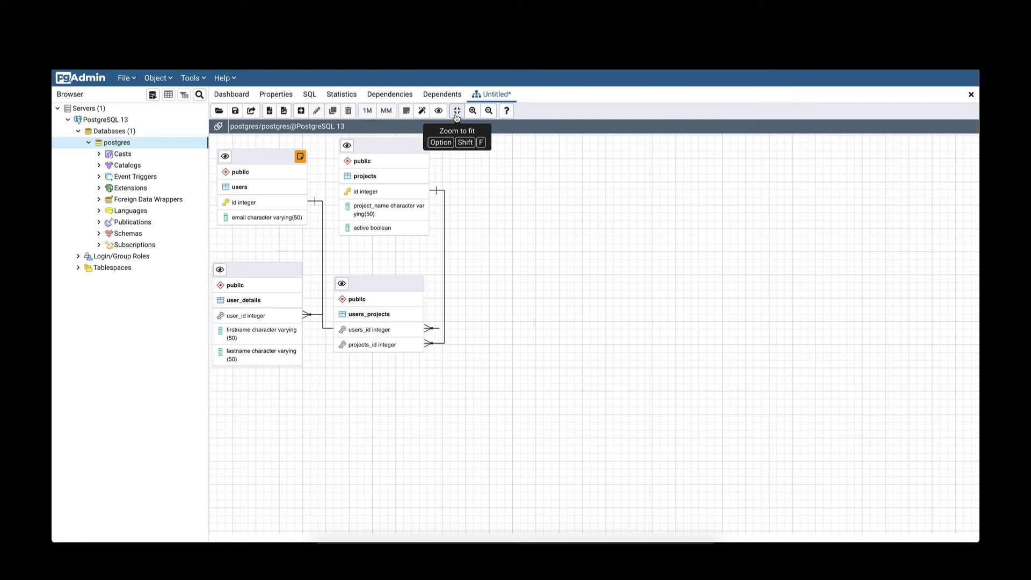
pyautogui.moveTo(474, 193)
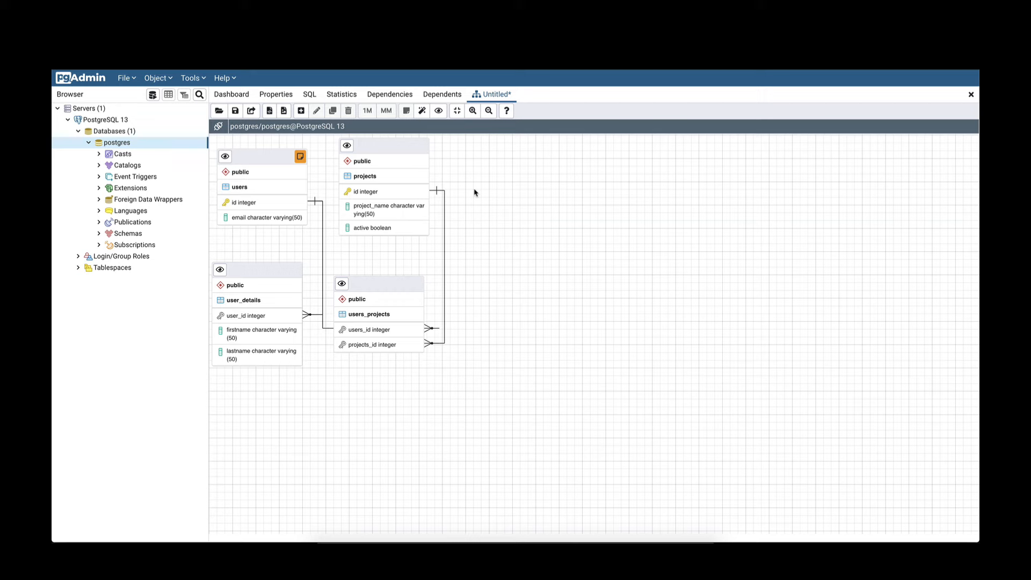
pyautogui.moveTo(379, 169)
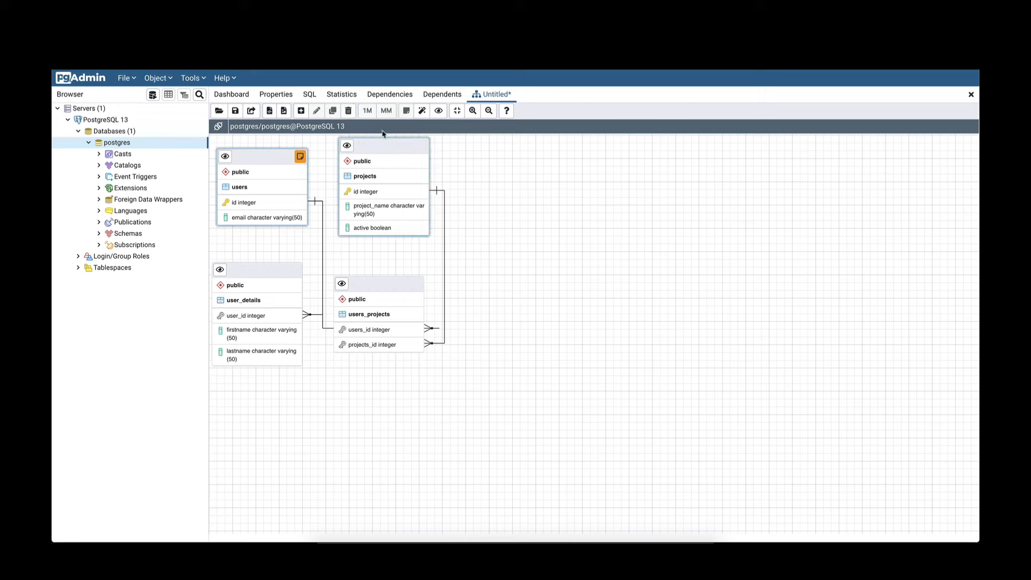
pyautogui.moveTo(457, 110)
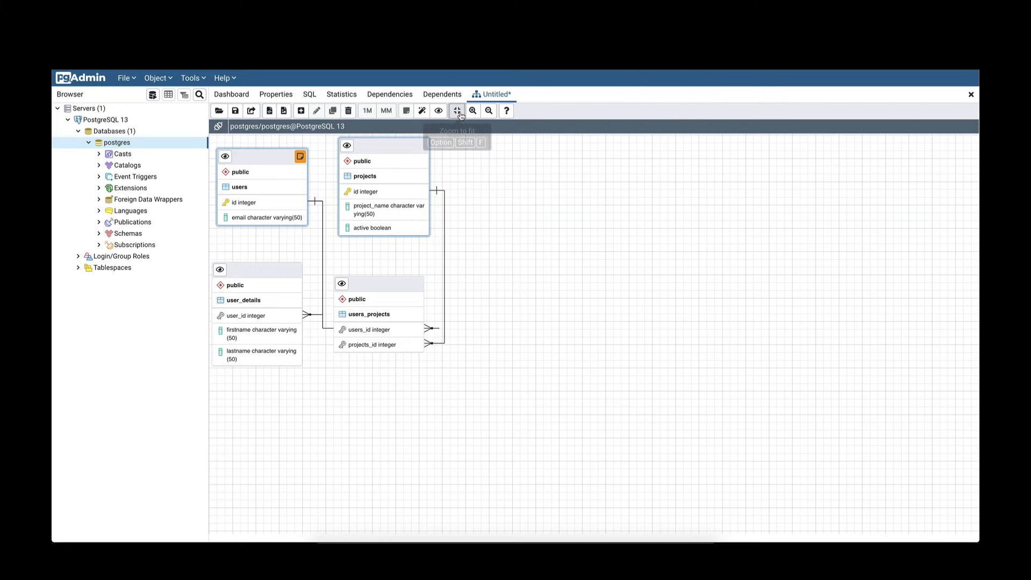
pyautogui.click(472, 111)
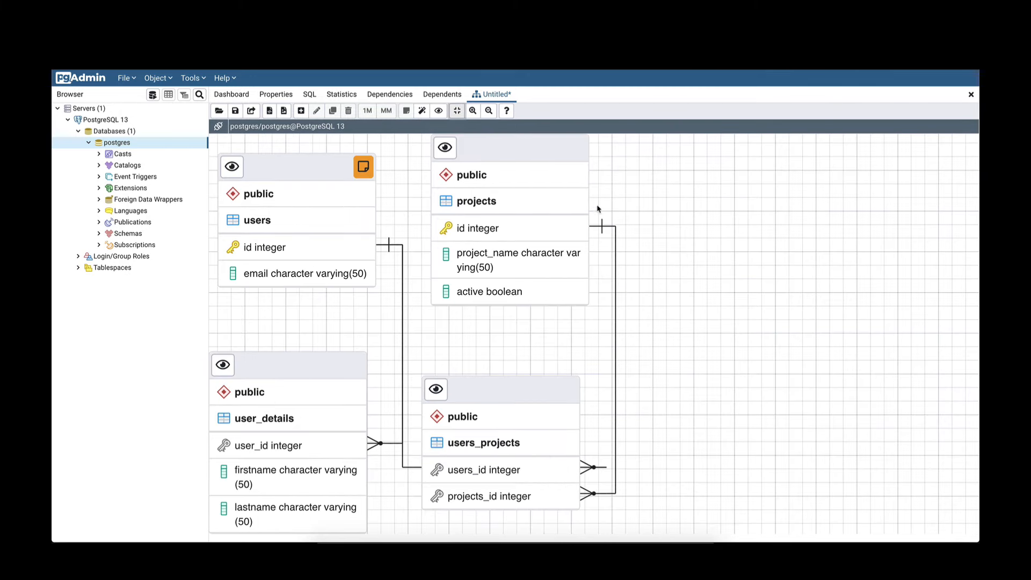
pyautogui.moveTo(675, 193)
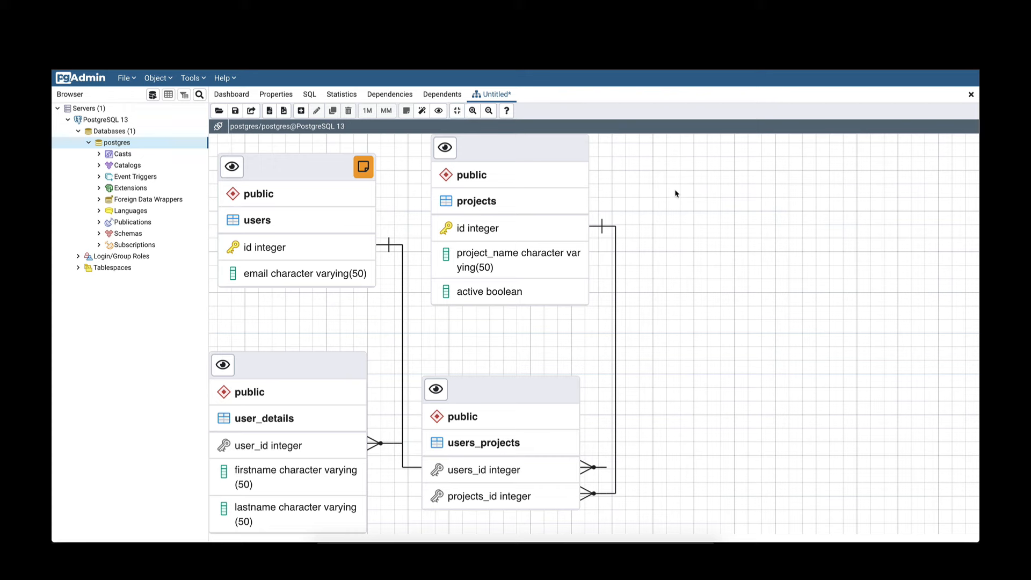
pyautogui.moveTo(235, 149)
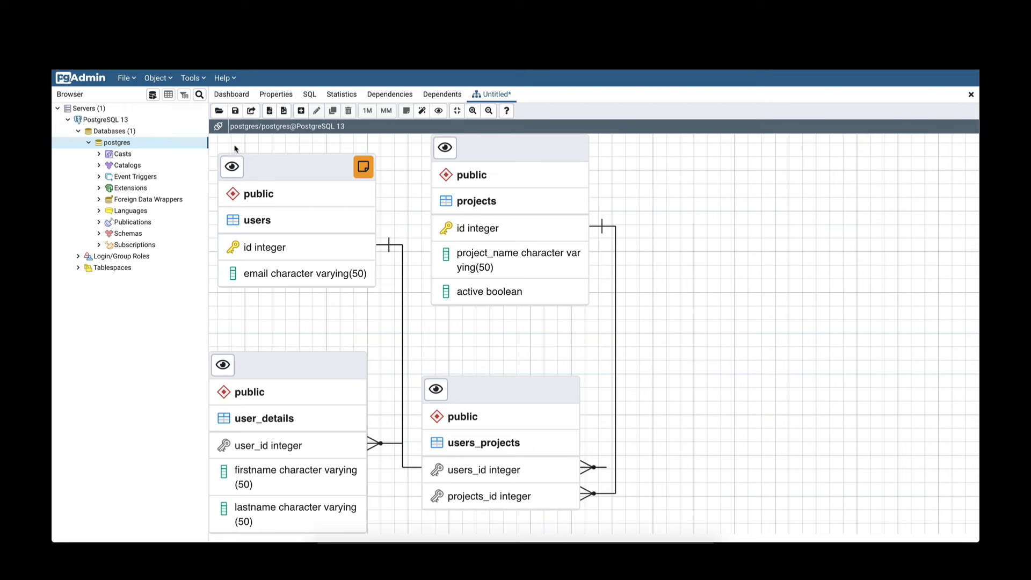
pyautogui.moveTo(234, 110)
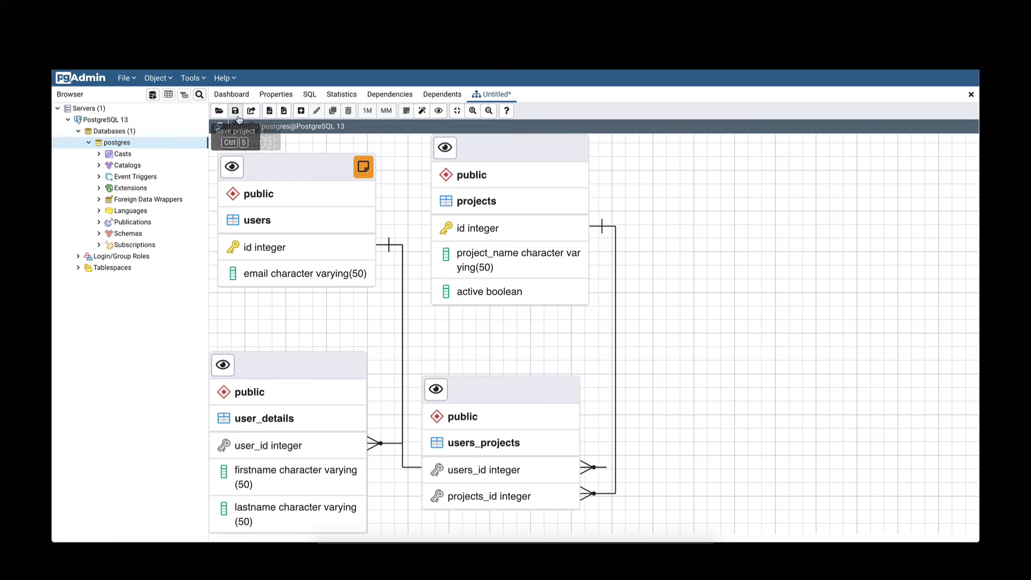
# - Save the ERD project as 'test' (test.pgerd) in Downloads
pyautogui.click(234, 110)
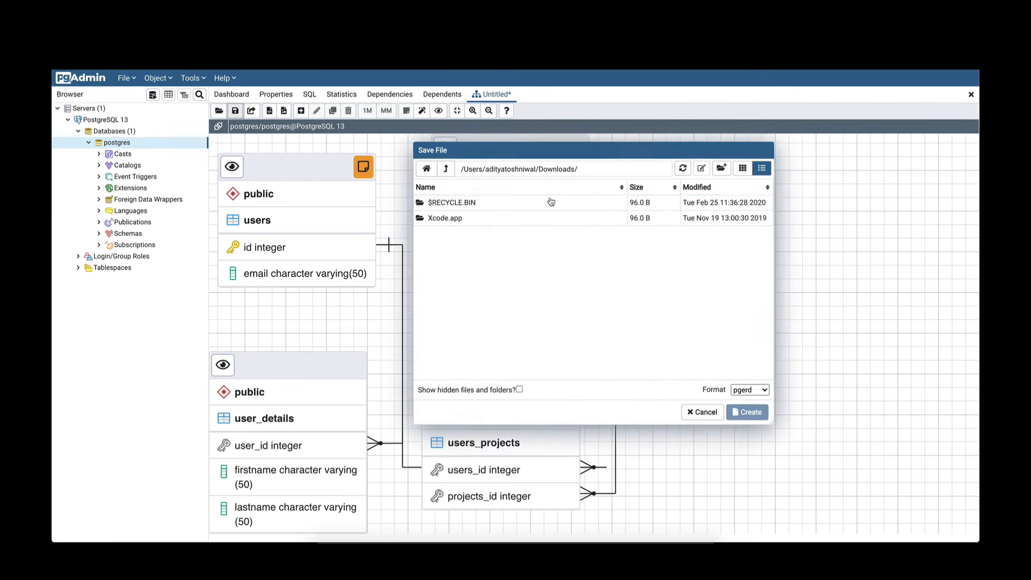
pyautogui.write('test')
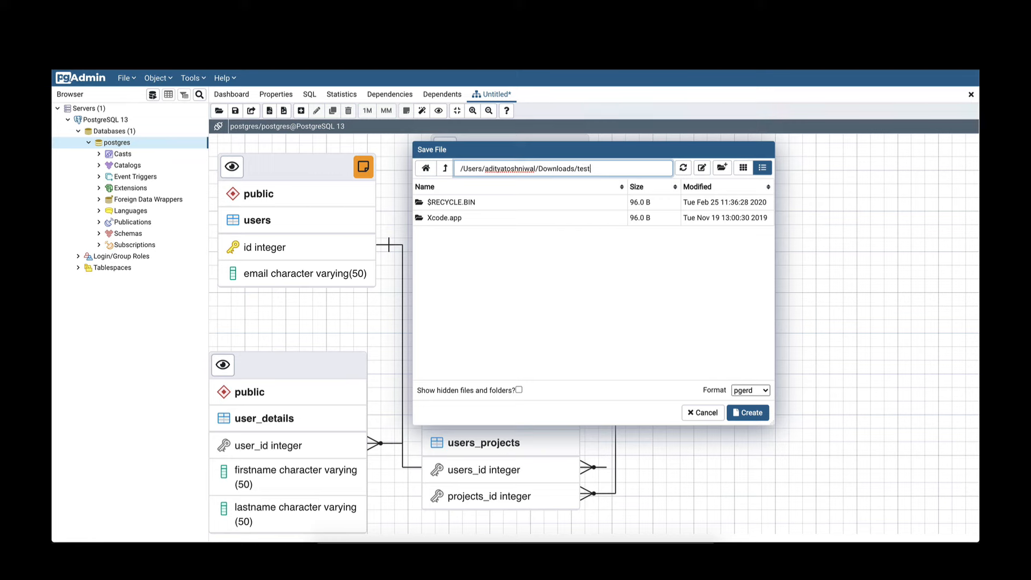
pyautogui.click(747, 412)
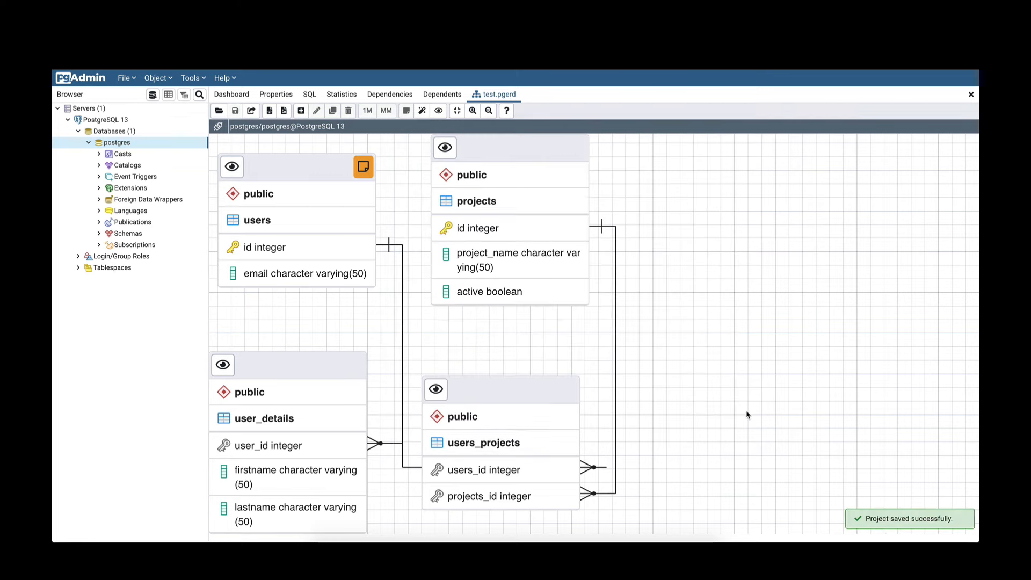
pyautogui.click(190, 78)
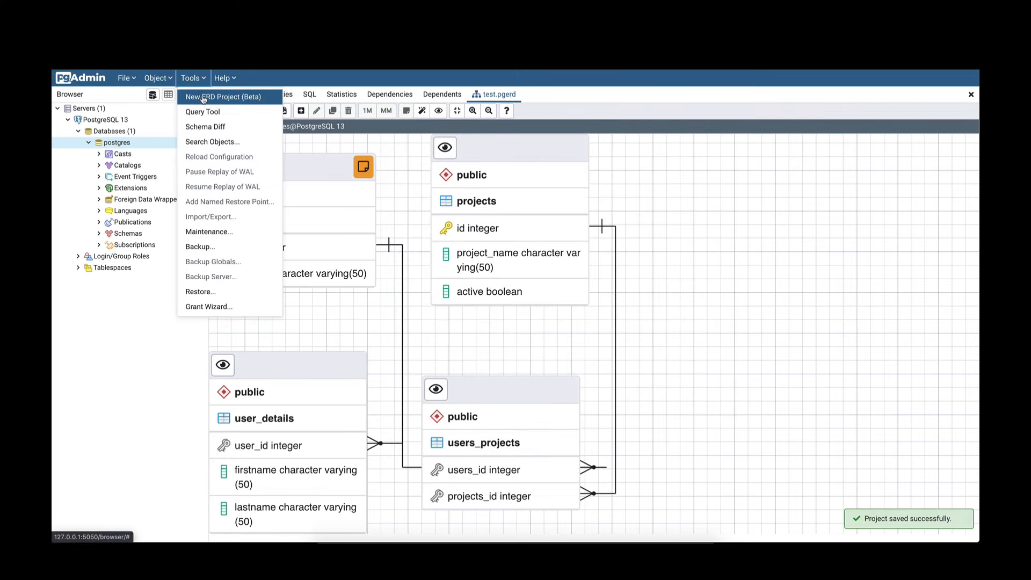
# - Create a New ERD Project (Beta) and load test.pgerd from file
pyautogui.click(223, 96)
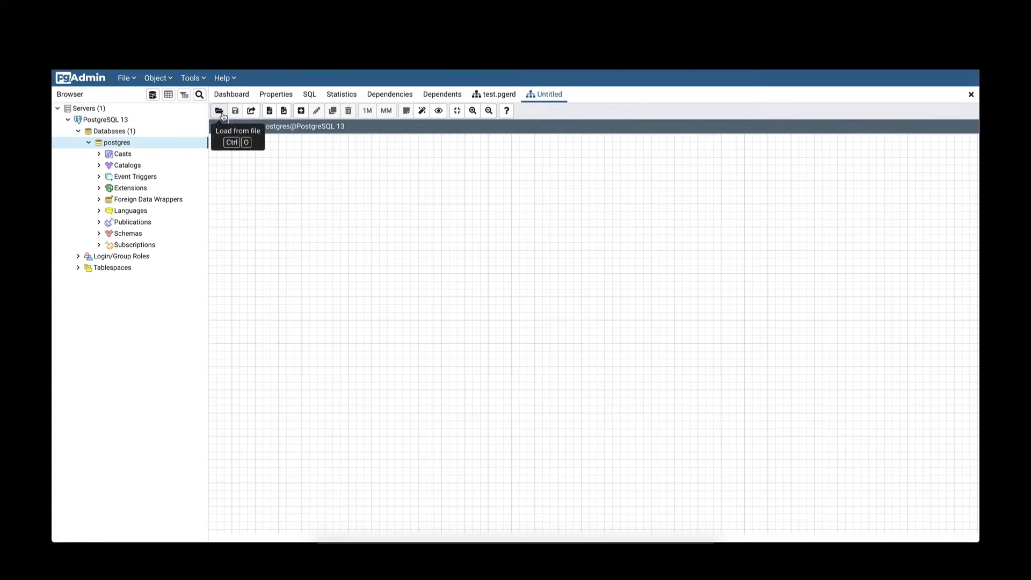
pyautogui.click(219, 111)
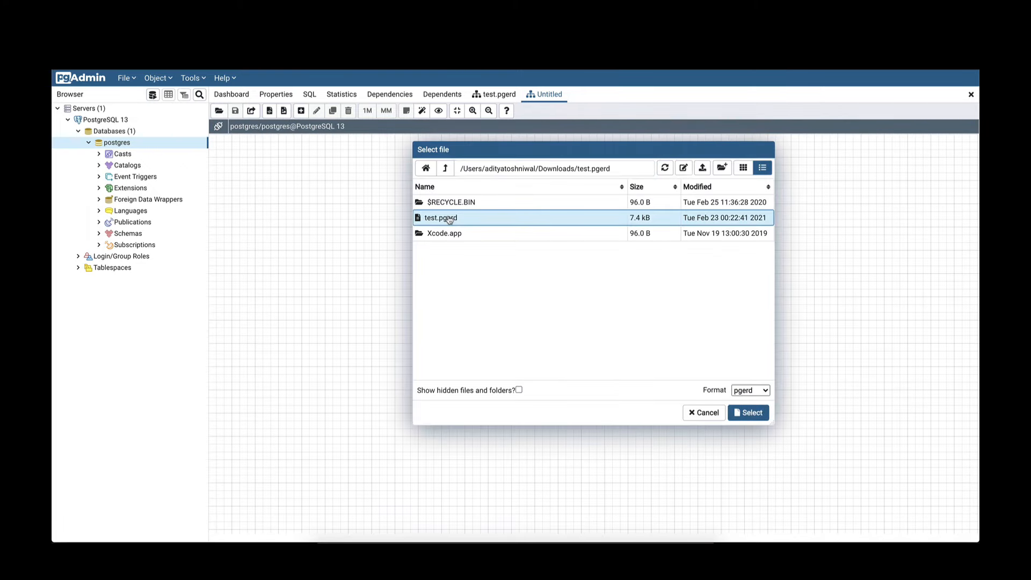
pyautogui.click(748, 412)
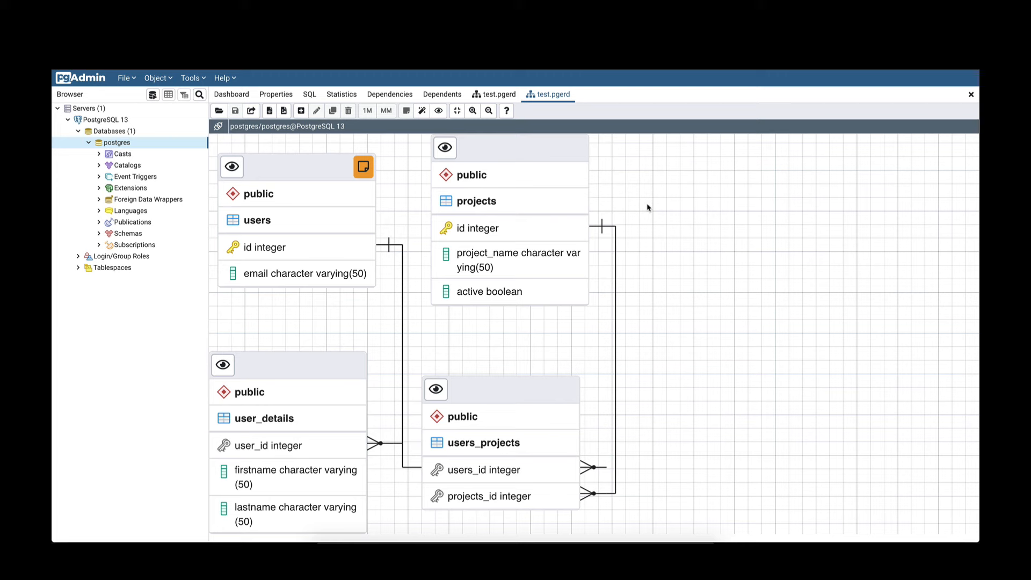
pyautogui.moveTo(270, 111)
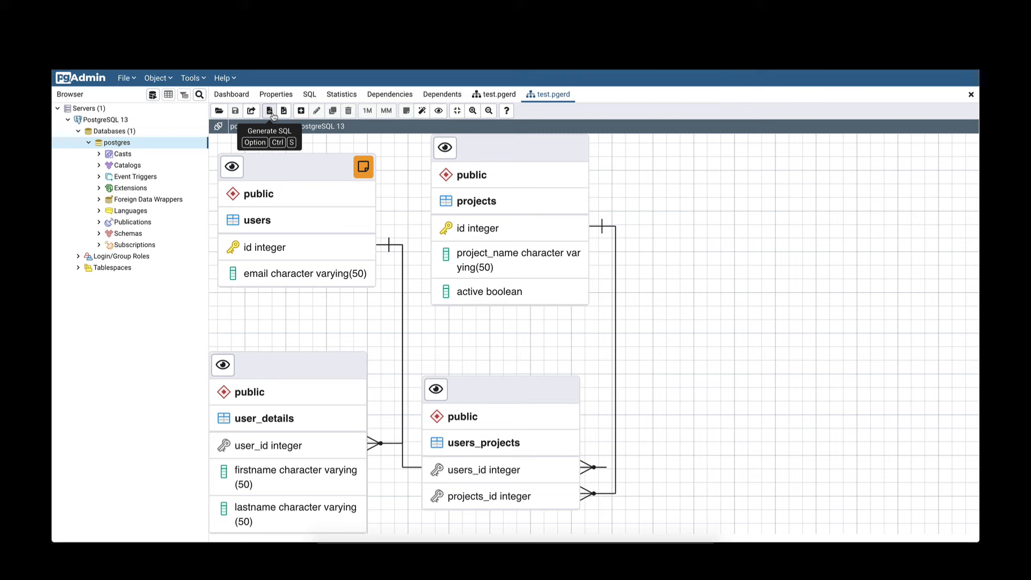
pyautogui.moveTo(284, 111)
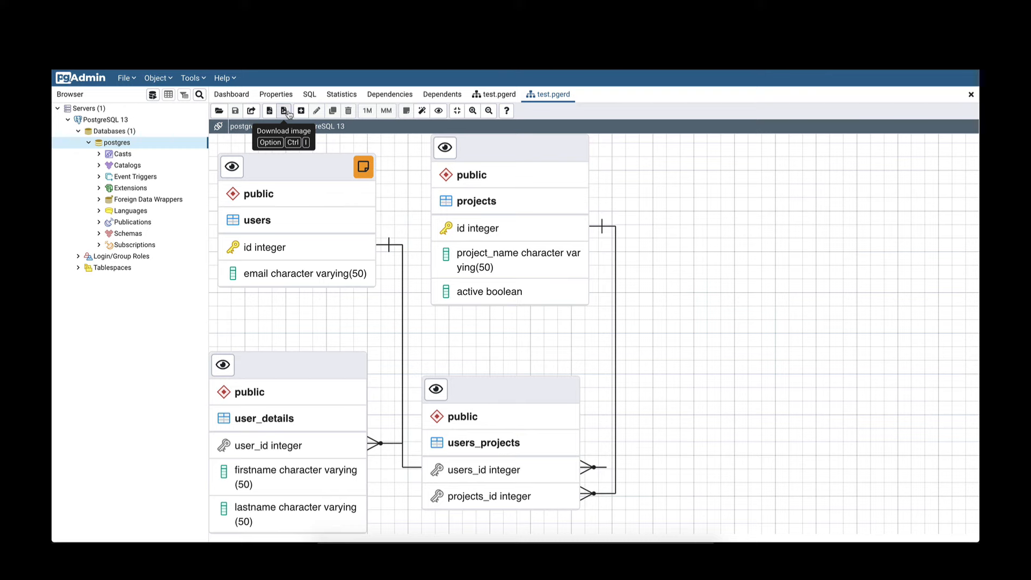
pyautogui.moveTo(268, 110)
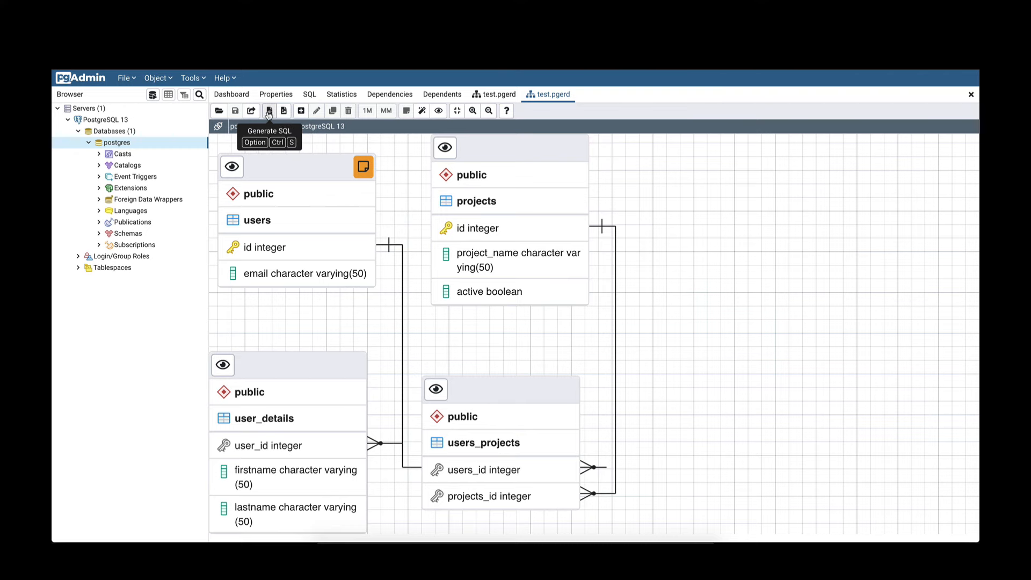
# - Generate and review the tables' CREATE and foreign key SQL, then return to test.pgerd
pyautogui.click(268, 110)
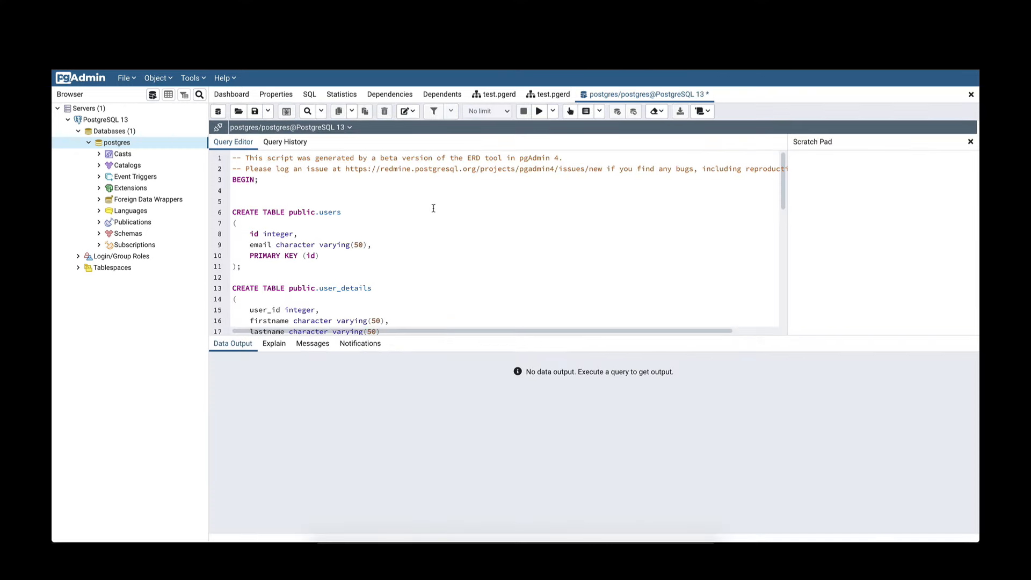
pyautogui.scroll(-3)
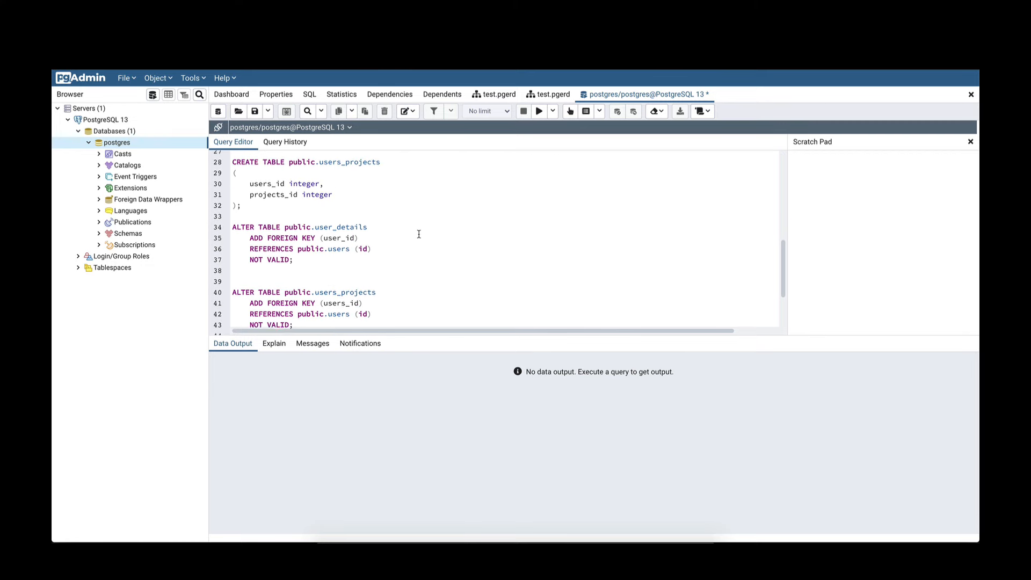
pyautogui.scroll(3)
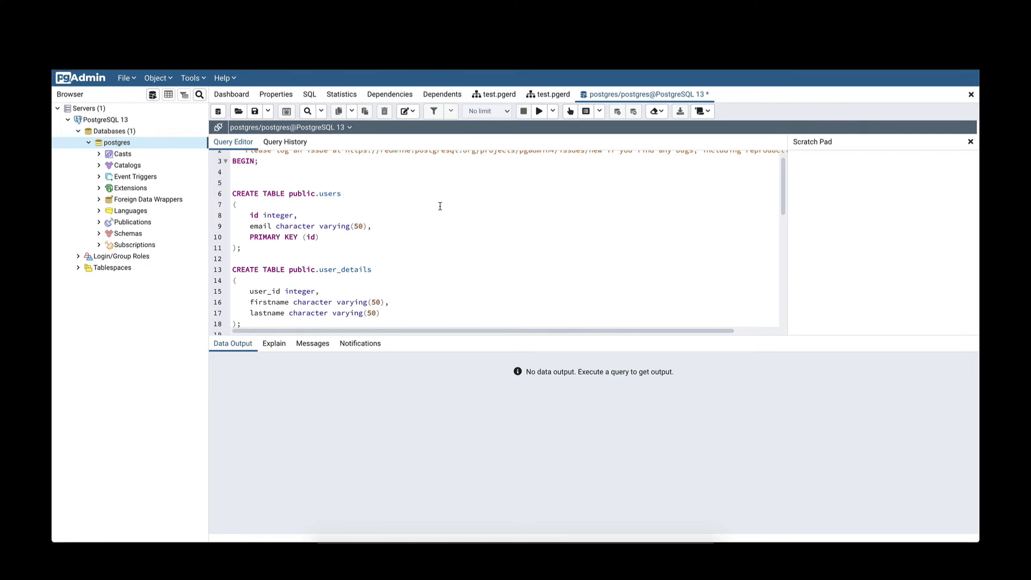
pyautogui.click(552, 94)
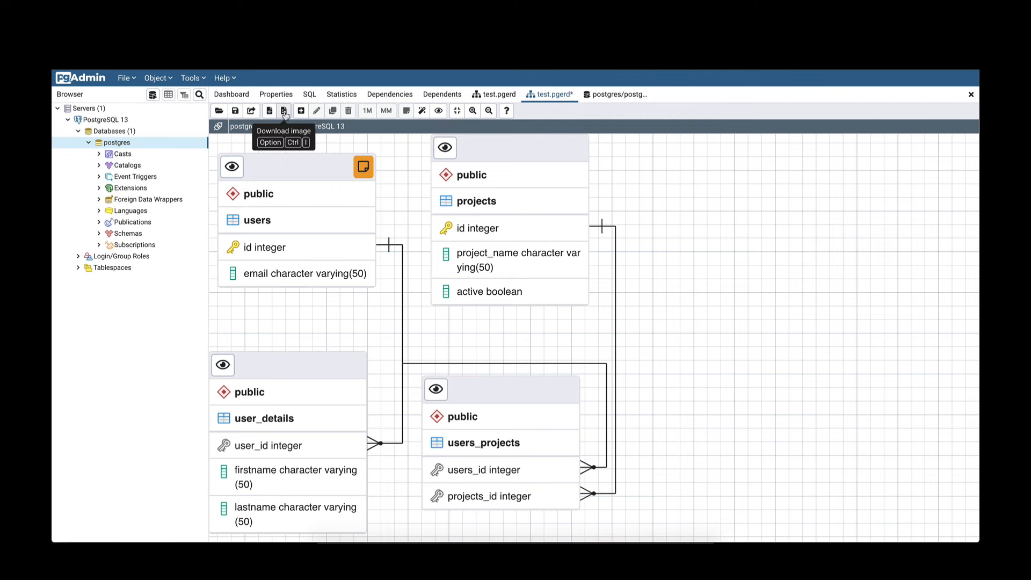
# - Download the four-table ERD as an image
pyautogui.click(284, 111)
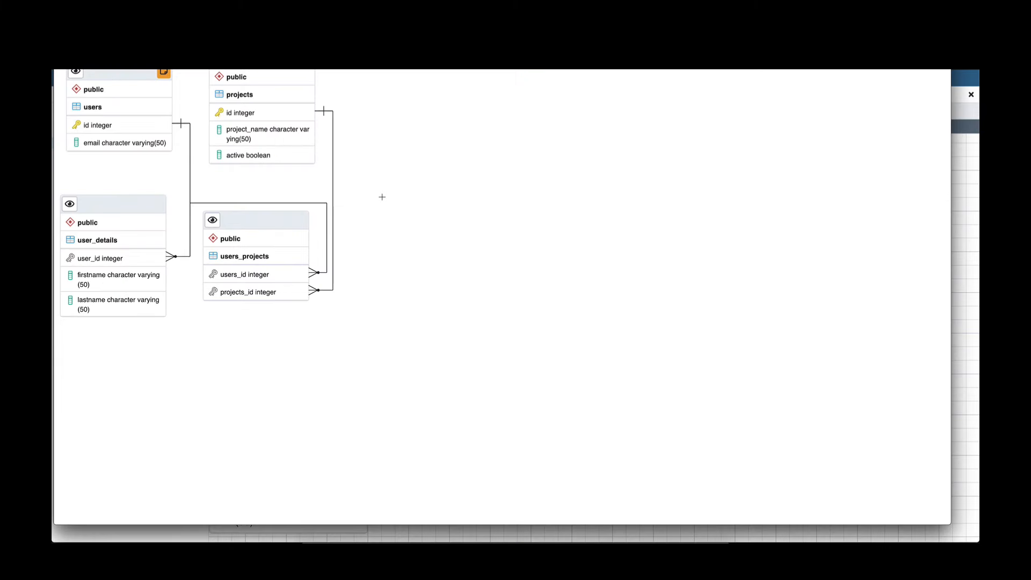
pyautogui.moveTo(363, 187)
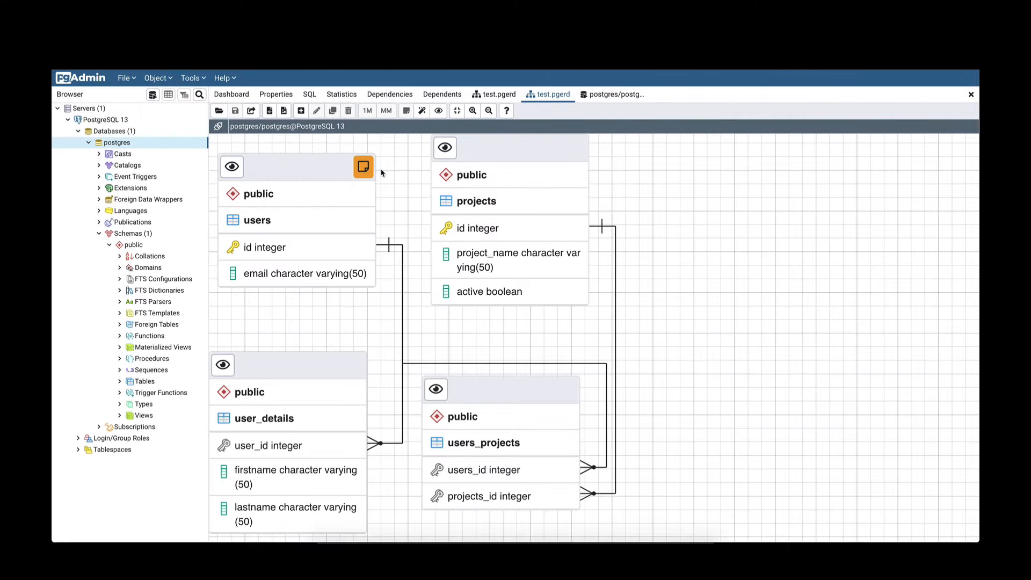
pyautogui.moveTo(223, 156)
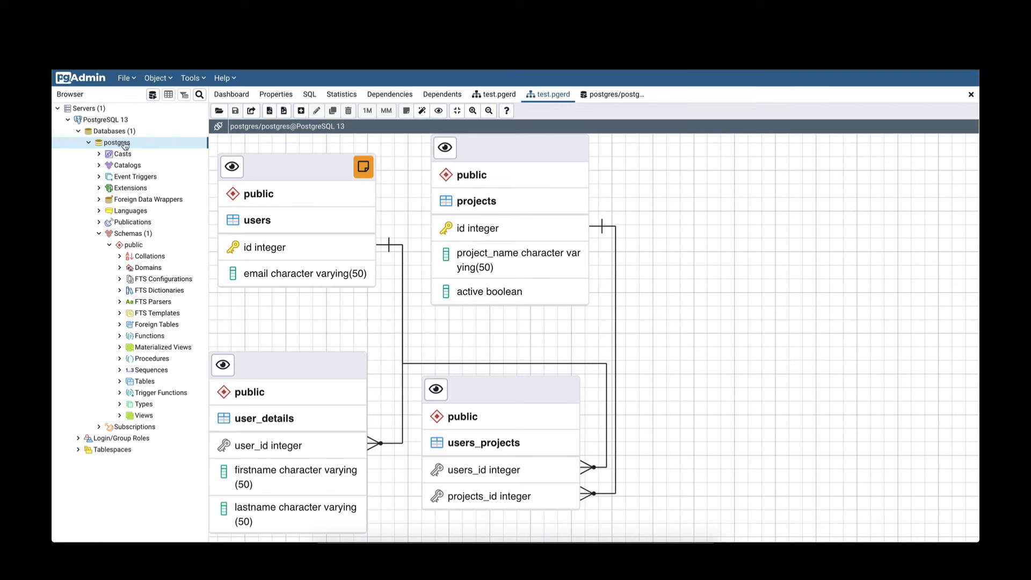
# - Generate an ERD (Beta) from the postgres database's context menu
pyautogui.rightClick(117, 142)
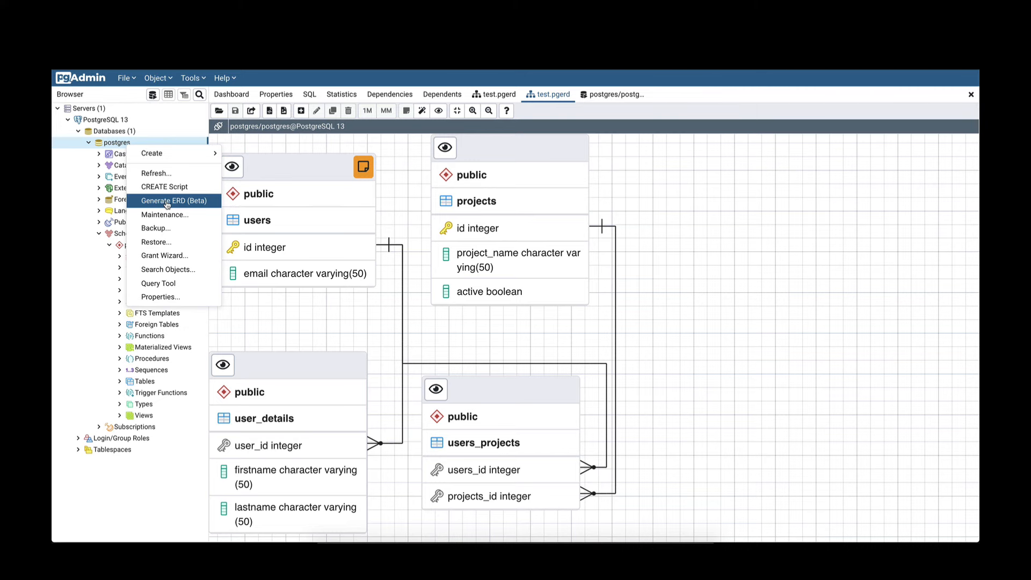
pyautogui.click(174, 200)
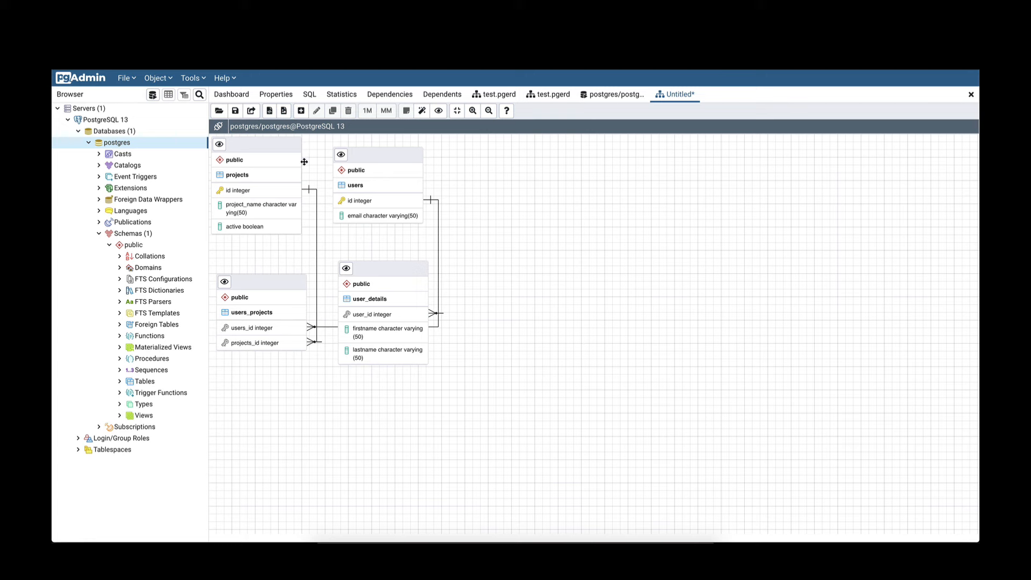
pyautogui.moveTo(301, 205)
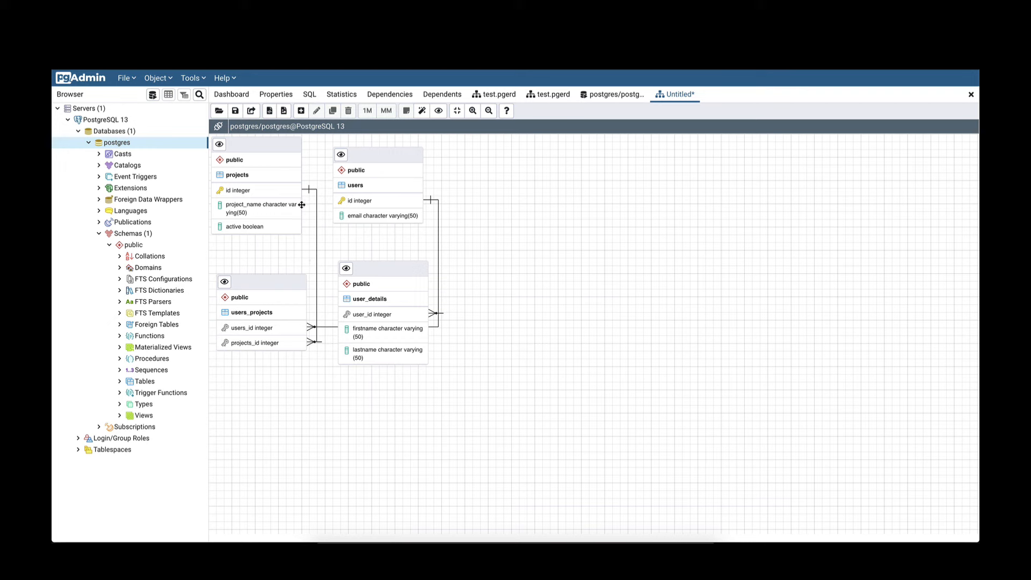